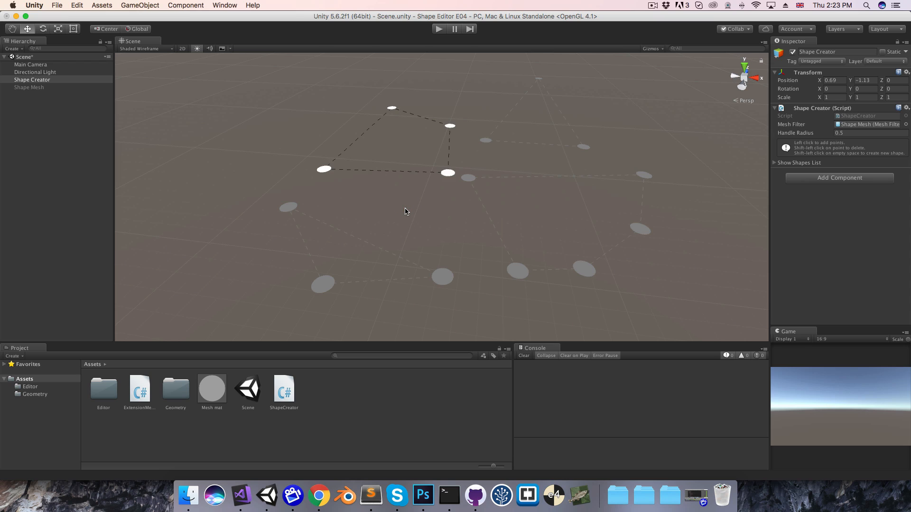
mouse_move(774, 165)
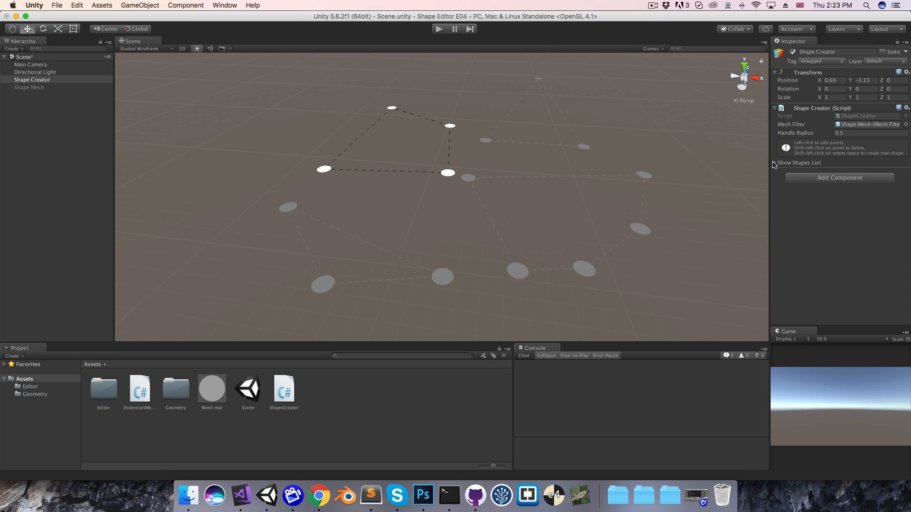
Reveal the shapes list, add two points to the first shape and start an inner hole shape
click(775, 163)
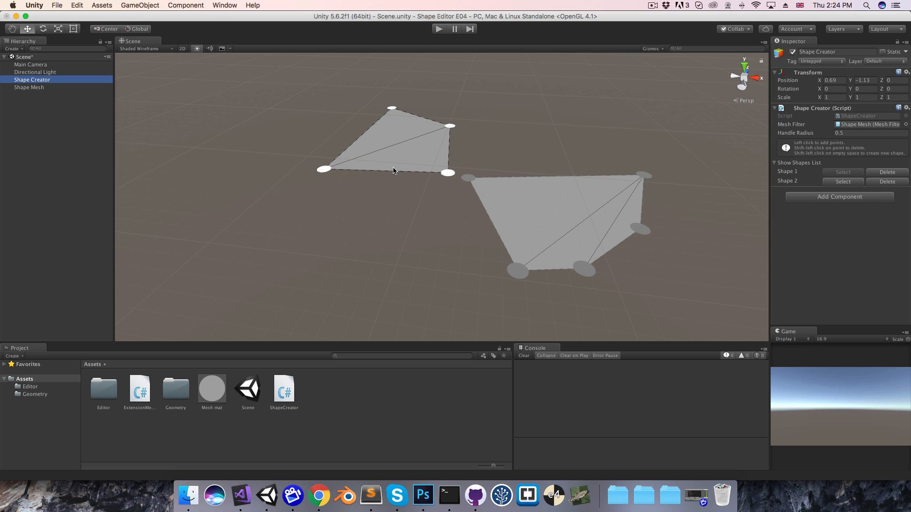
drag(325, 168, 376, 262)
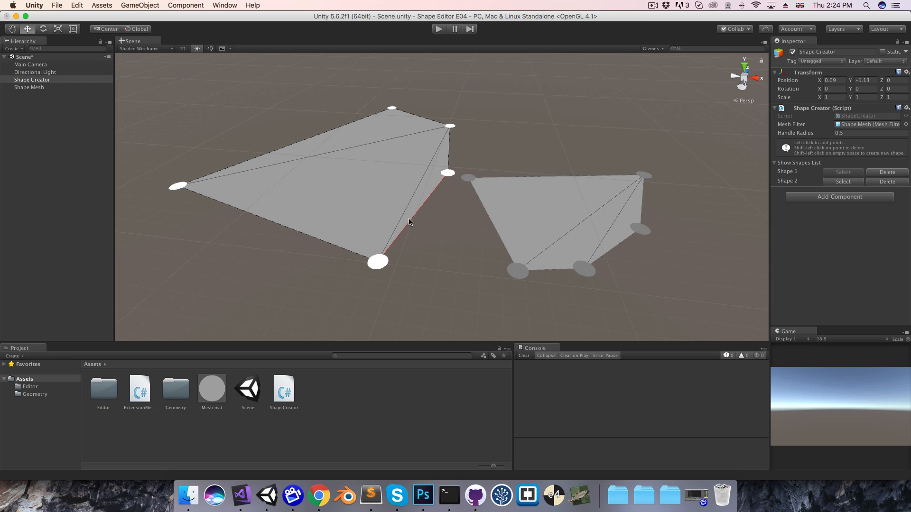
click(372, 222)
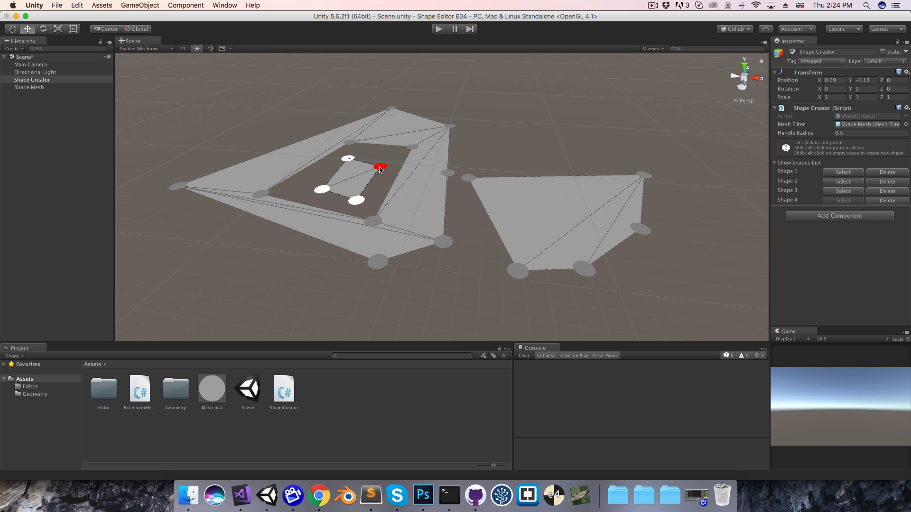
click(242, 497)
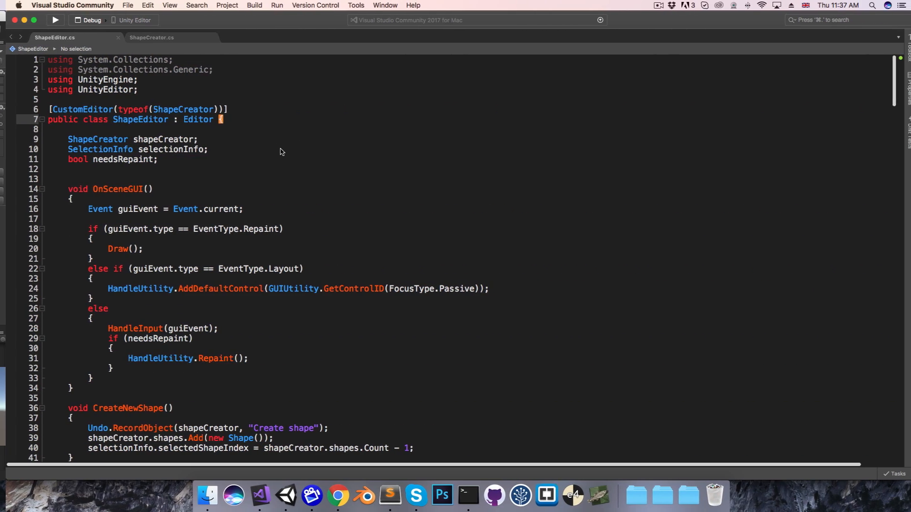
Write DeletePointUnderMouse removing SelectedShape.points at selectionInfo.pointIndex
scroll(down, 3)
text(void)
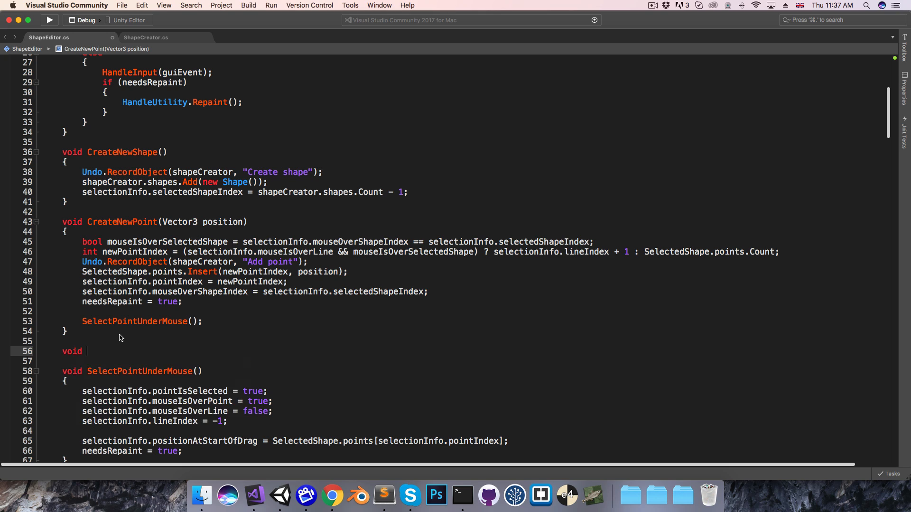
text(DeletePoin)
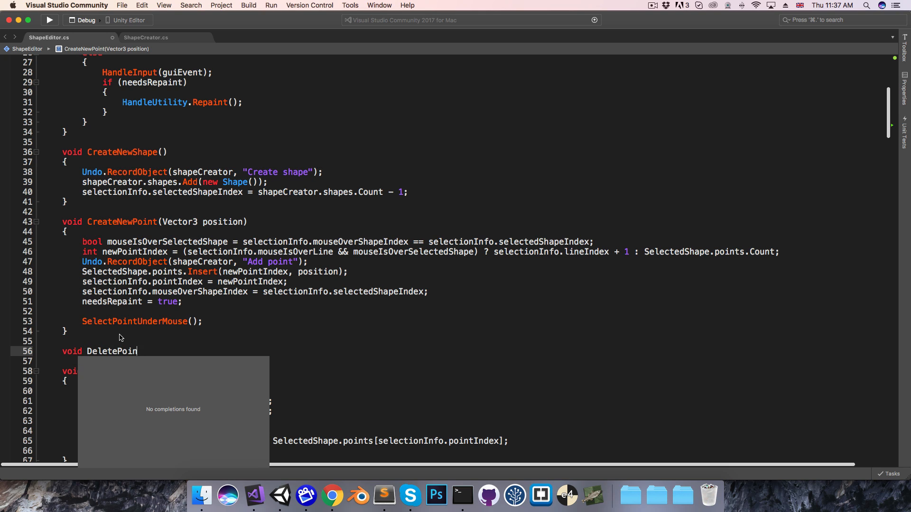
text(tUnderMouse() {)
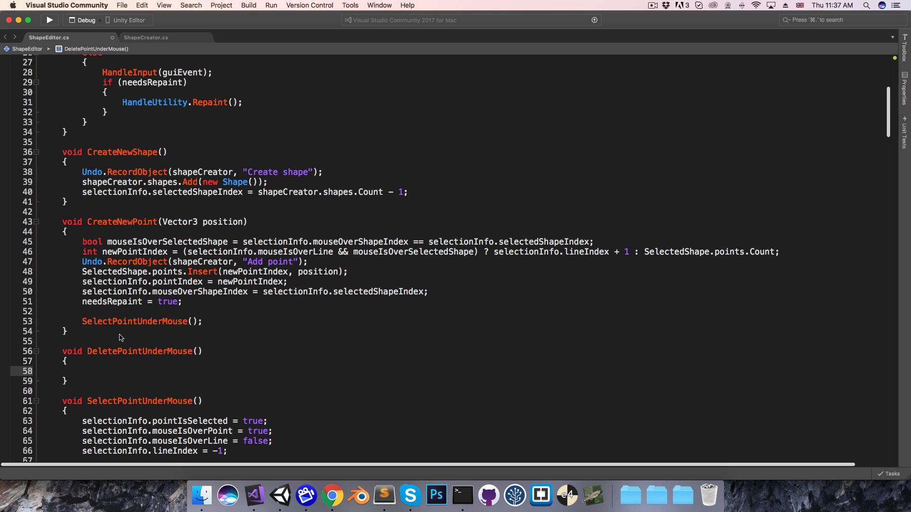
text(SelectedShape.)
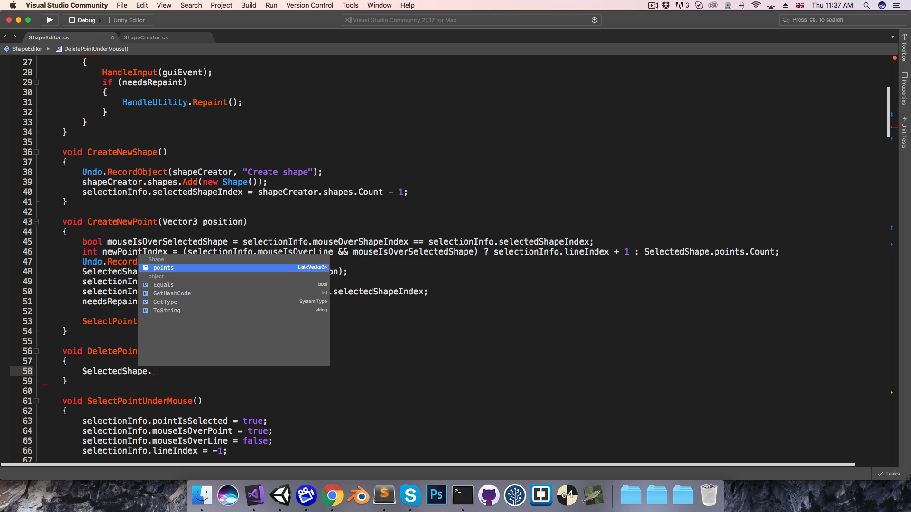
text(points.removeAt()
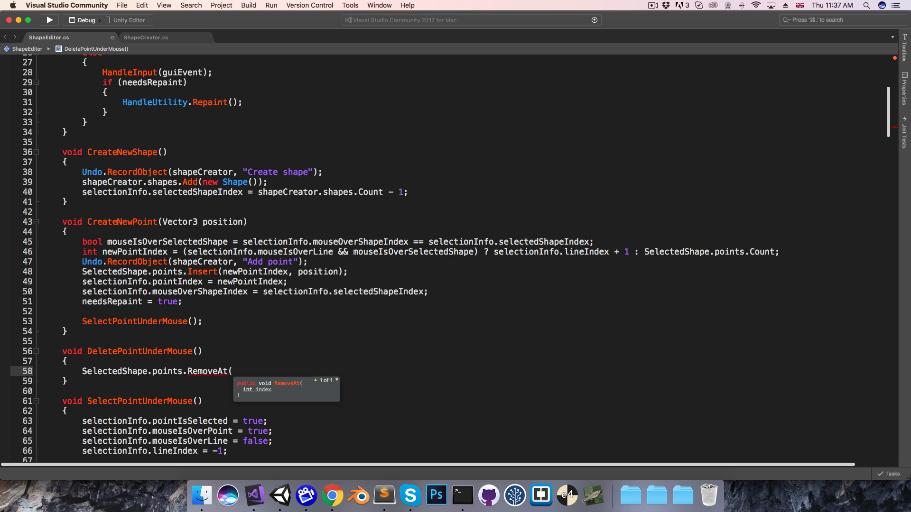
text(selectionInfo.pointIndex)
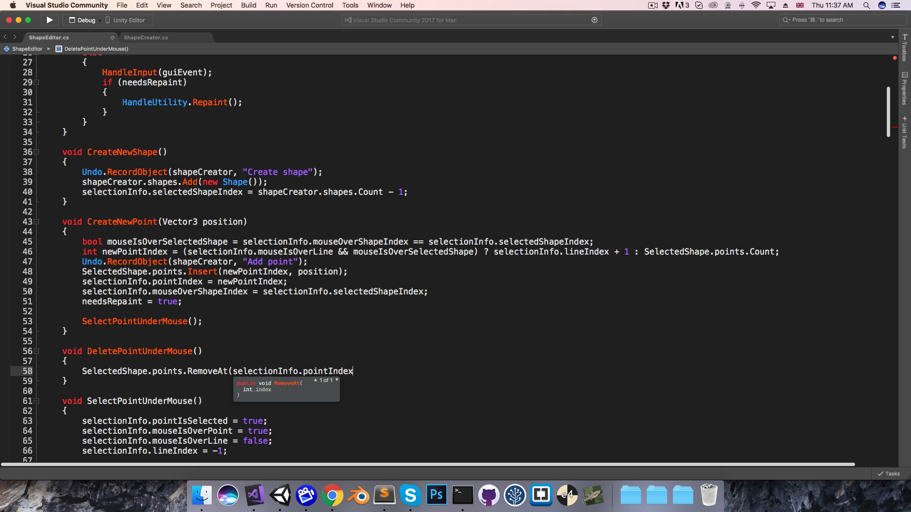
text();)
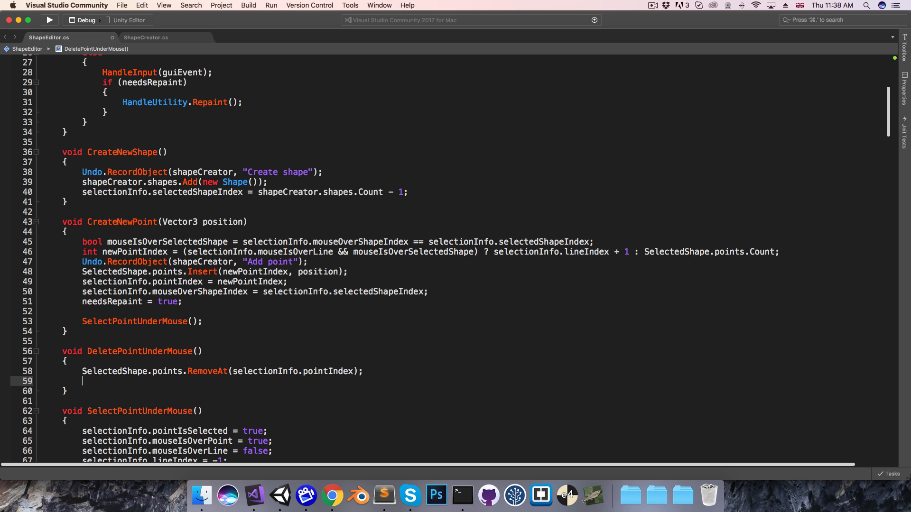
Clear selection flags, set needsRepaint = true and record an undoable "Delete point"
text(selectionInfo.pointIsSelected = false;)
text(selectionInfo.mouseIsOverPoint = false;)
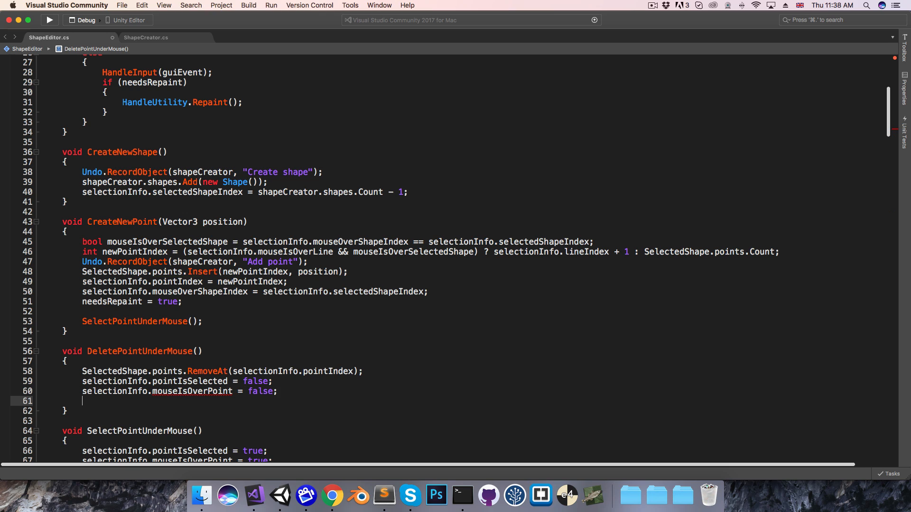
text(needsRepaint)
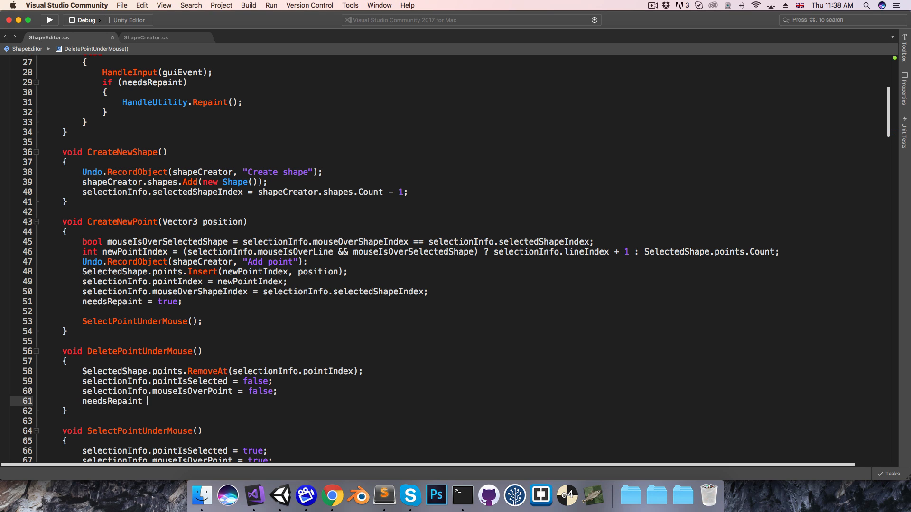
text(= true;)
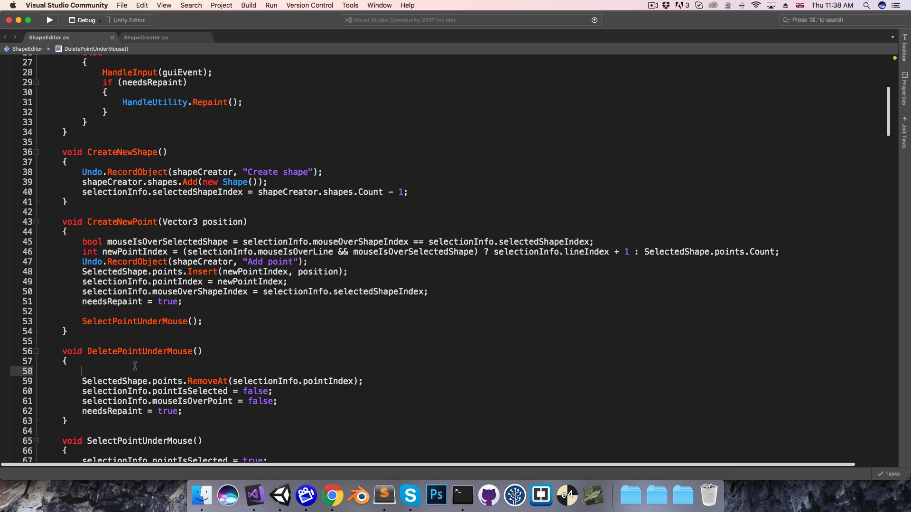
text(Undo.RecordObject(shapeCreator,)
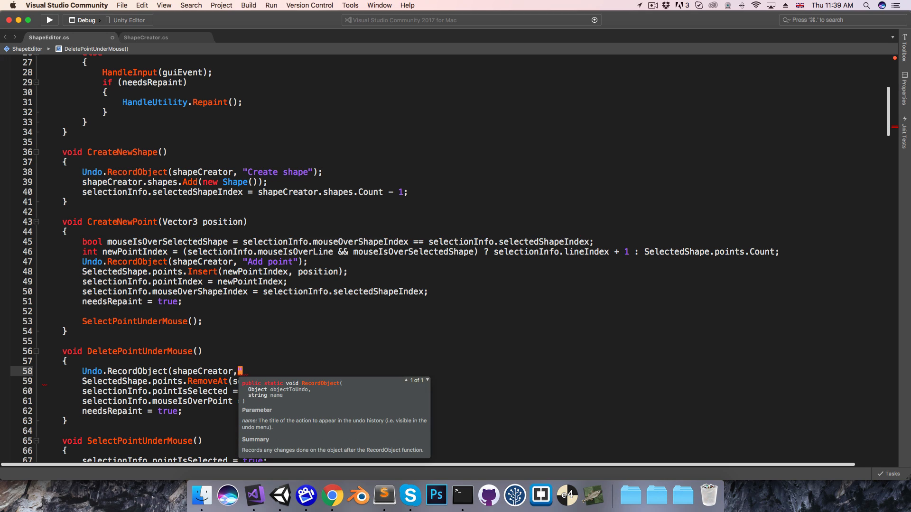
text("Delete point");)
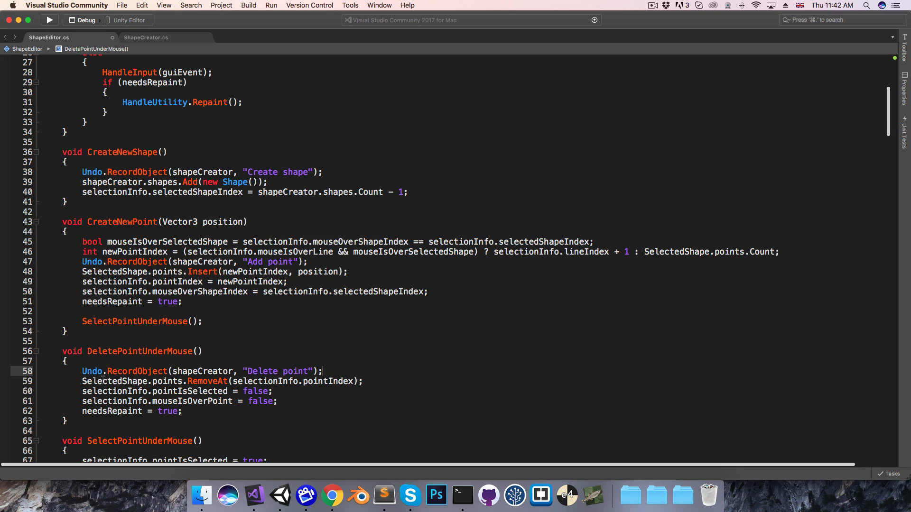
mouse_move(117, 391)
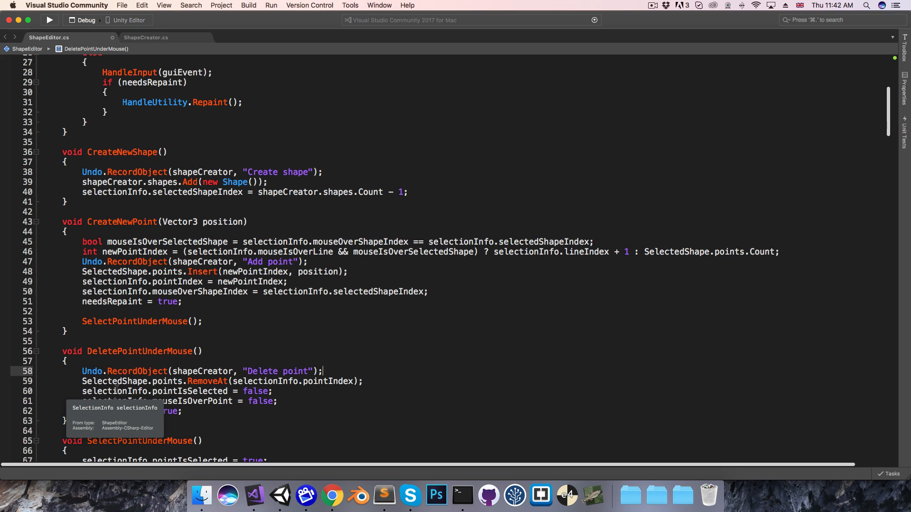
mouse_move(123, 361)
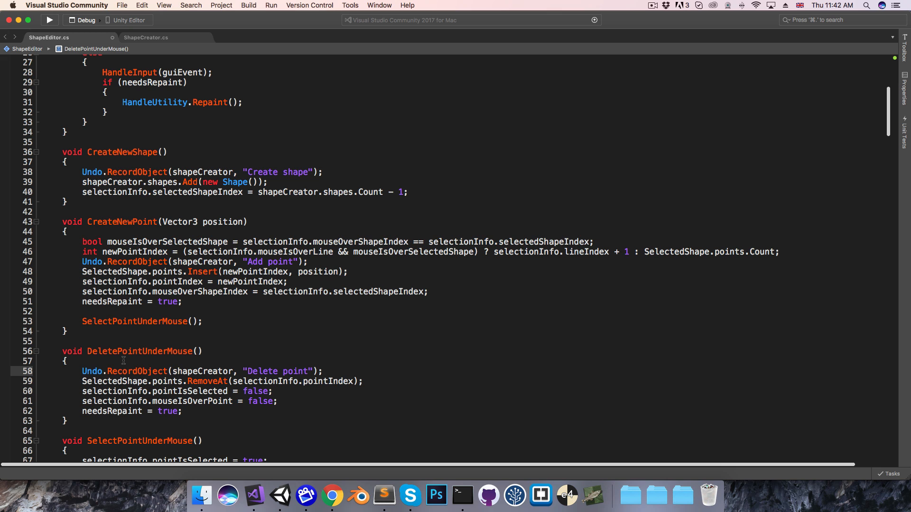
In HandleShiftLeftMouseDown, select and delete the hovered point when mouseIsOverPoint, else create a new shape
scroll(down, 3)
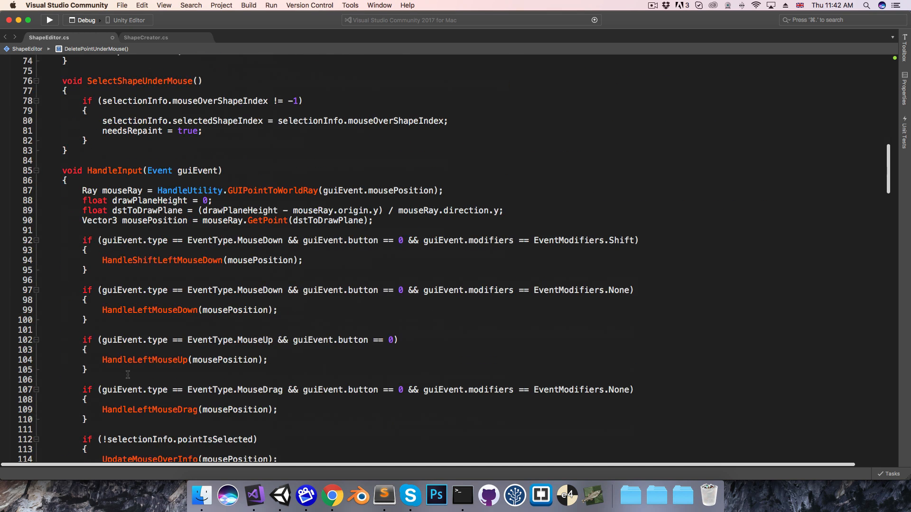
scroll(down, 3)
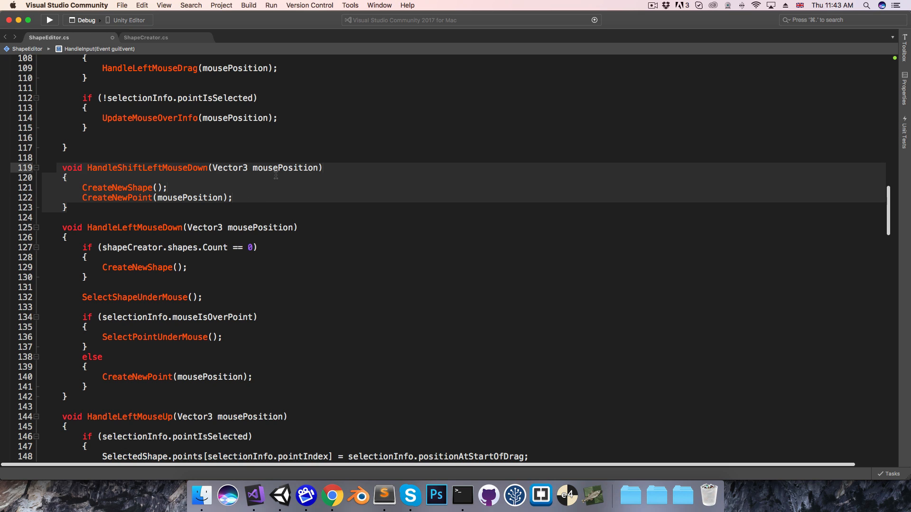
text(if (selectionInfo.mouseIsOverPoint)
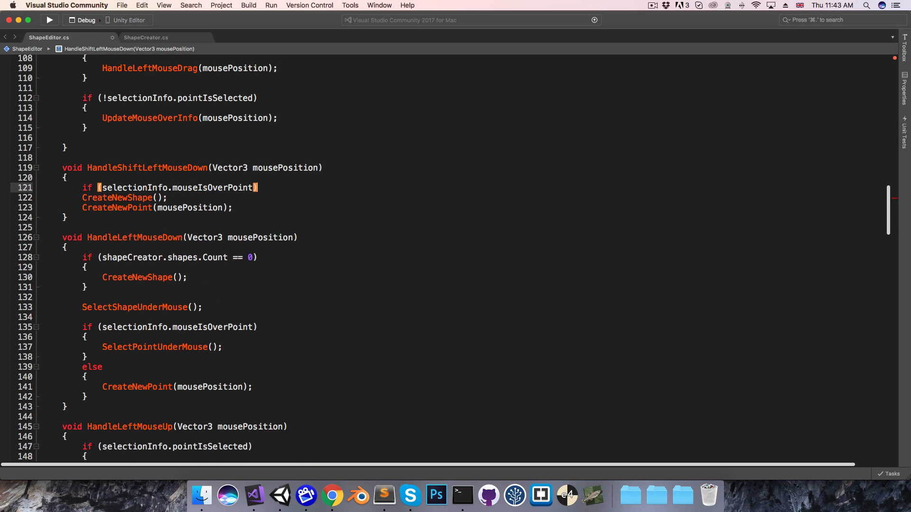
text(DeletePointUnderMouse();)
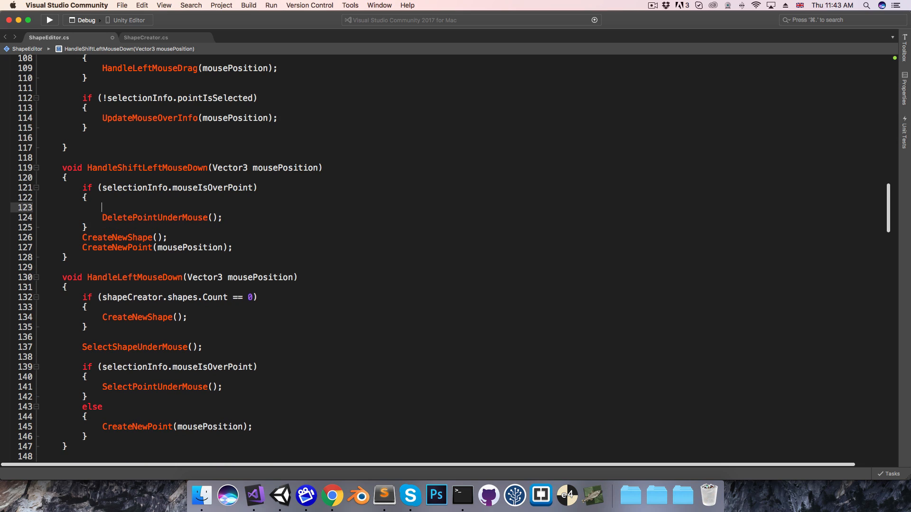
text(S)
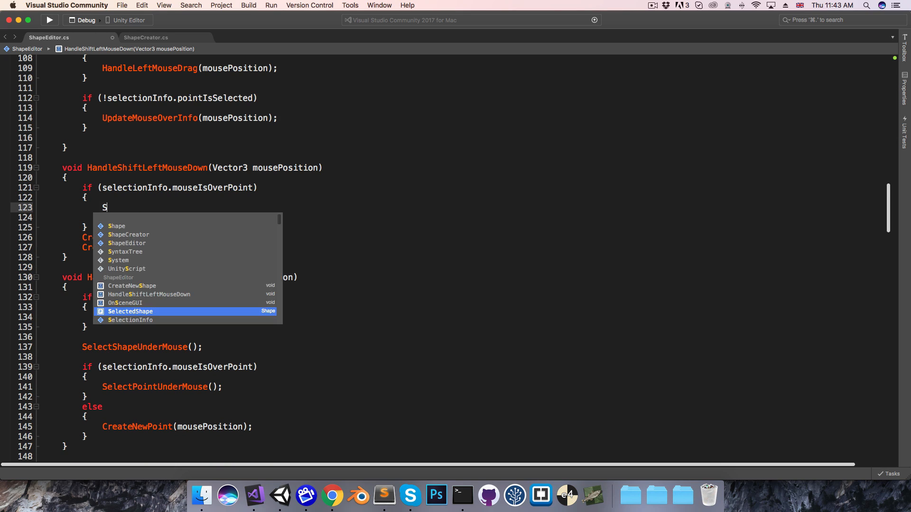
text(eleS)
click(184, 217)
text(DeletePointUnderMouse();)
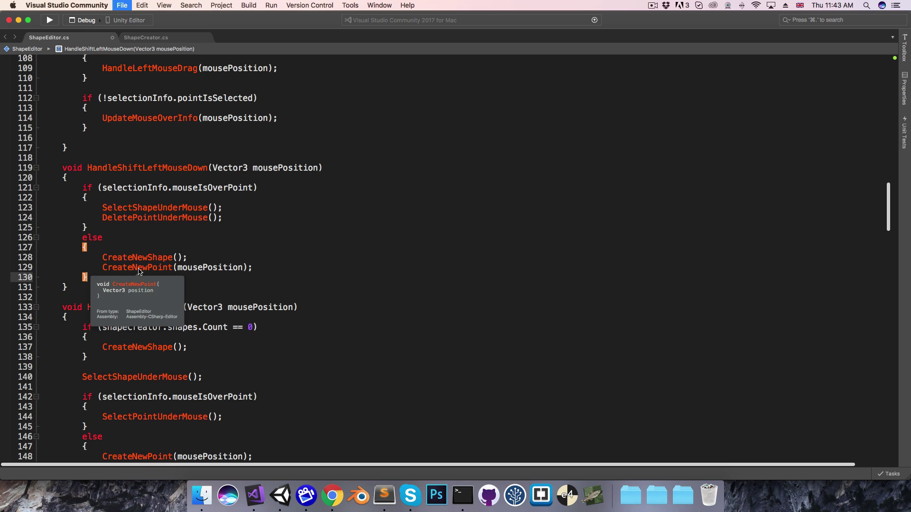
Switch to Unity and select the GameObject holding the shape creator
click(279, 495)
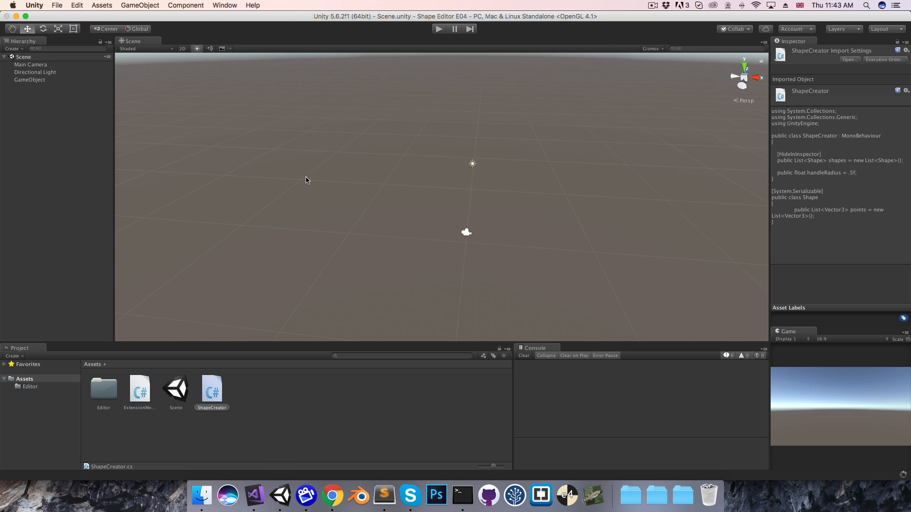
click(28, 80)
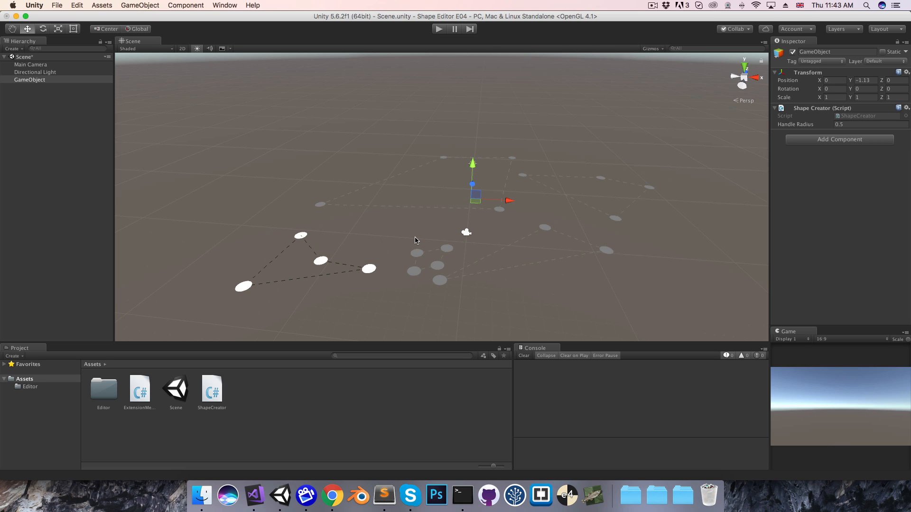
mouse_move(823, 115)
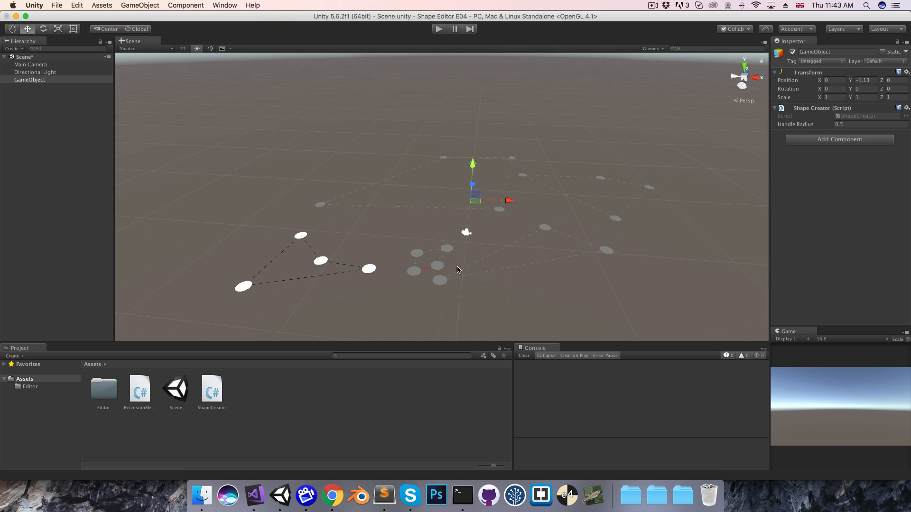
mouse_move(193, 482)
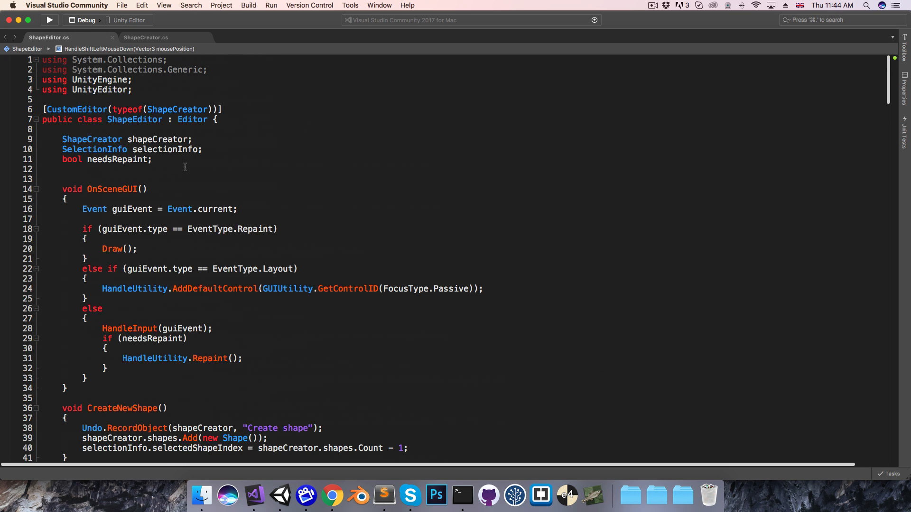
Override OnInspectorGUI with a loop labelling each shape "Shape " + (i + 1)
text(override On)
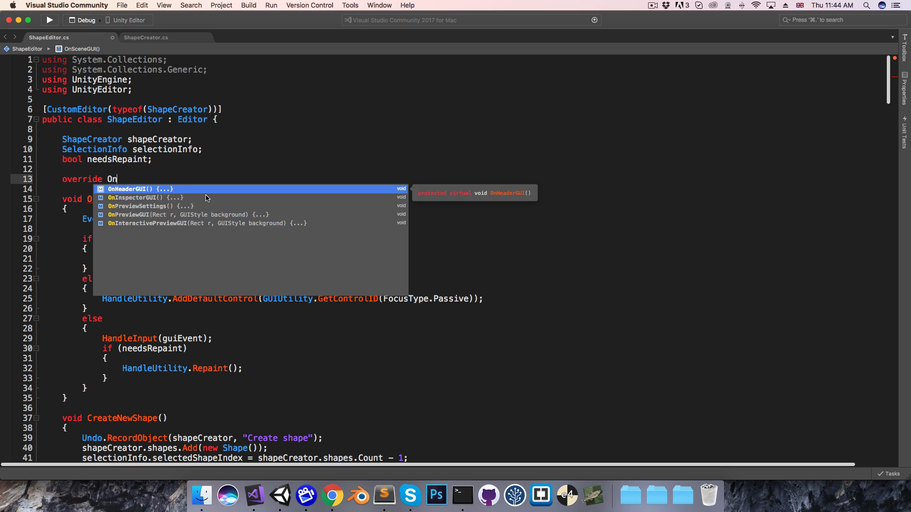
click(142, 198)
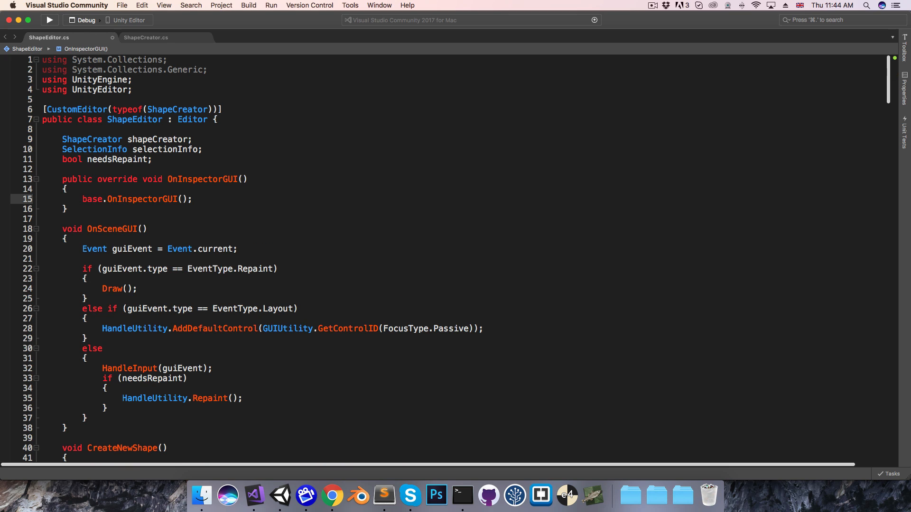
text(for (int i = 0; i < max; i++)
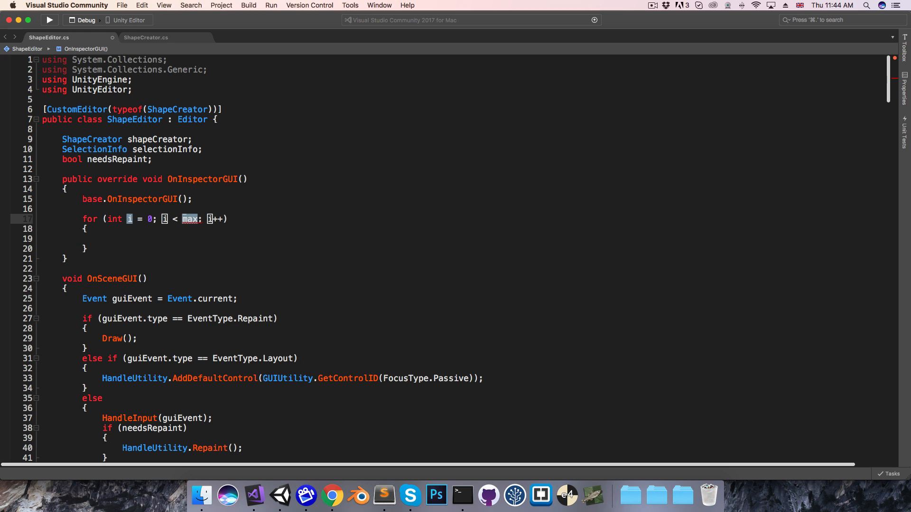
text(shapeCreator.shapes.Count)
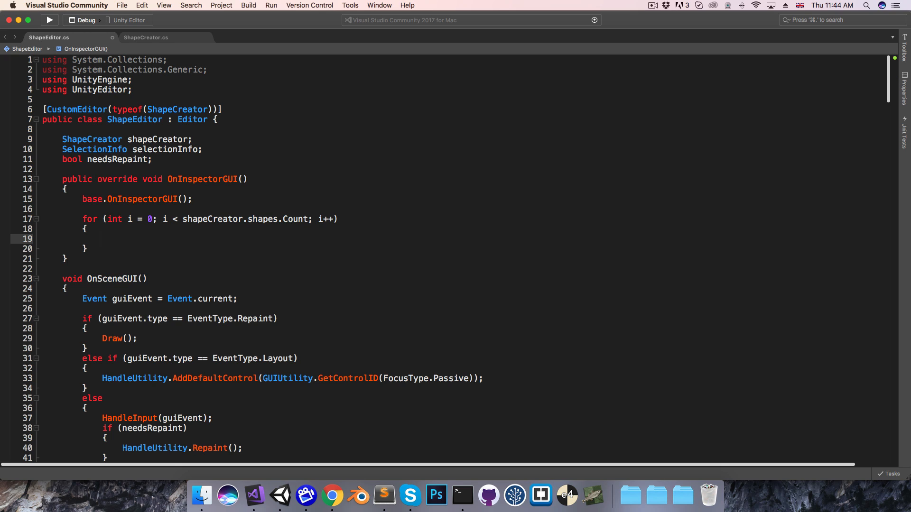
text(GUILayout.)
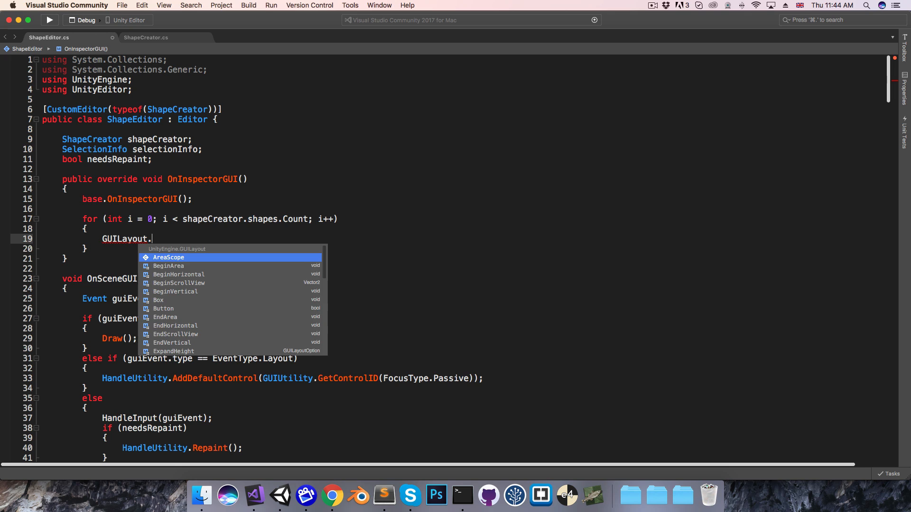
text(Label()
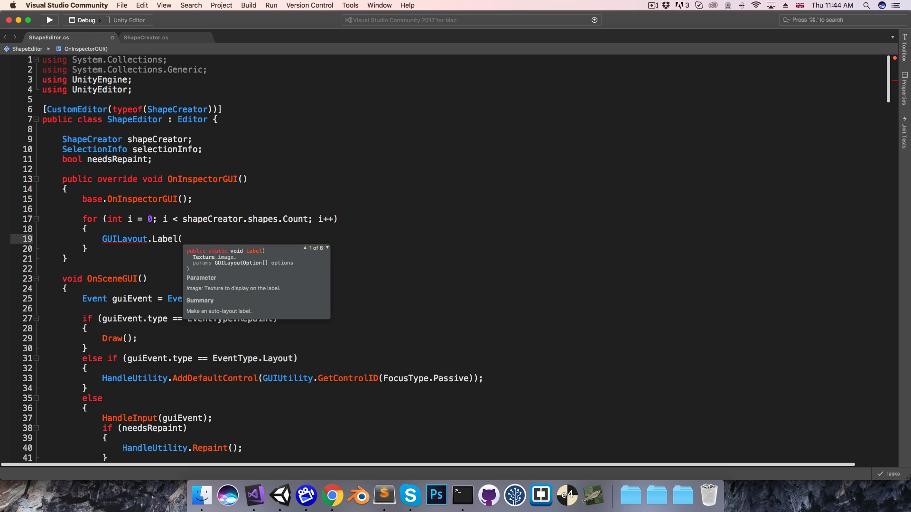
text("S)
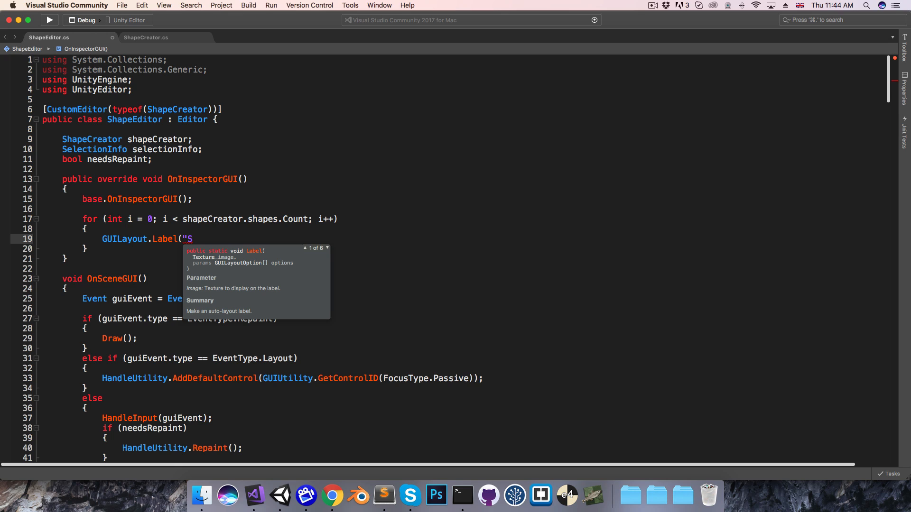
text(hape " +)
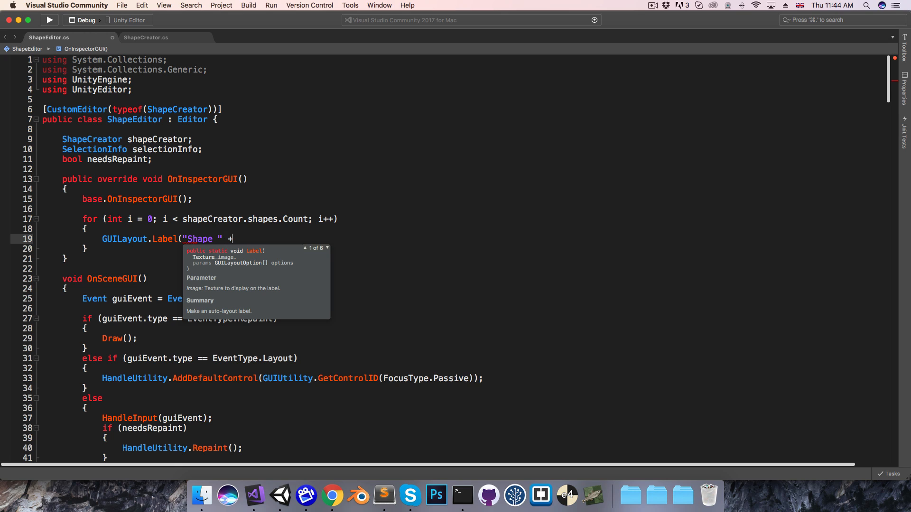
text((i+)
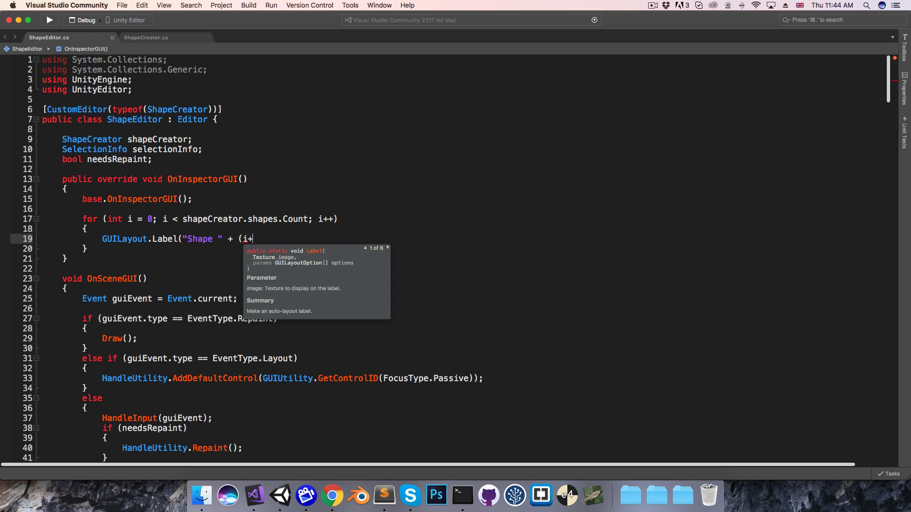
text(+ 1));)
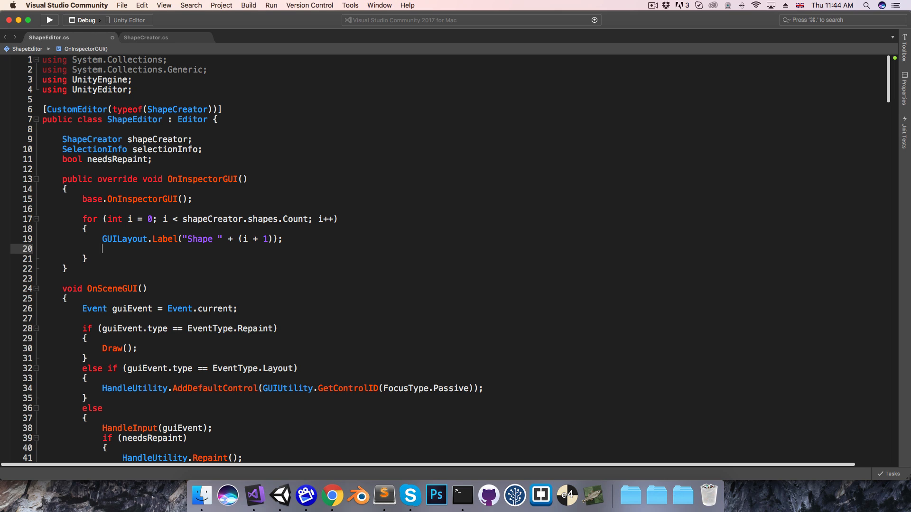
Add Select and Delete GUILayout buttons per shape, Select setting selectionInfo.selectedShapeIndex
text(if (G)
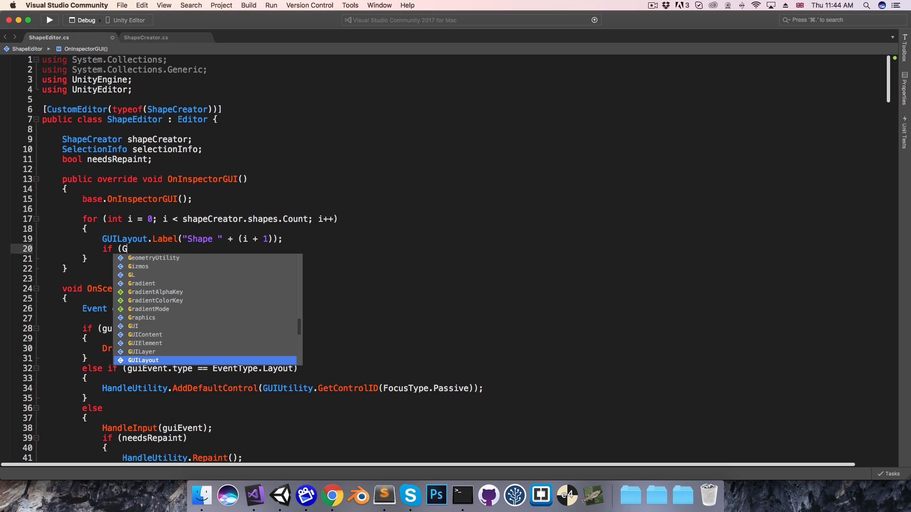
text(UILayout.Button("Select)
text({)
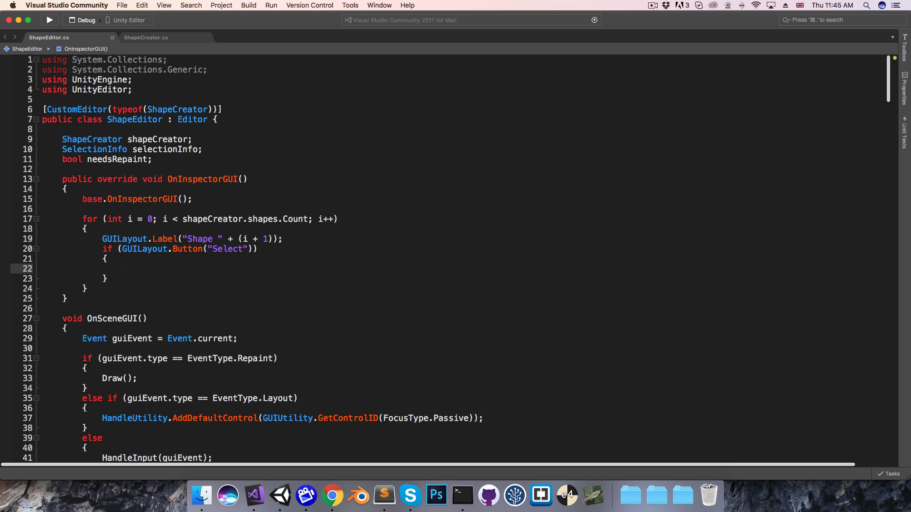
text(selectionInfo)
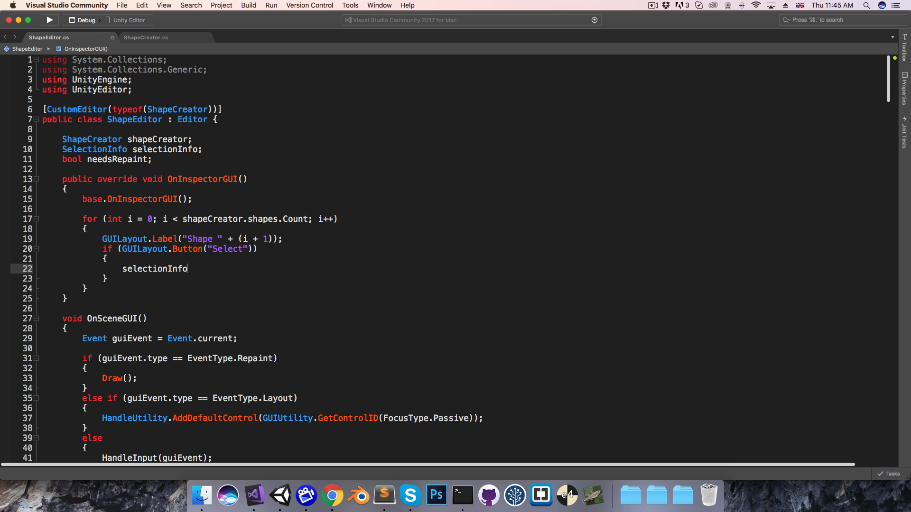
text(.selectedShapeIndex = i;)
text(if)
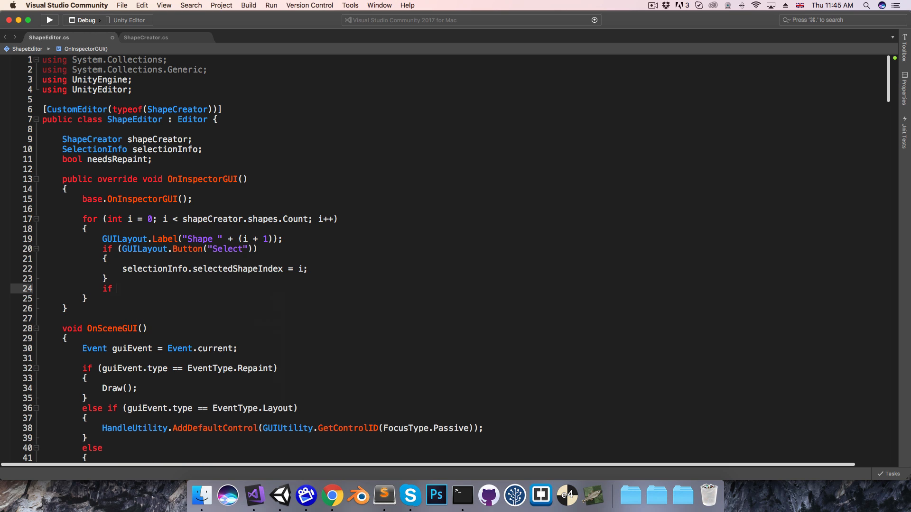
text((Guila)
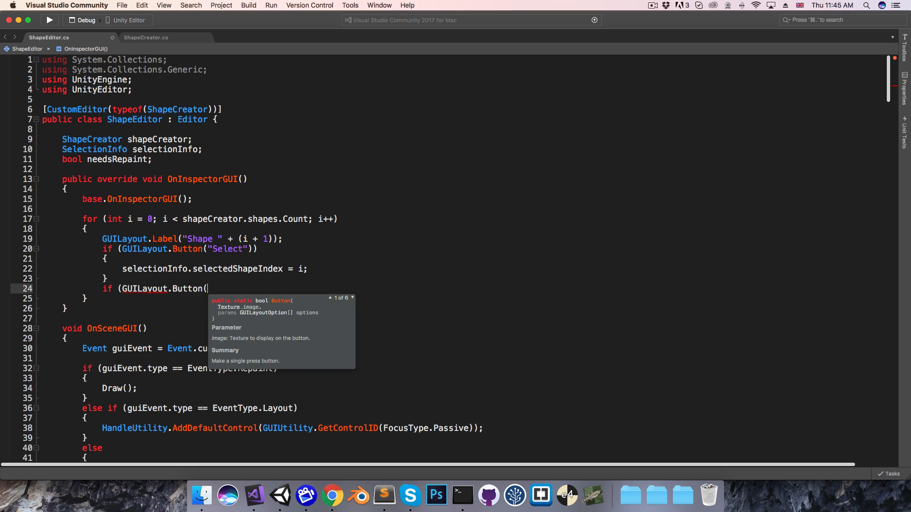
text("Delete"))
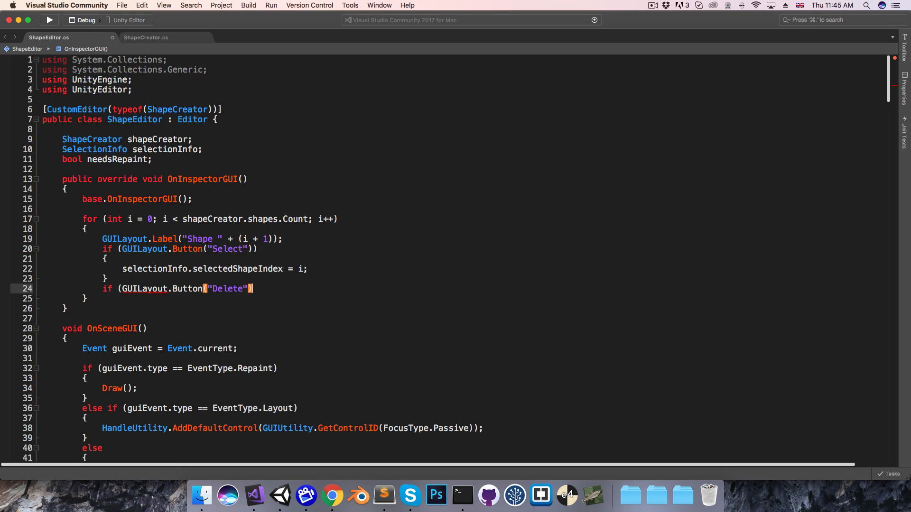
key(Return)
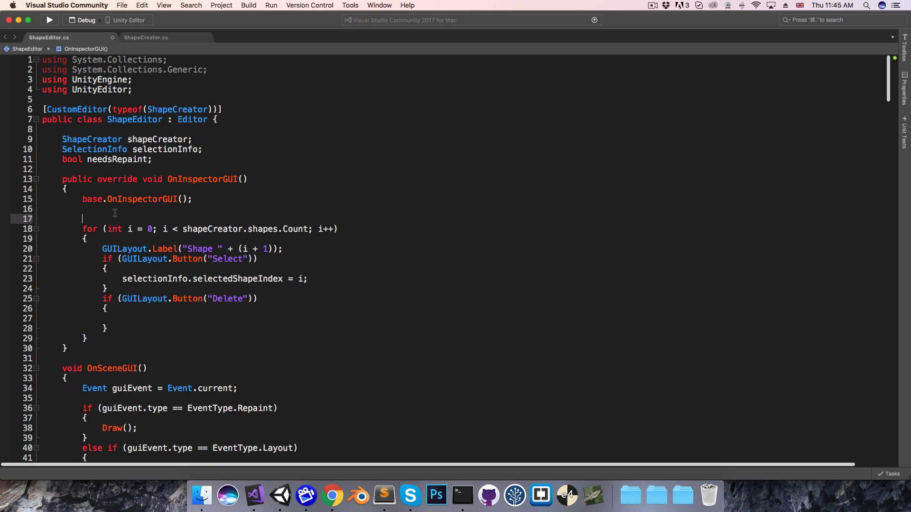
Declare int shapeDeleteIndex = -1 and begin assigning it inside the Delete block
text(int)
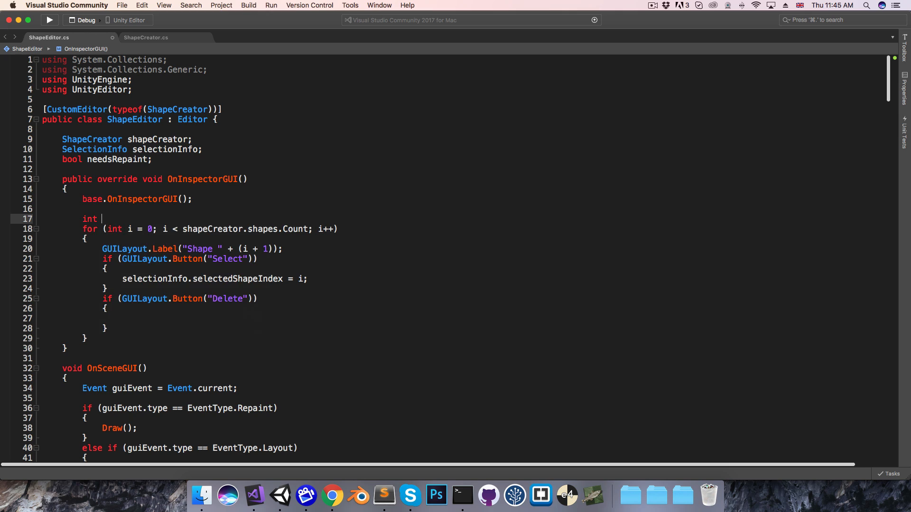
text(shapeDelet)
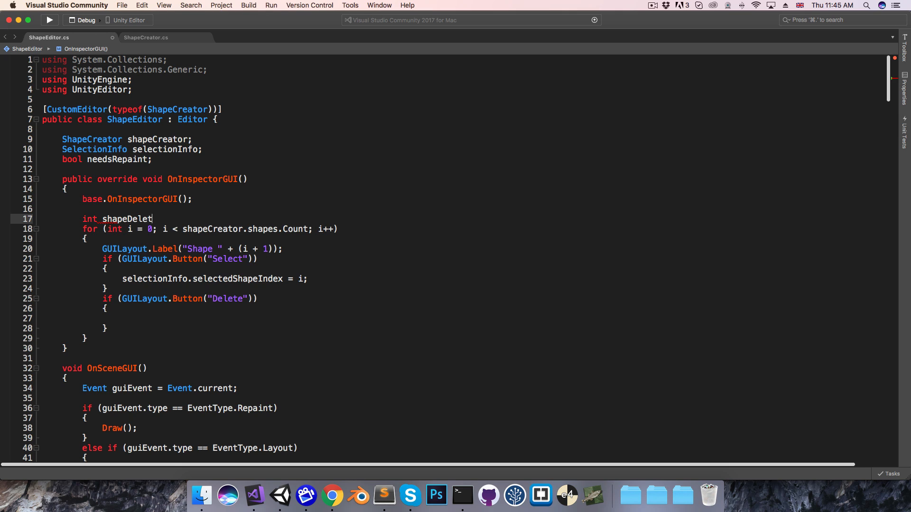
text(eIndex = -1;)
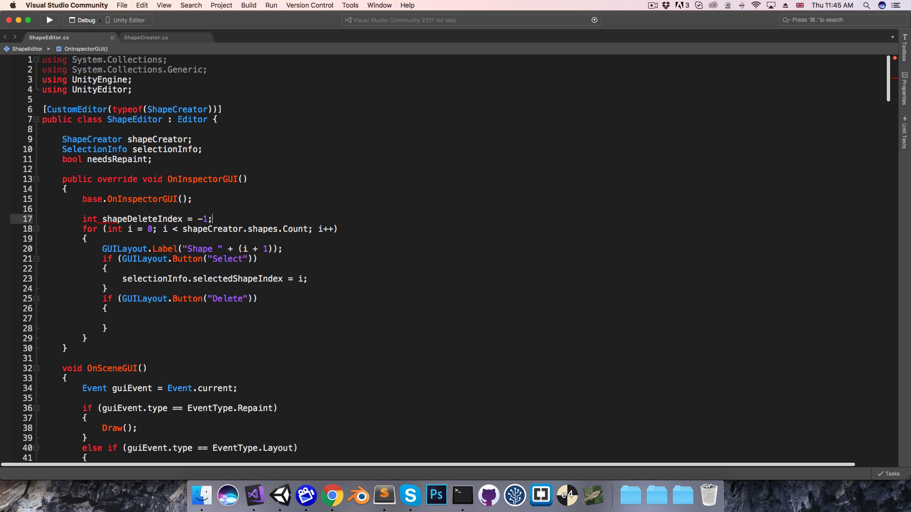
click(122, 319)
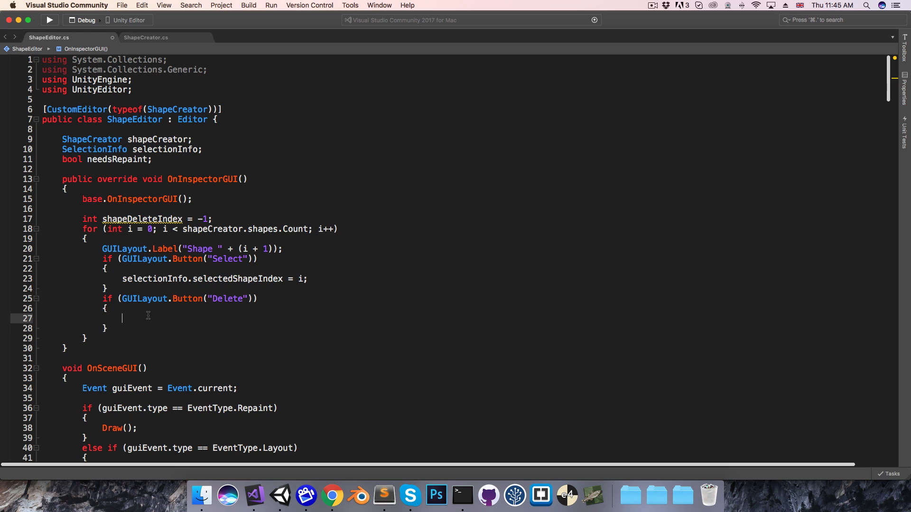
text(shapeDeleteIndex =)
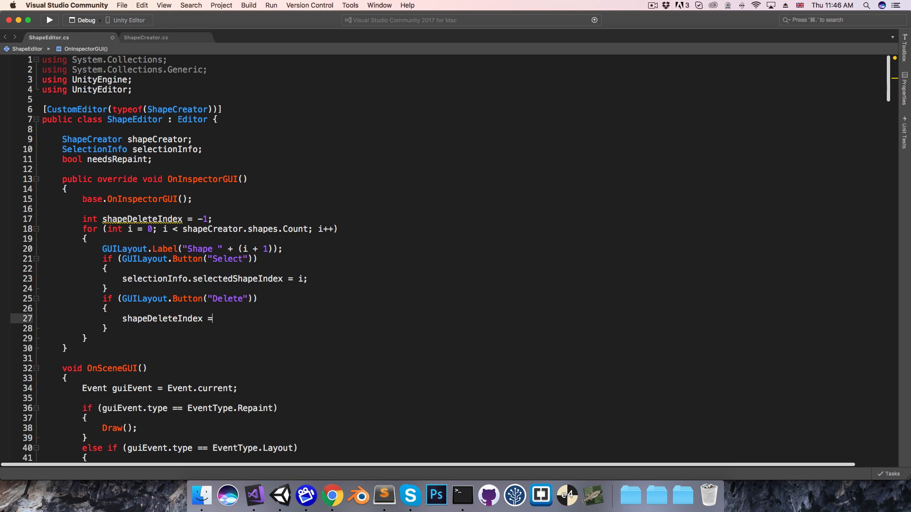
Set shapeDeleteIndex = i and, when it isn't -1, remove that shape from shapeCreator.shapes
text(i;)
text(if (s)
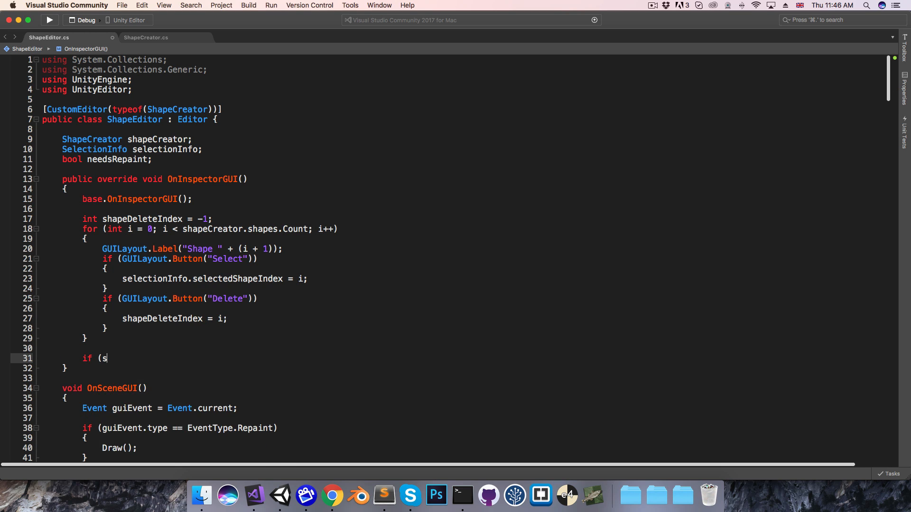
text(hapeDeleteIndex !=)
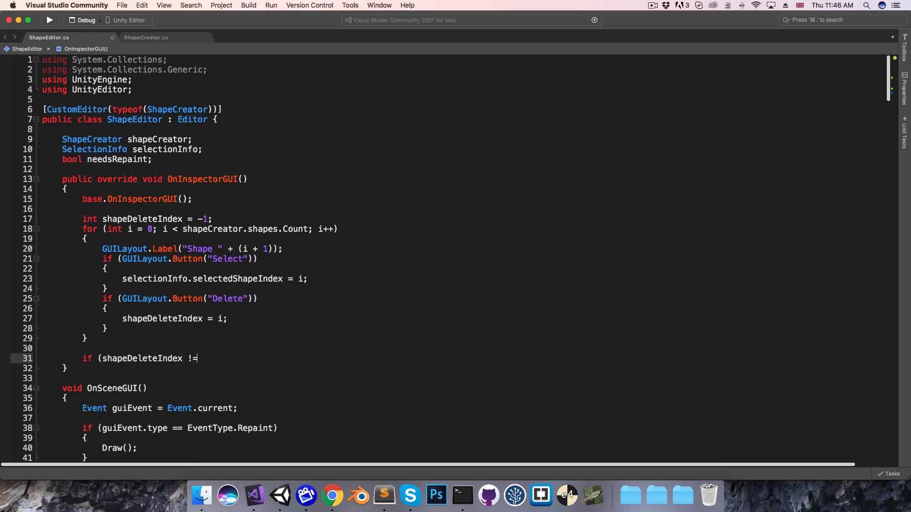
text(-1))
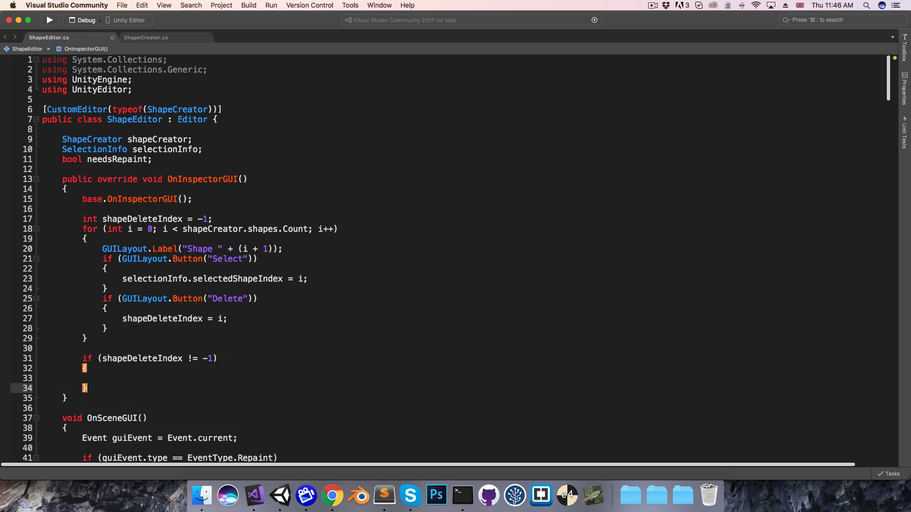
text(shapeCreator.shapes.RemoveAt()
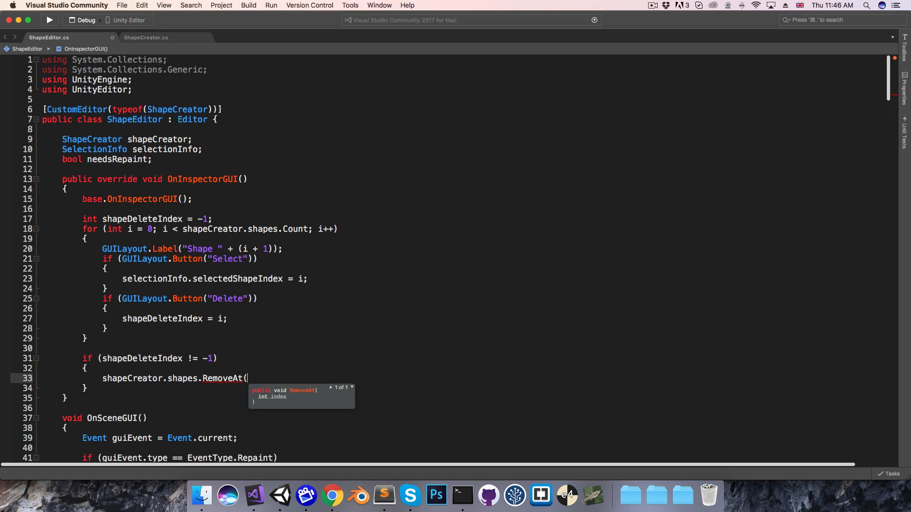
text(shapeDeleteIndex);)
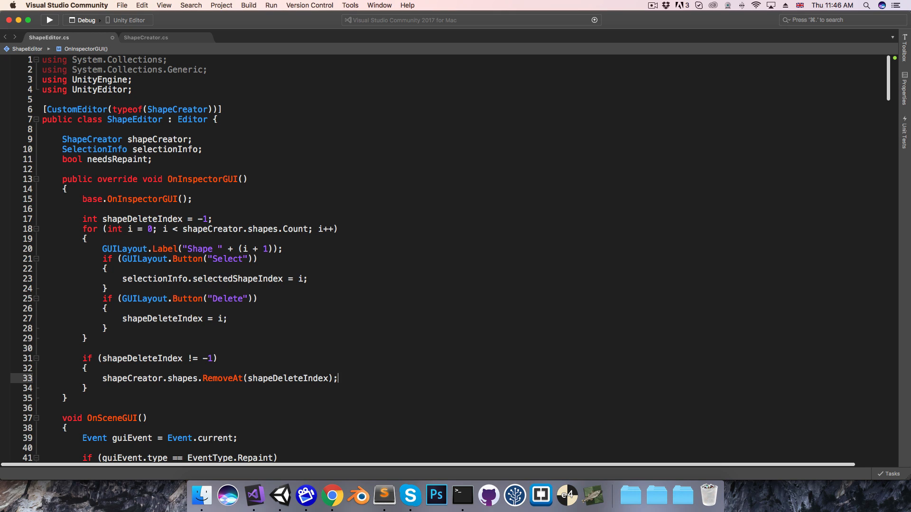
Clamp selectedShapeIndex with Mathf.Clamp between 0 and shapeCreator.shapes.Count - 1
text(selectionInfo.selectedShapeIndex)
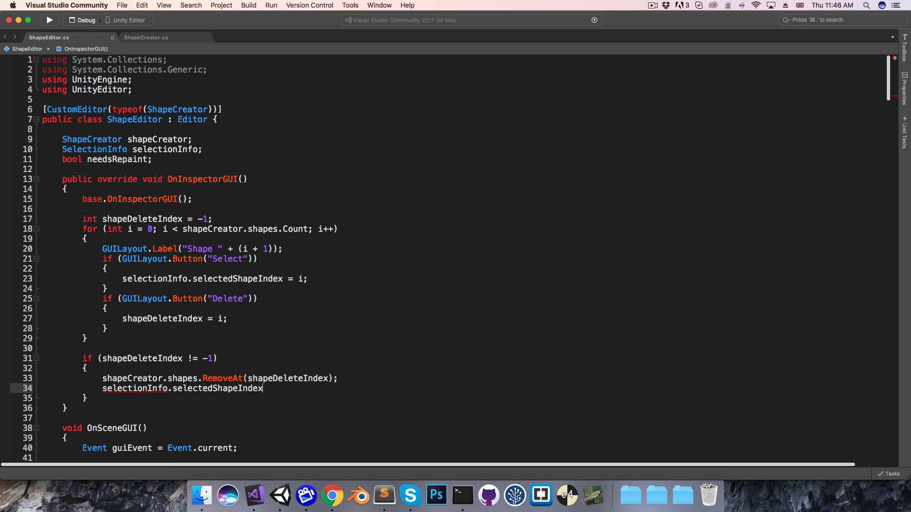
text(= Math)
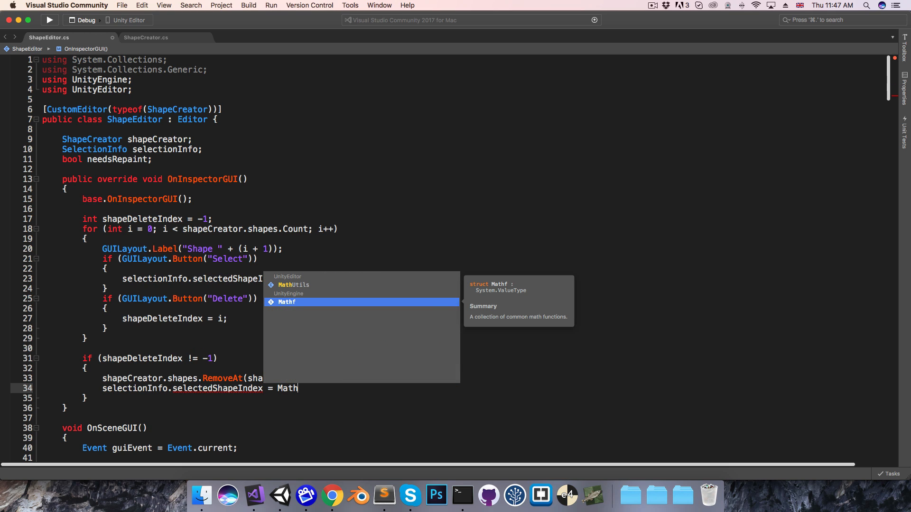
text(f.Clamp()
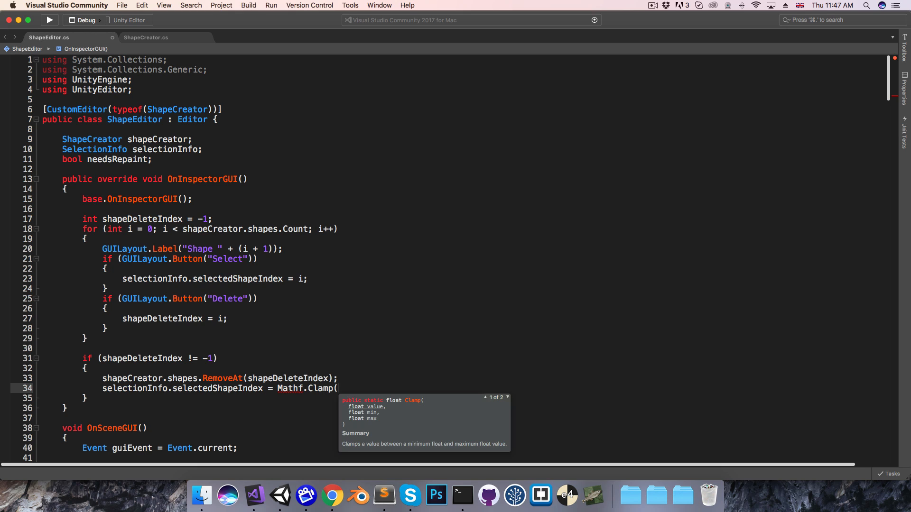
text(selectionInfo)
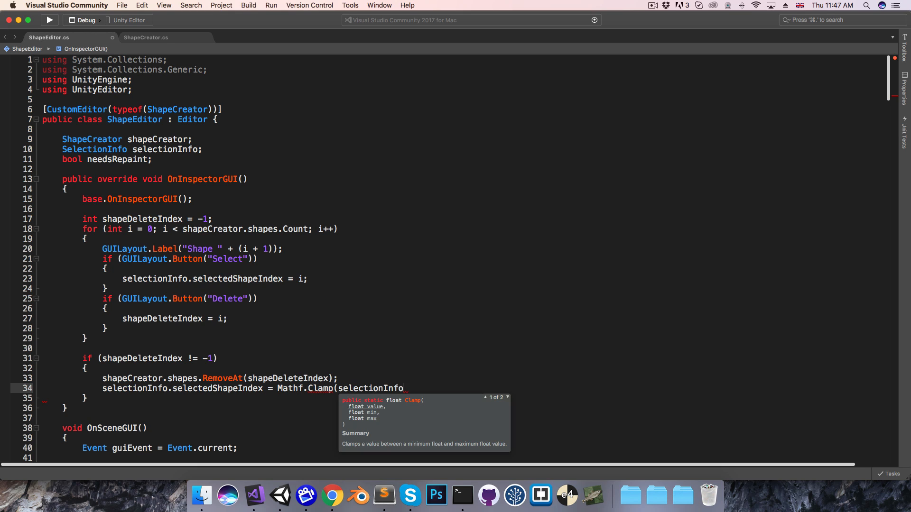
text(.selectedShapeIndex)
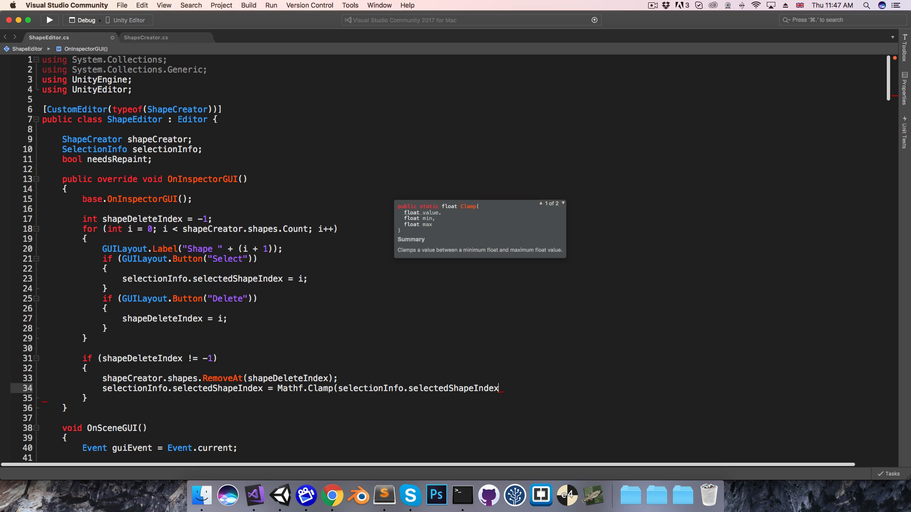
text(,0)
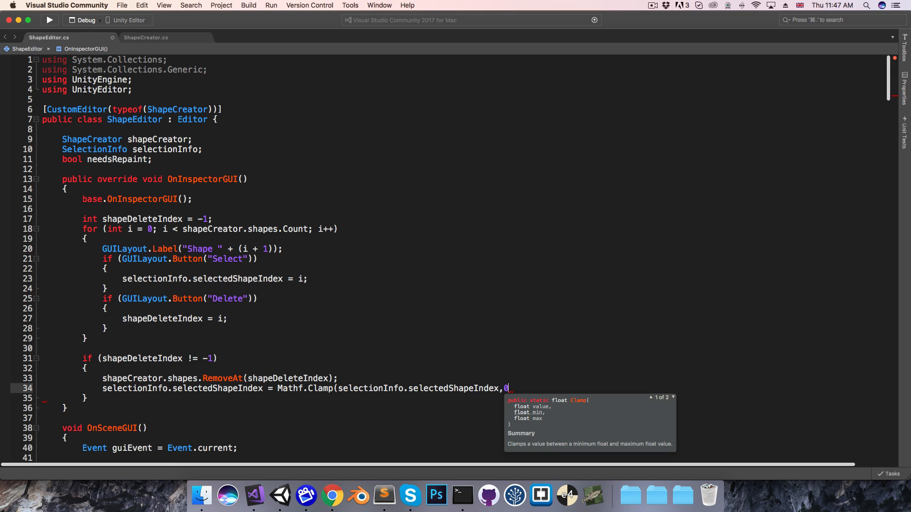
text(,)
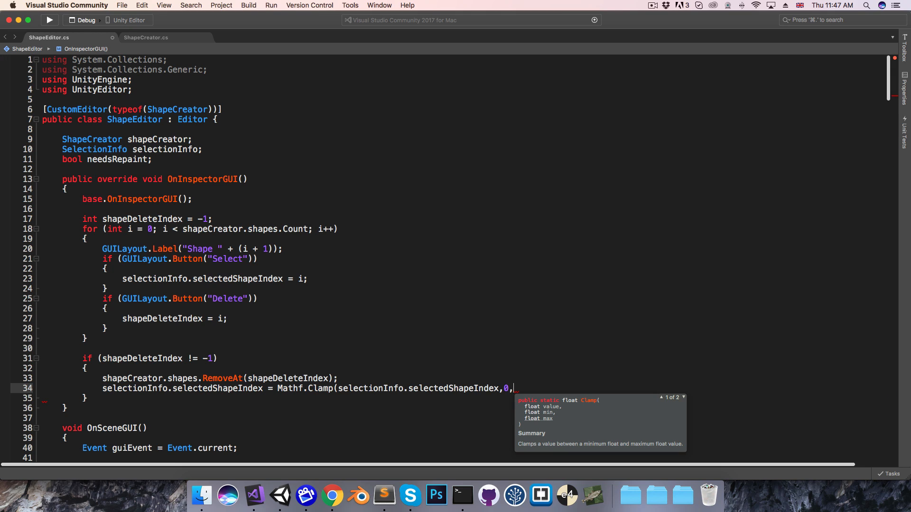
text(s)
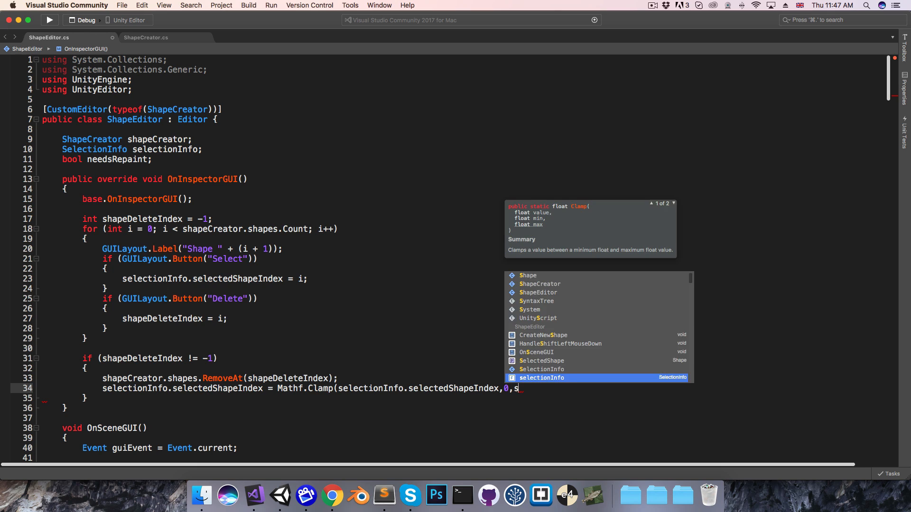
text(hapeCreator.shapes)
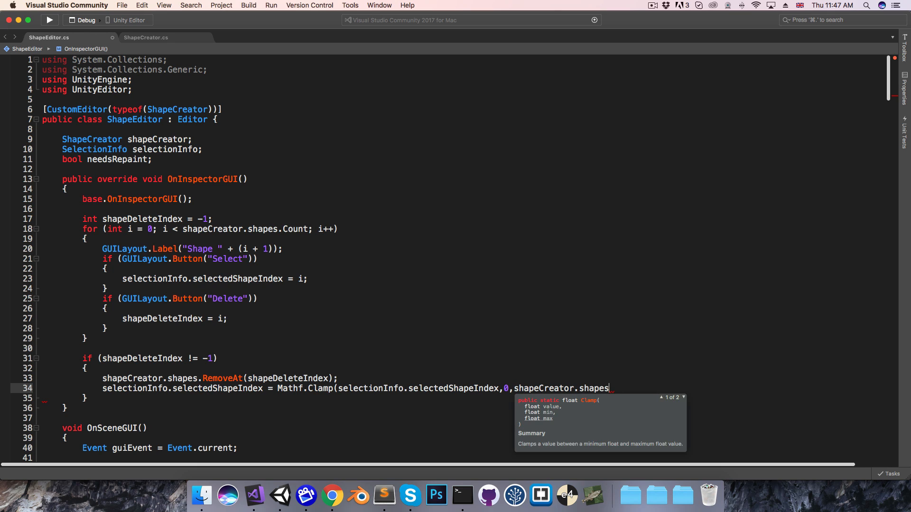
text(.Count - 1);)
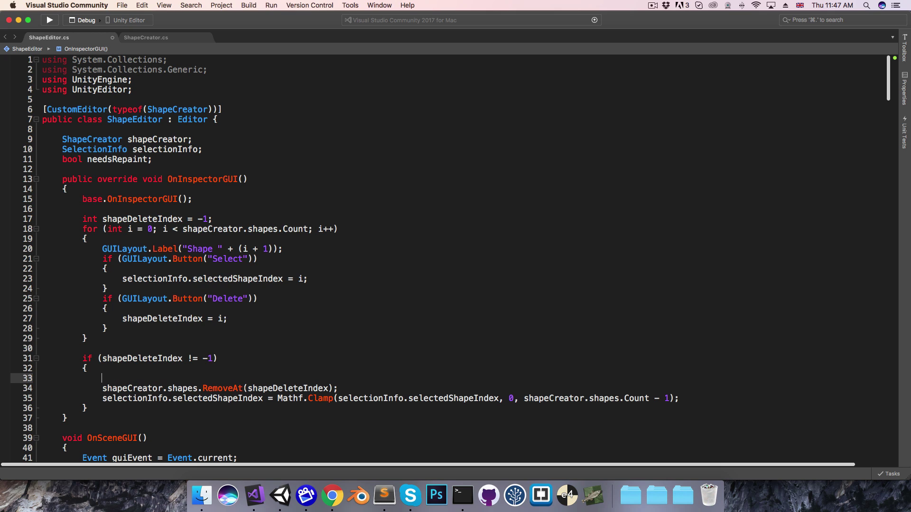
Record Undo.RecordObject(shapeCreator, "Delete shape") before the removal
text(Undo.RecordObject()
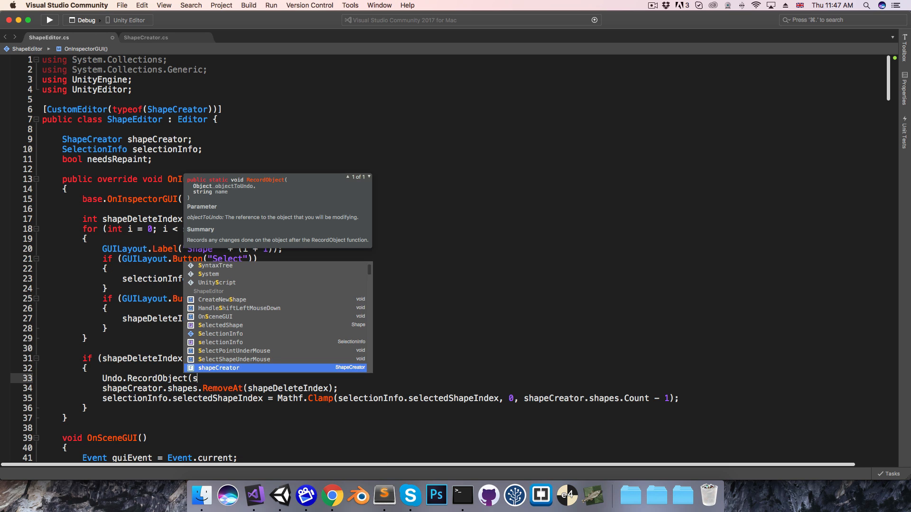
text(shapeCreator,"D)
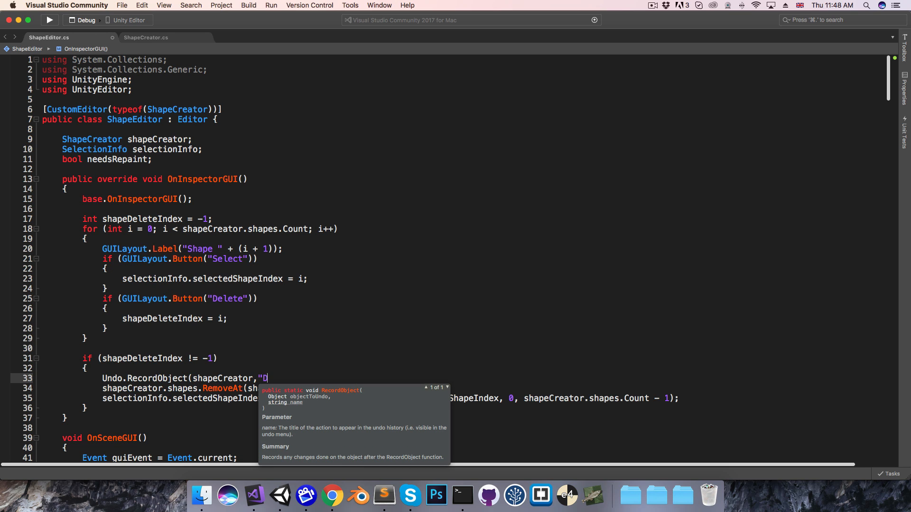
text(elete shape)
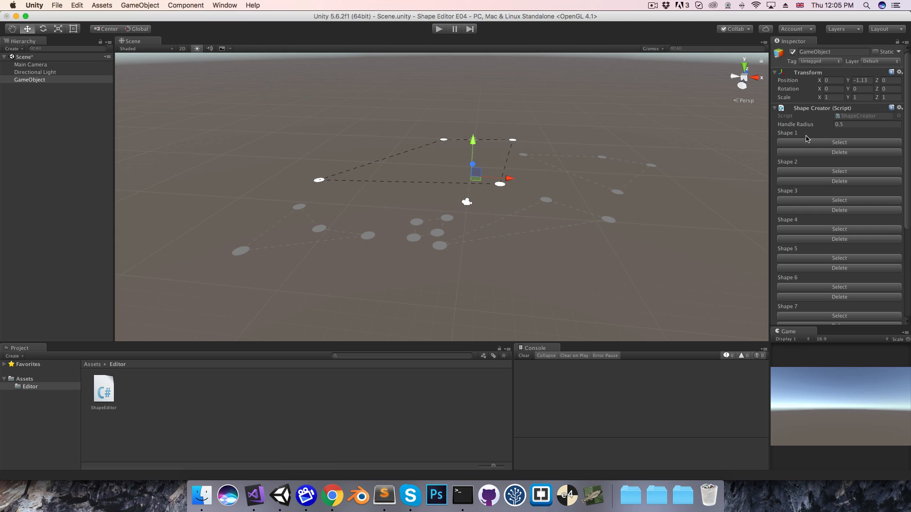
mouse_move(825, 203)
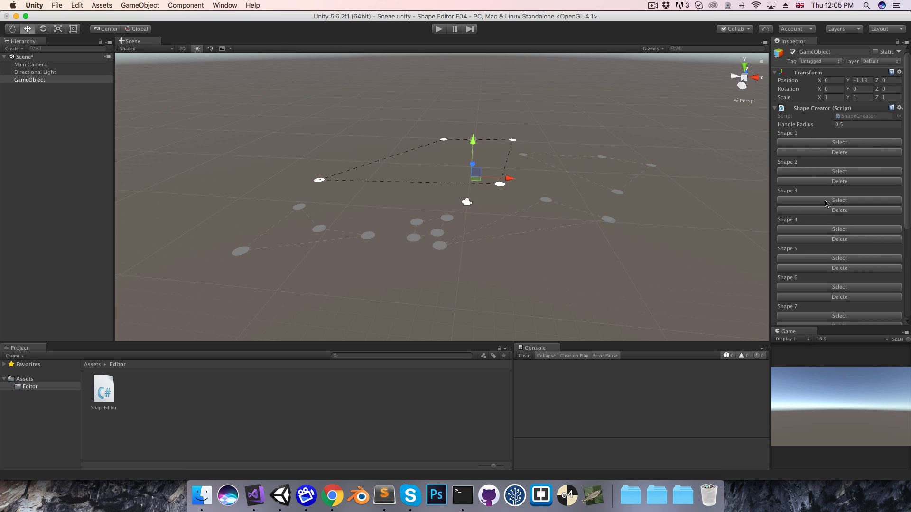
Scroll the Inspector down through the Shape Creator's Shape 1–11 entries
scroll(down, 3)
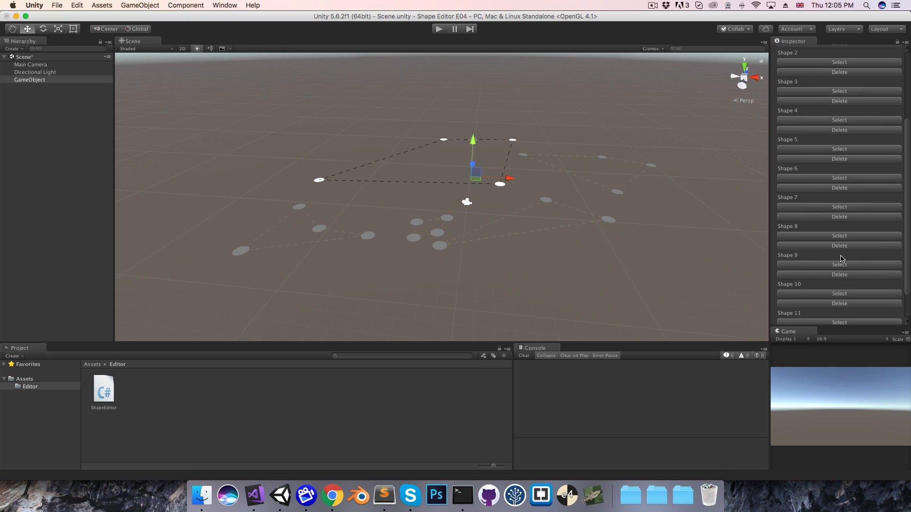
scroll(down, 3)
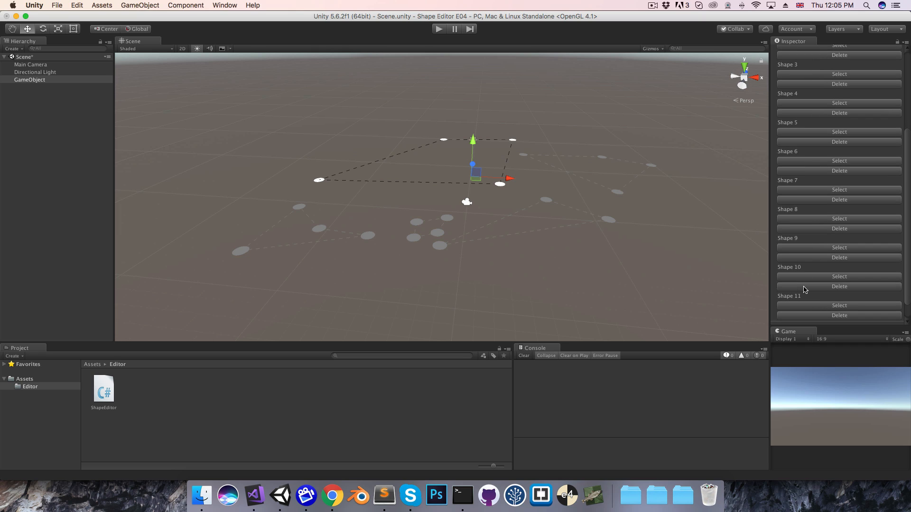
mouse_move(554, 172)
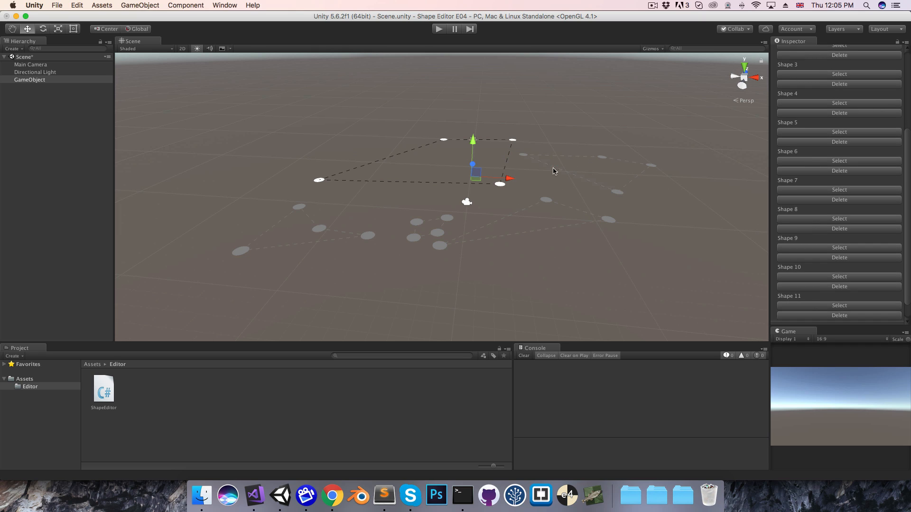
Reset the Shape Creator component from its gear menu, clearing the eleven shapes
click(894, 108)
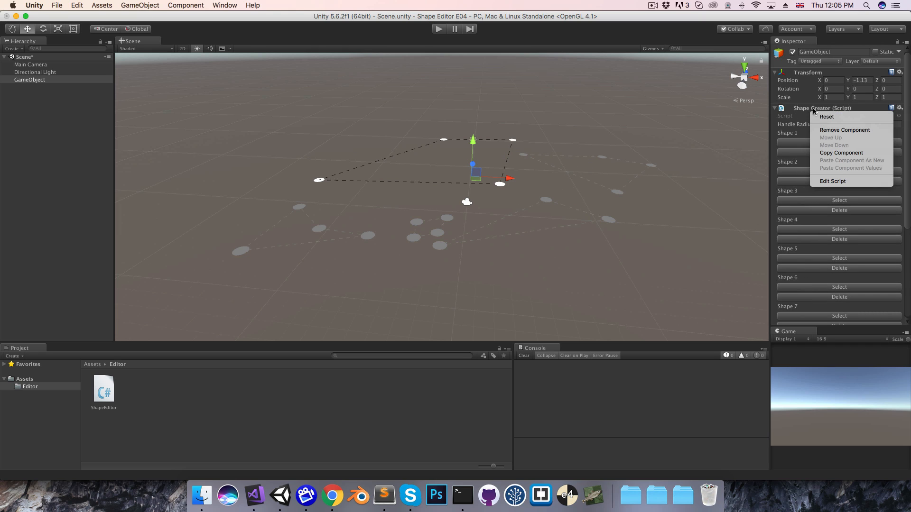
click(826, 117)
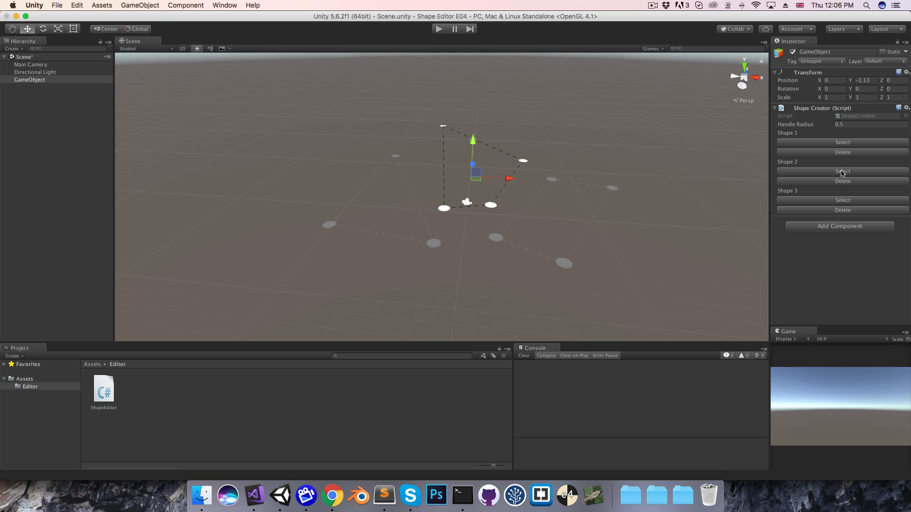
mouse_move(794, 166)
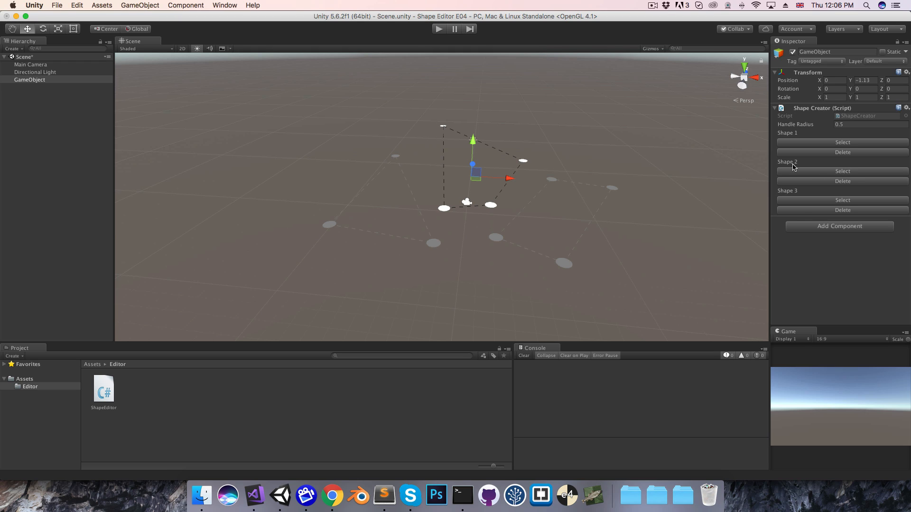
mouse_move(816, 172)
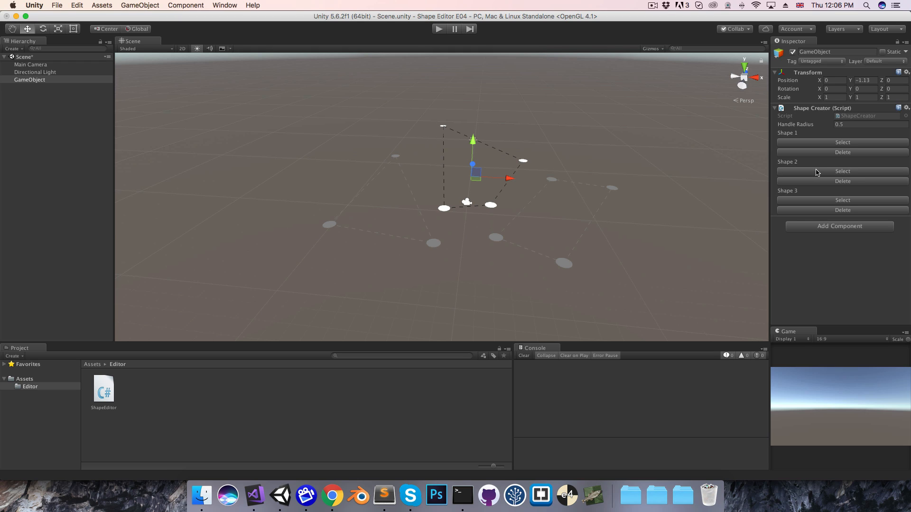
mouse_move(668, 168)
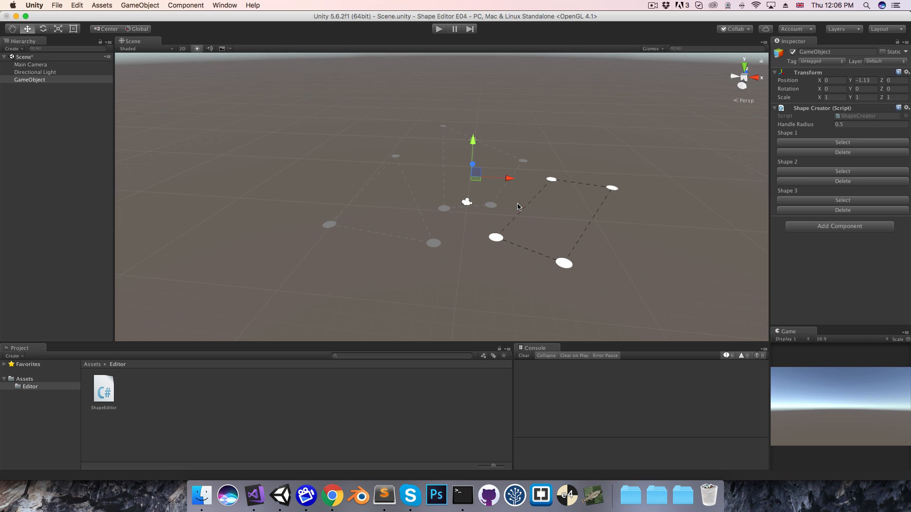
mouse_move(513, 203)
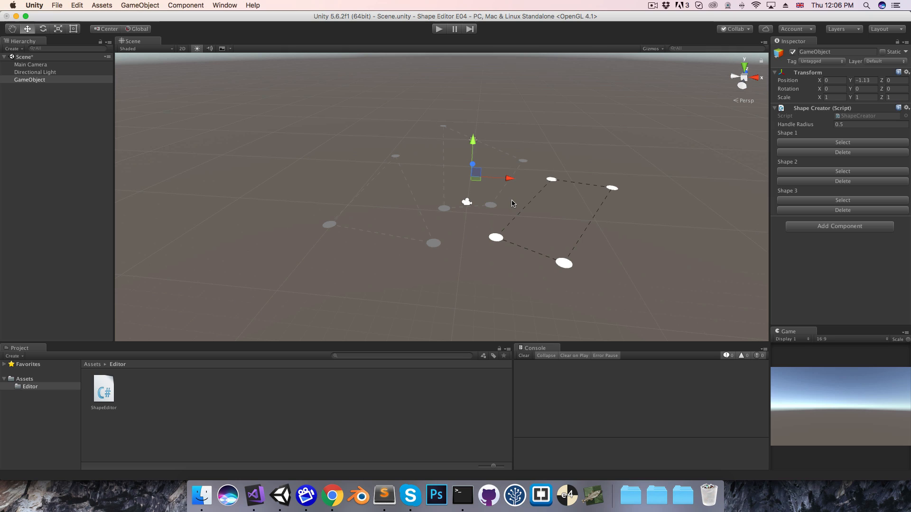
mouse_move(843, 182)
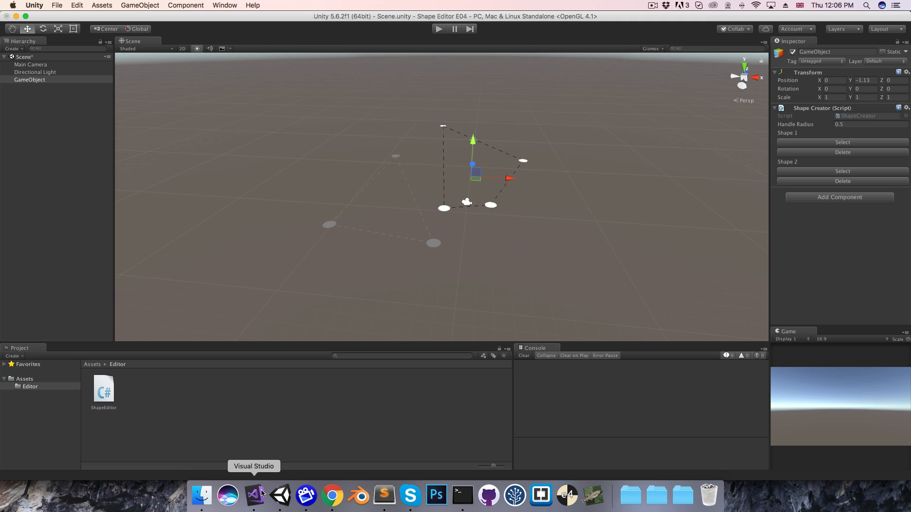
Add if (GUI.changed) { needsRepaint = true; SceneView.RepaintAll(); } to OnInspectorGUI
click(254, 496)
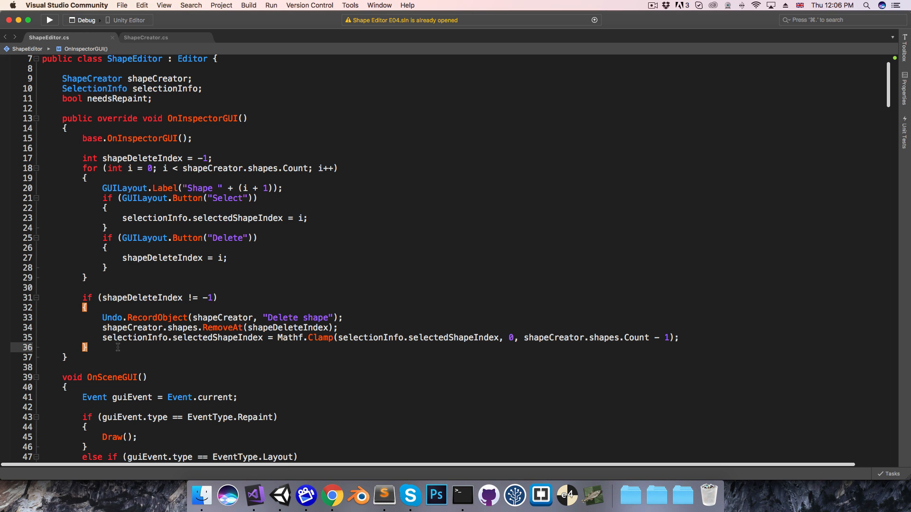
text(if (GUI.changed)
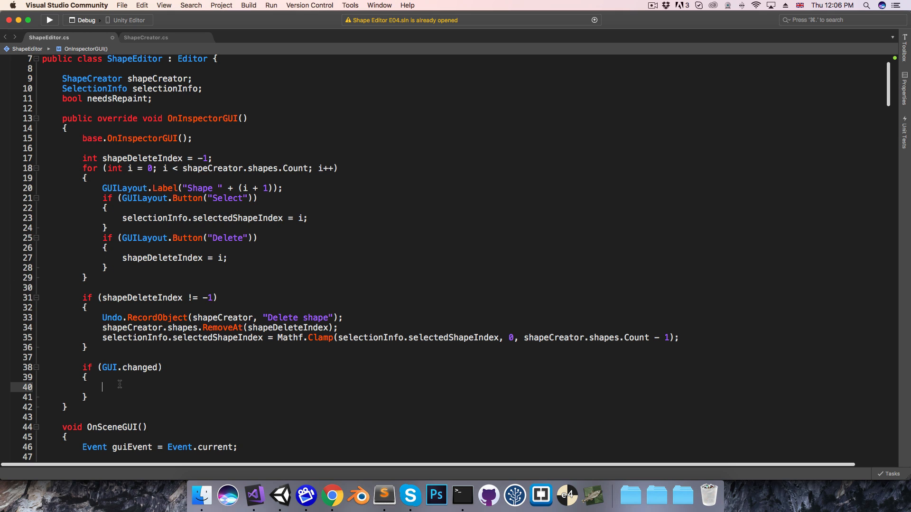
text(needsRepaint = true;)
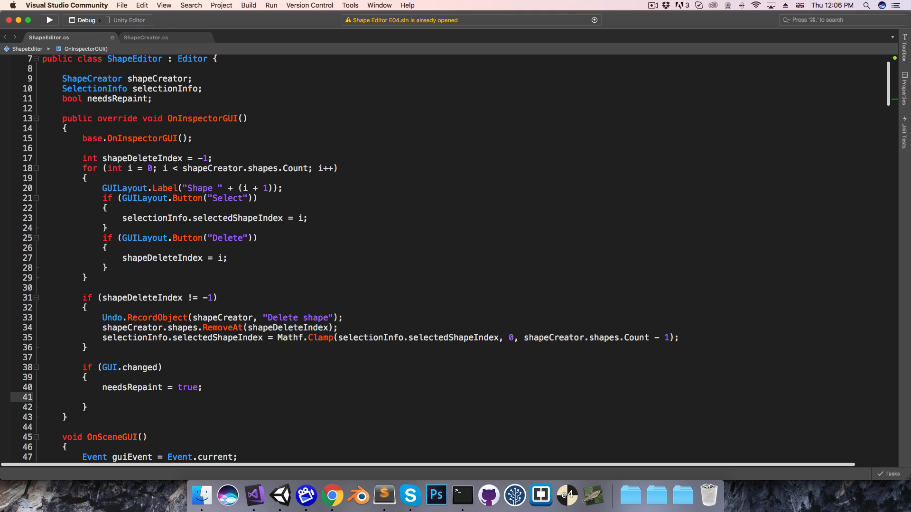
text(SceneView)
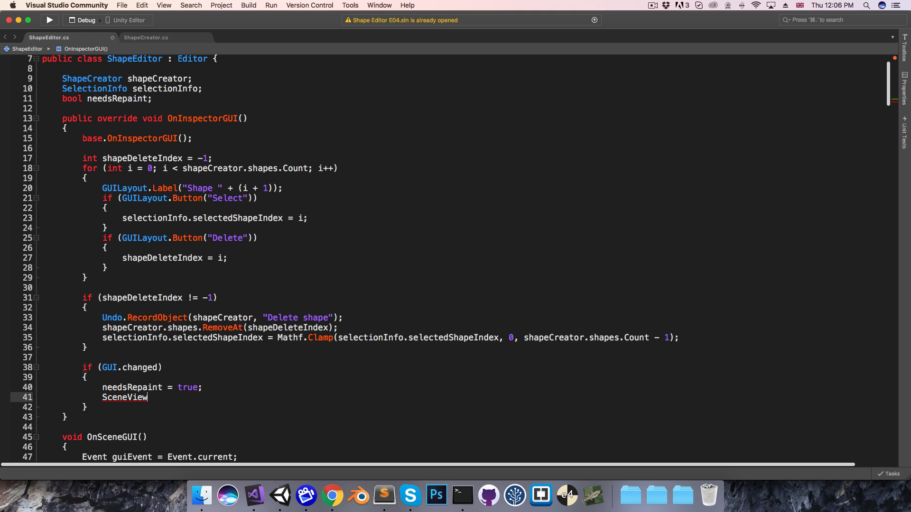
text(.RepaintAll();)
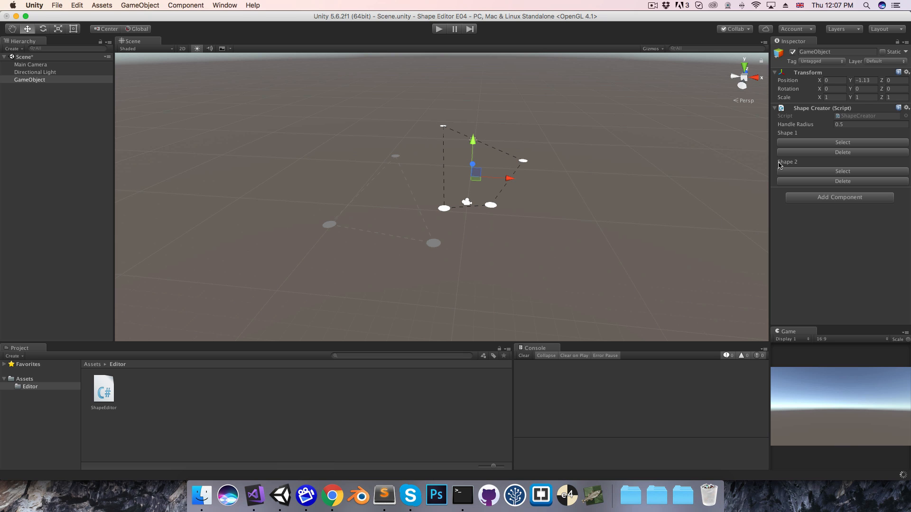
Select the second then first shape, delete the first and test another inspector button
click(843, 171)
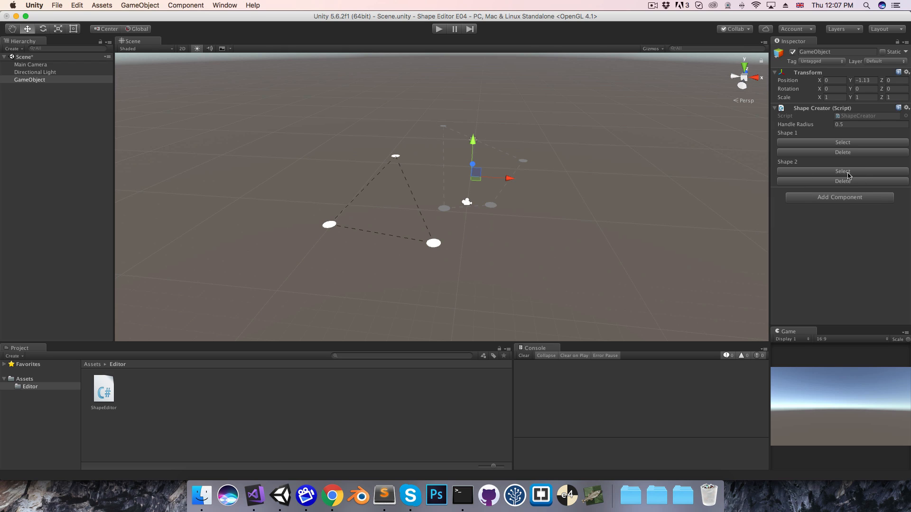
click(842, 143)
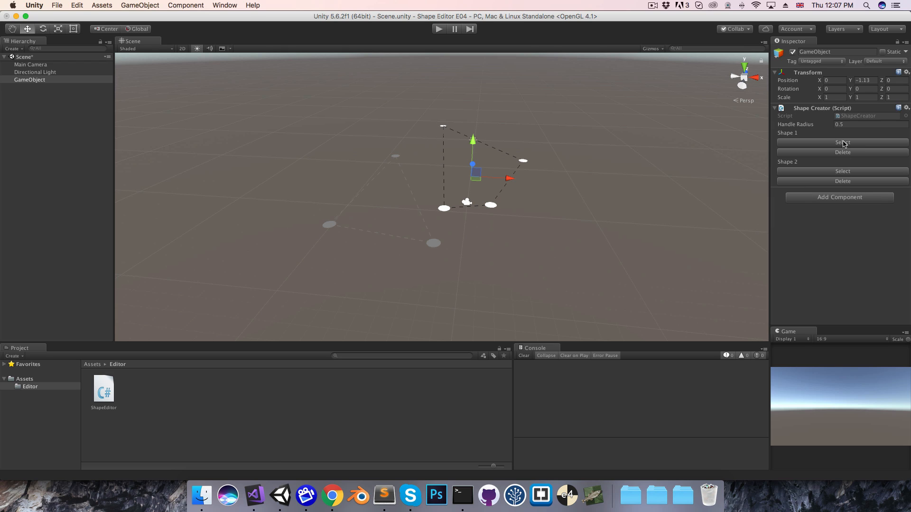
click(843, 181)
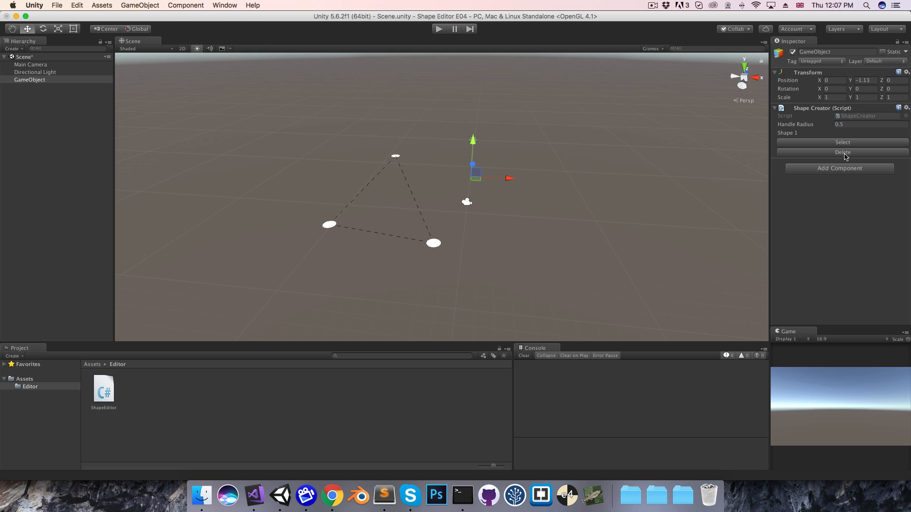
click(843, 152)
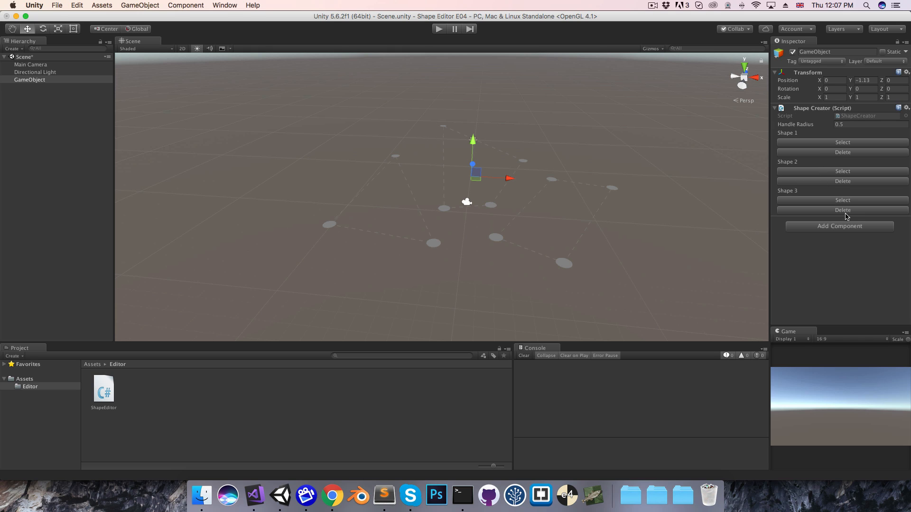
mouse_move(682, 175)
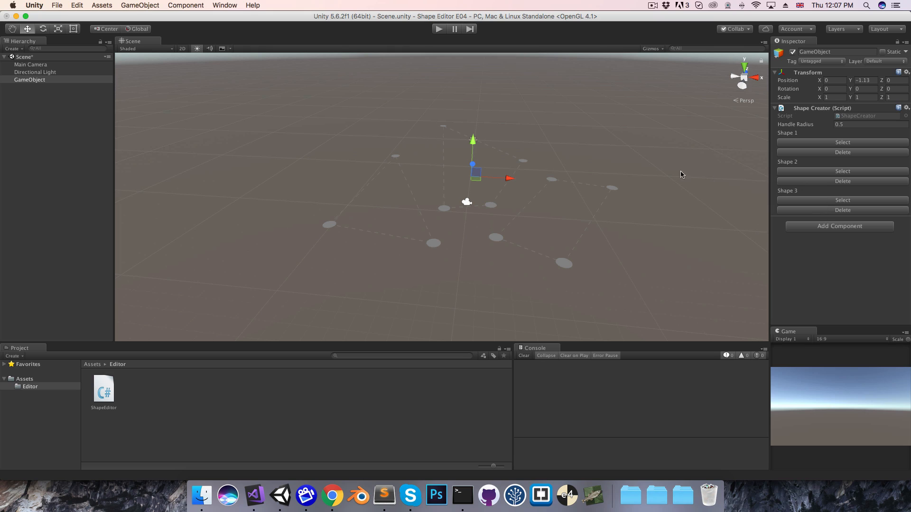
mouse_move(544, 178)
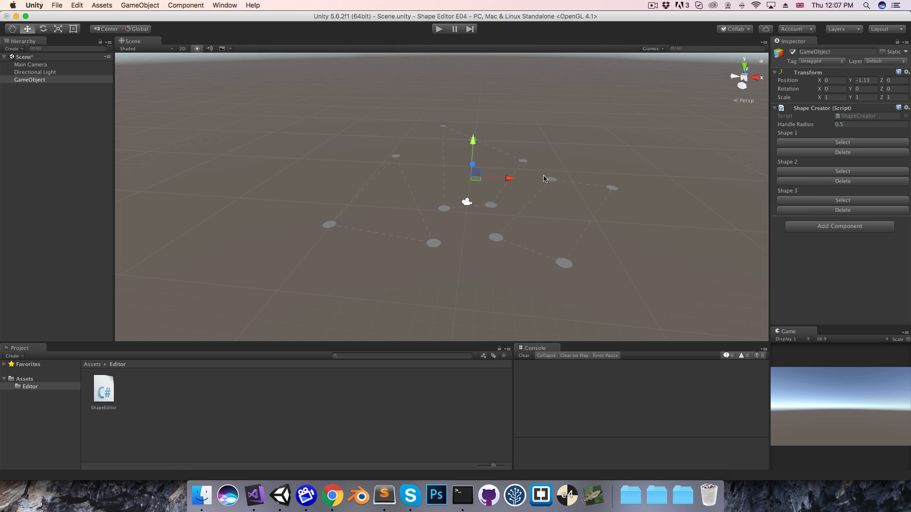
mouse_move(556, 172)
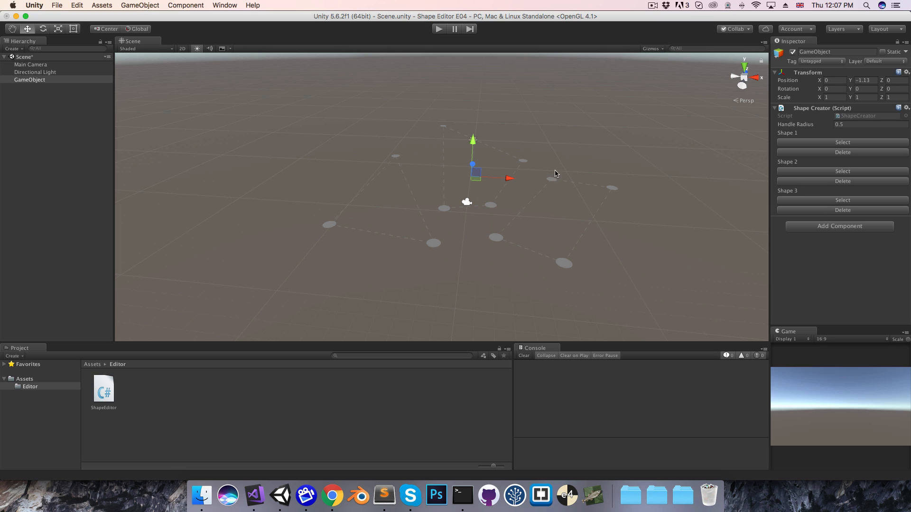
mouse_move(559, 201)
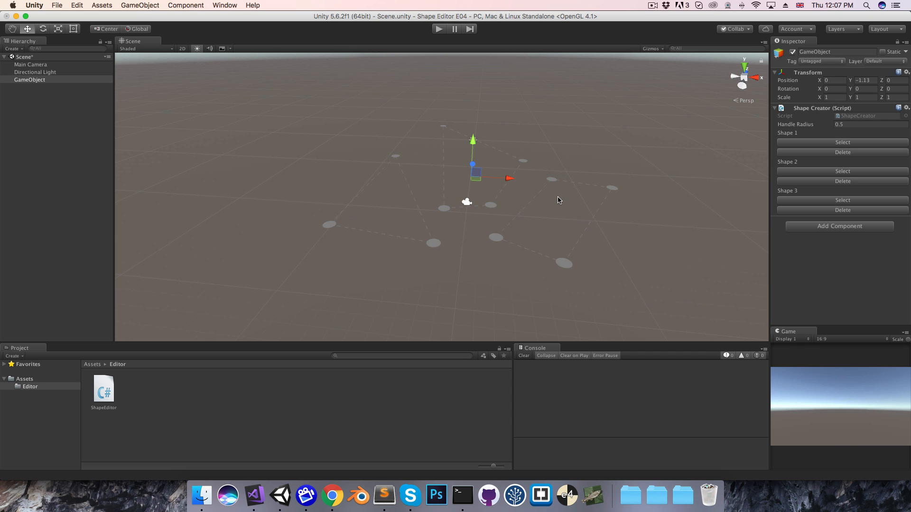
mouse_move(254, 497)
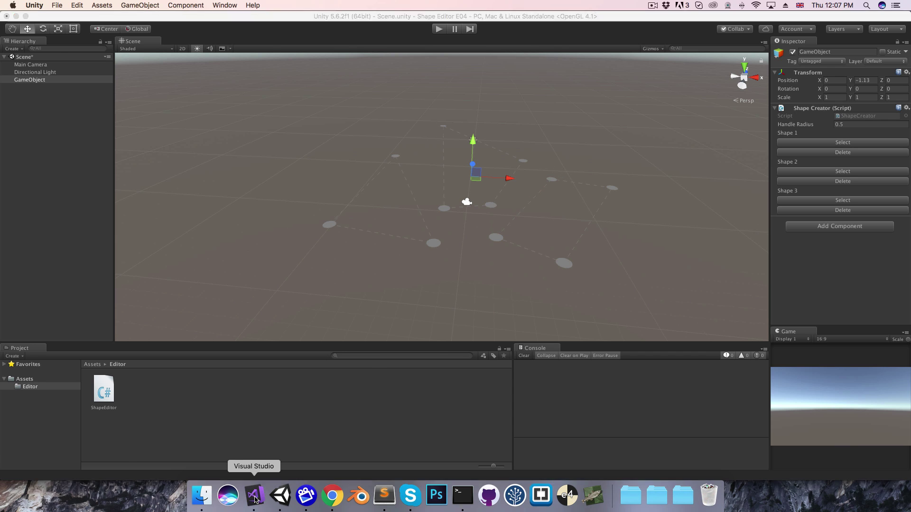
Append '|| selectionInfo.selectedShapeIndex ==' to the OnUndoOrRedo if condition in ShapeEditor
click(254, 497)
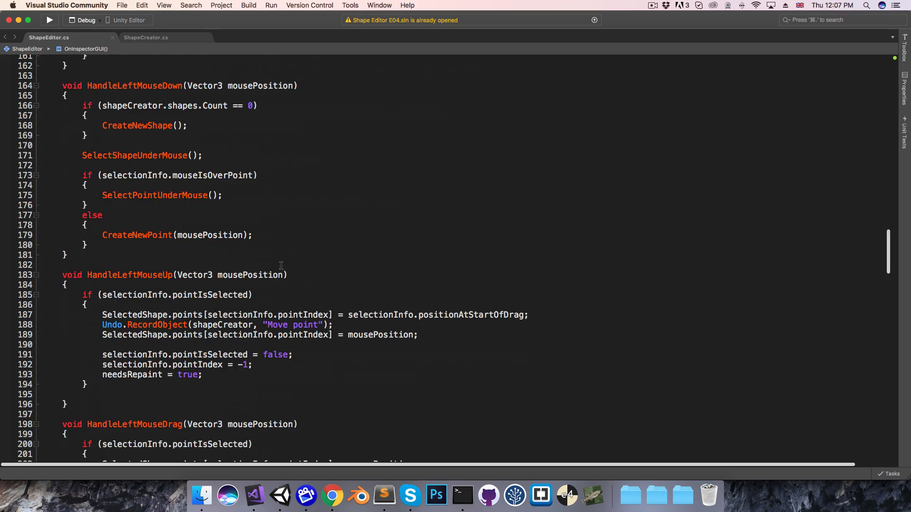
scroll(down, 3)
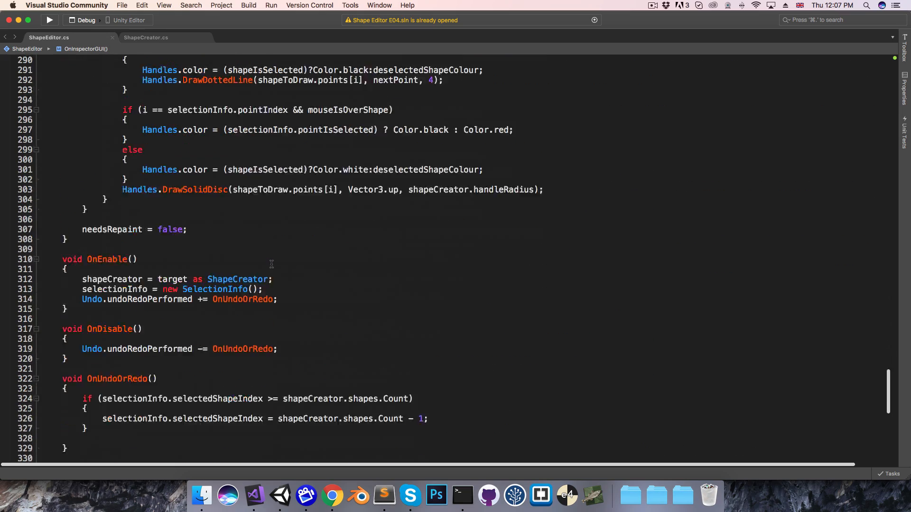
scroll(down, 3)
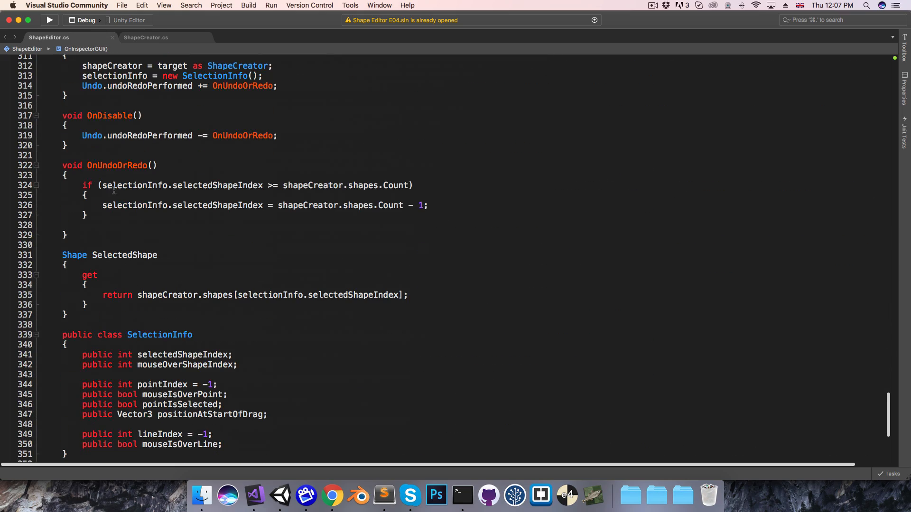
click(256, 196)
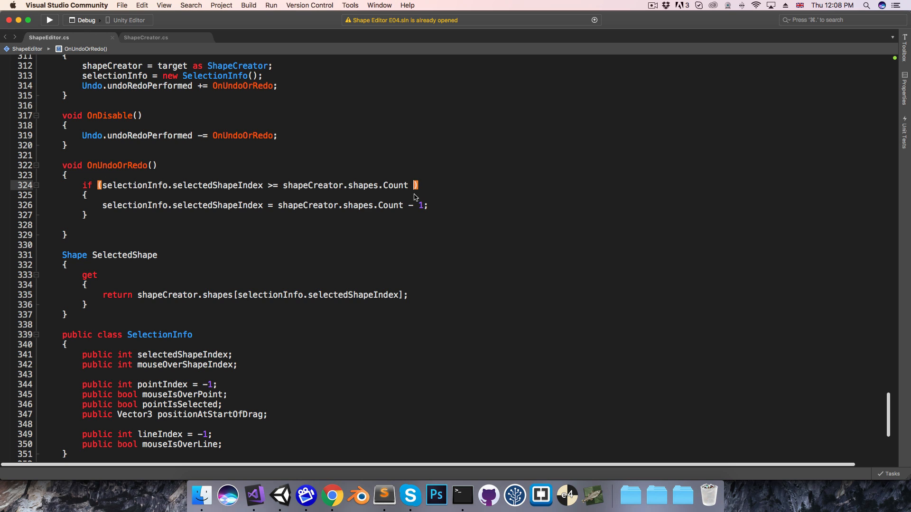
text(|| selectionInfo)
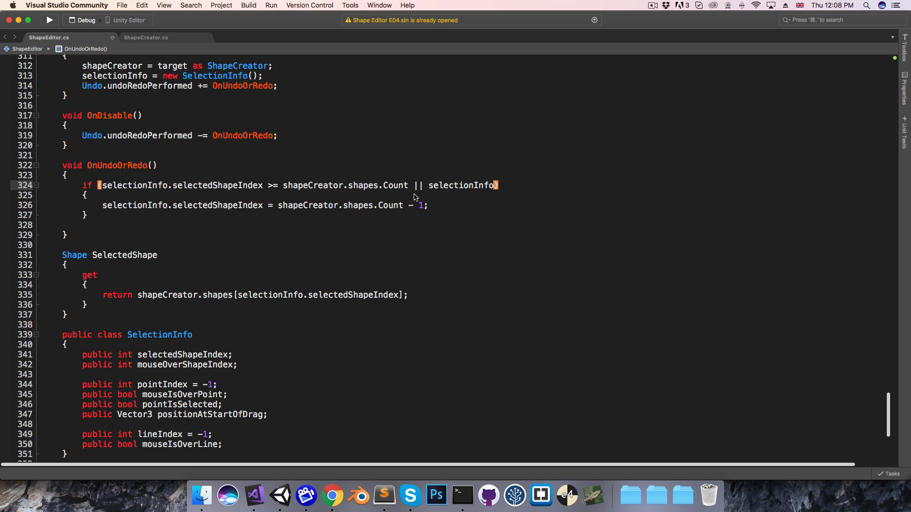
text(.selectedShapeIndex ==)
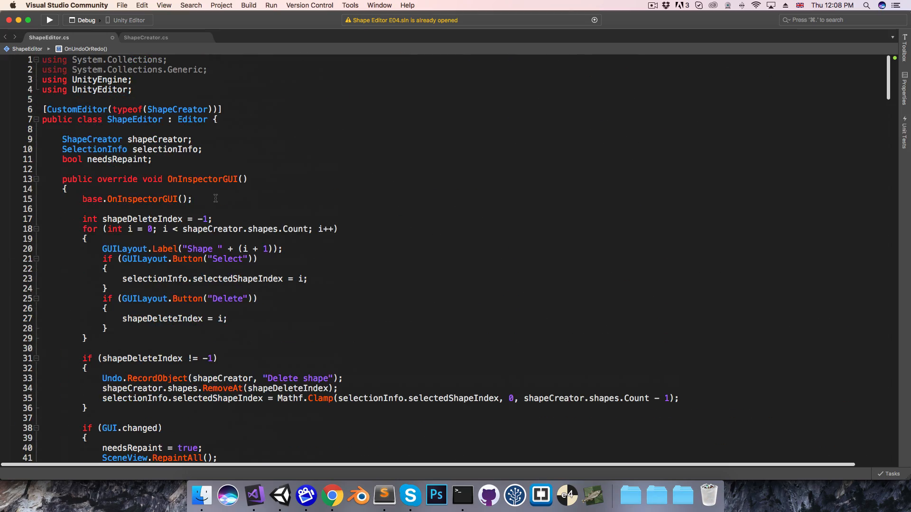
Wrap each shape's label and Delete block between GUILayout.BeginHorizontal() and GUILayout.EndHorizontal()
scroll(down, 3)
text(GUI)
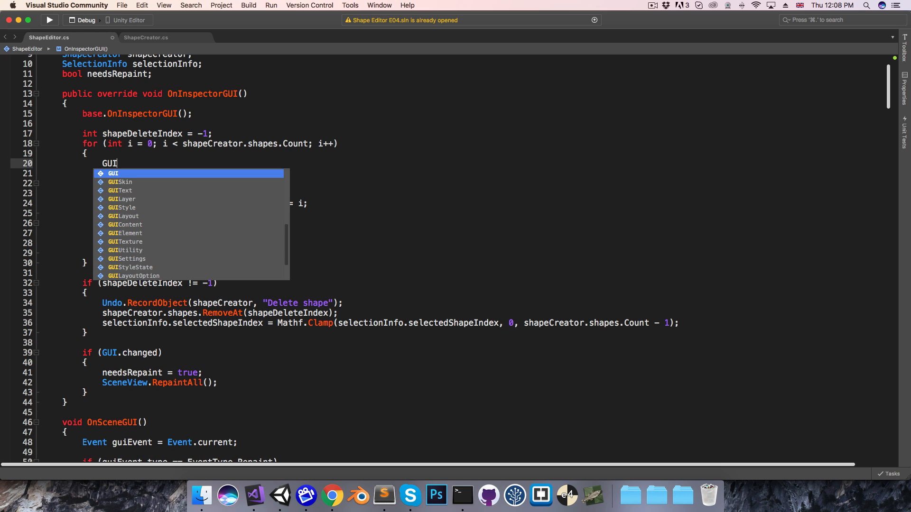
text(La)
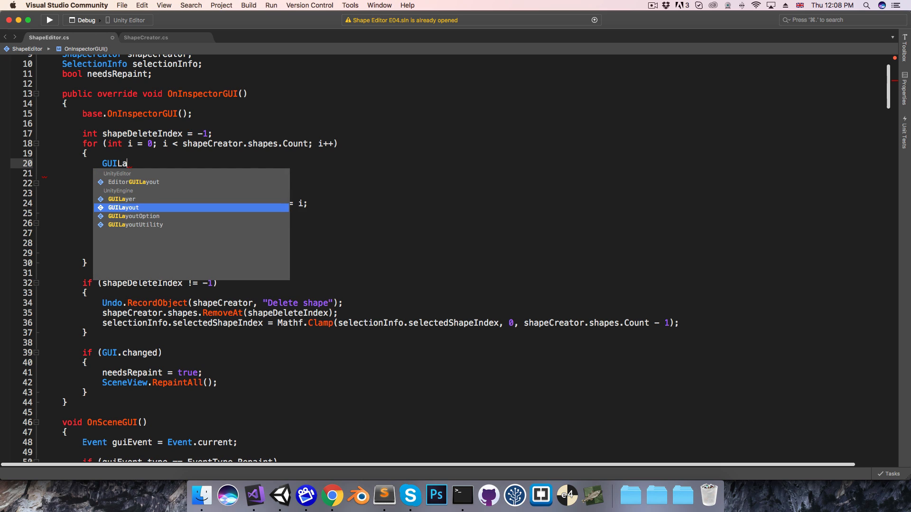
text(yout.be)
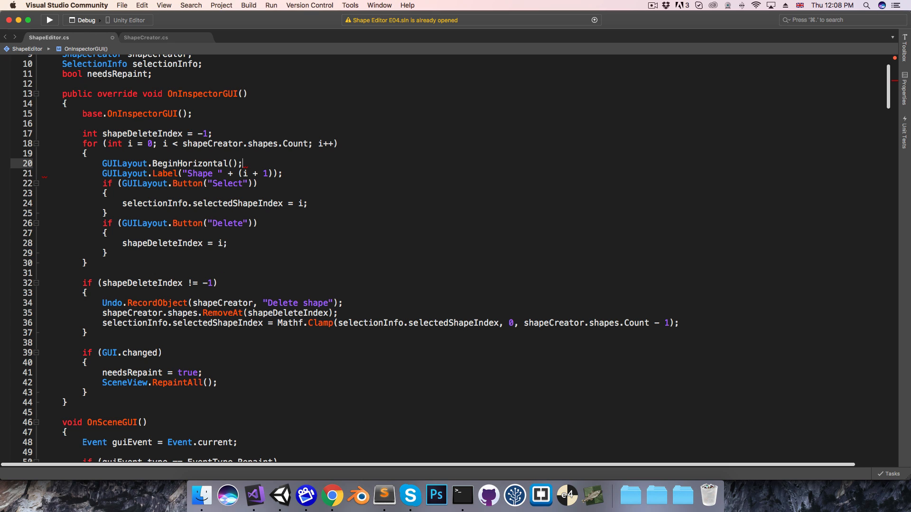
key(Enter)
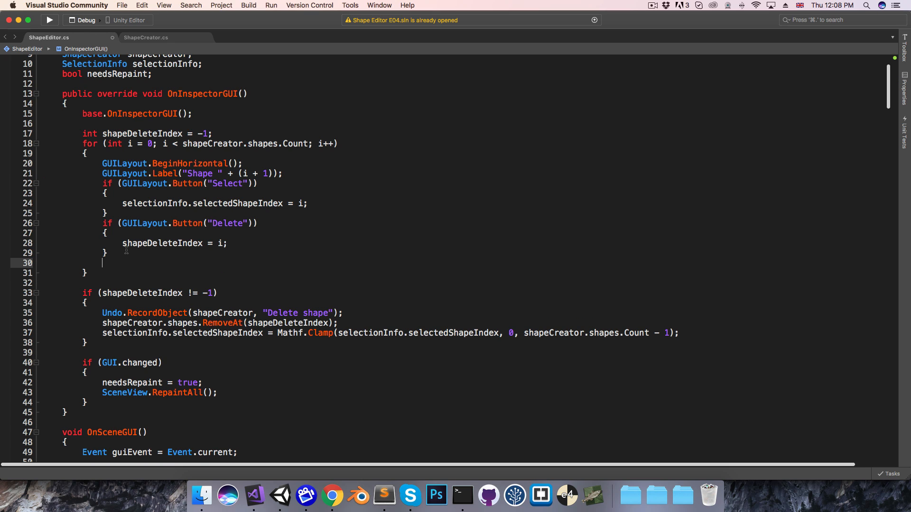
text(GUILayout.)
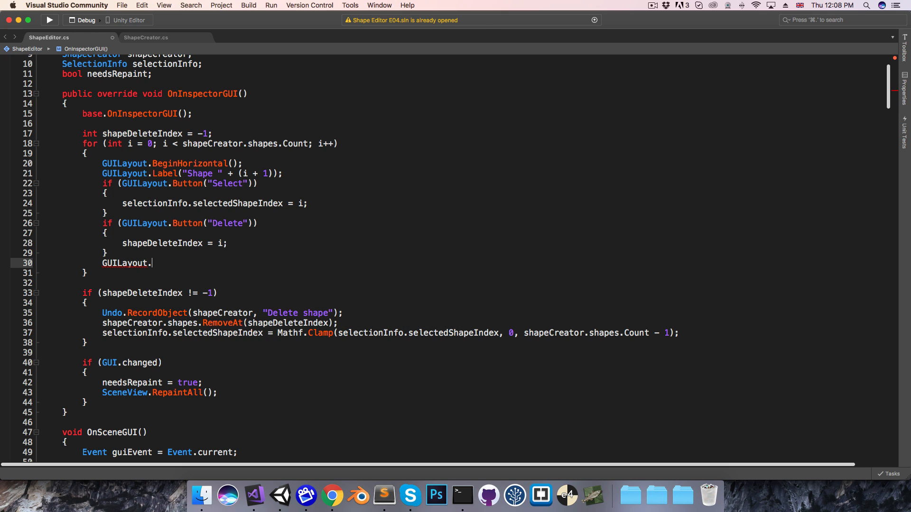
text(en)
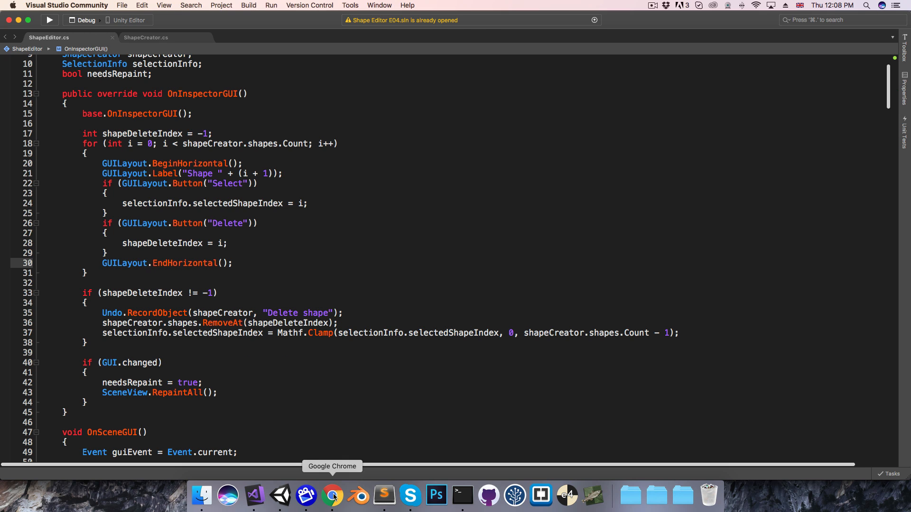
click(281, 495)
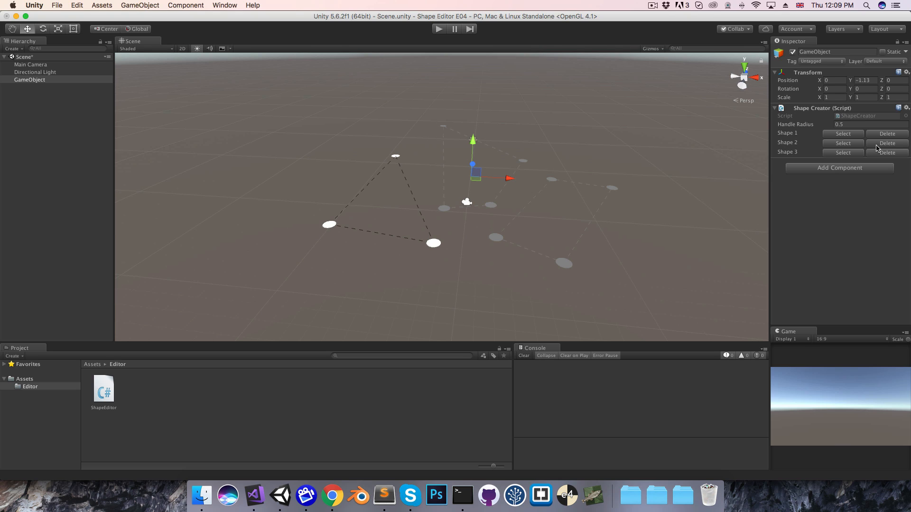
mouse_move(850, 153)
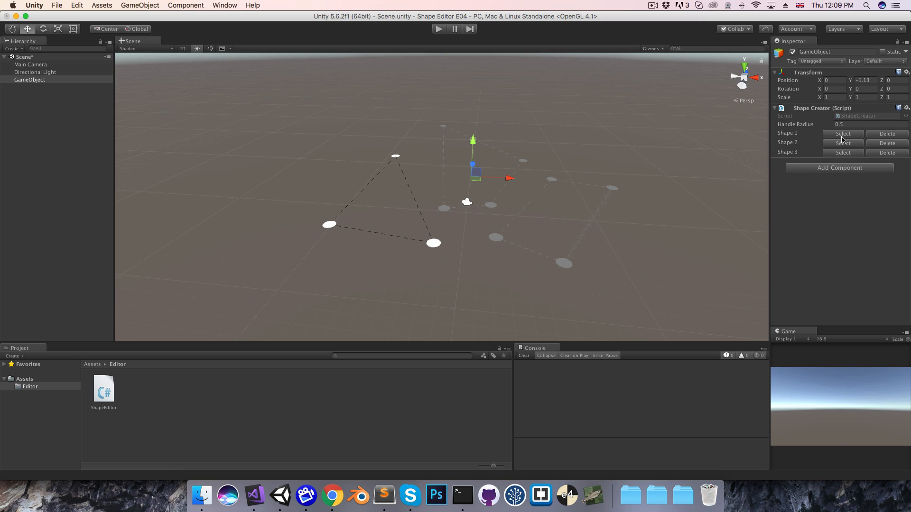
Select Shape 1 from its row in the Shape Creator inspector
click(255, 497)
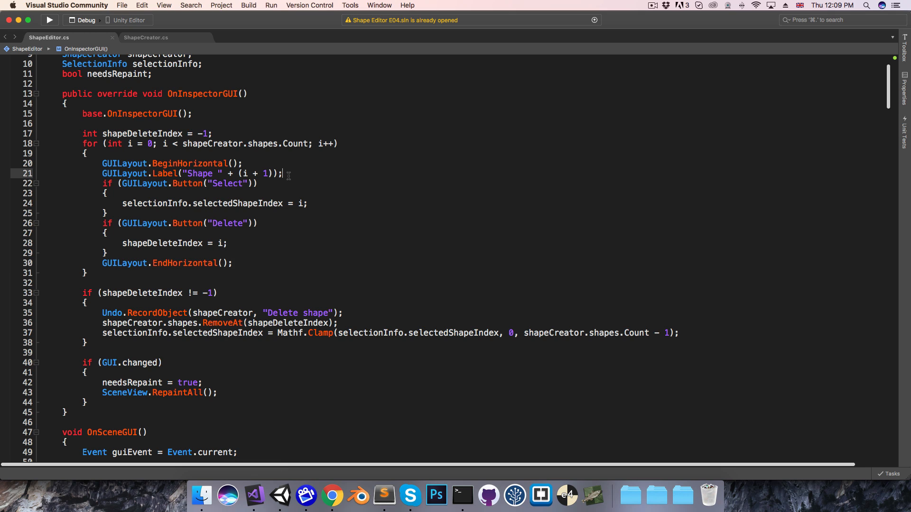
Set GUI.enabled = i != selectionInfo.selectedShapeIndex before Select and GUI.enabled = true after it
text(G)
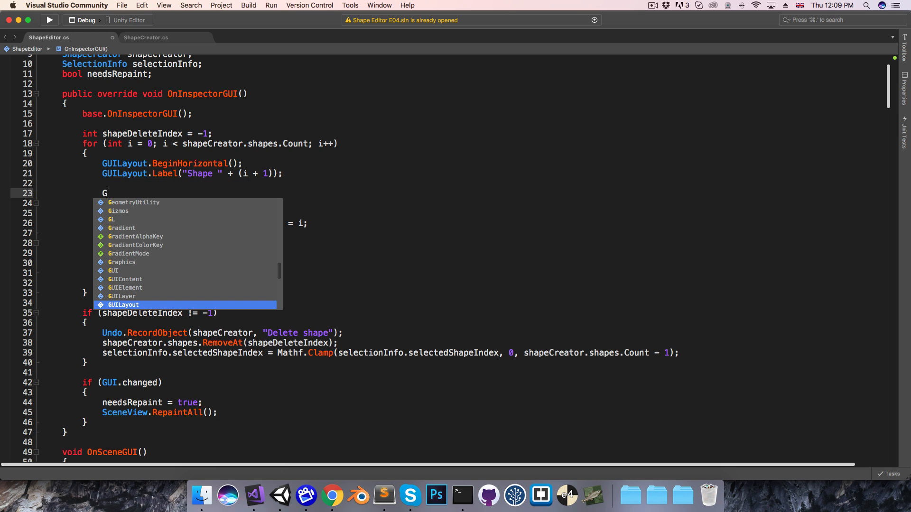
text(GUI.enabled)
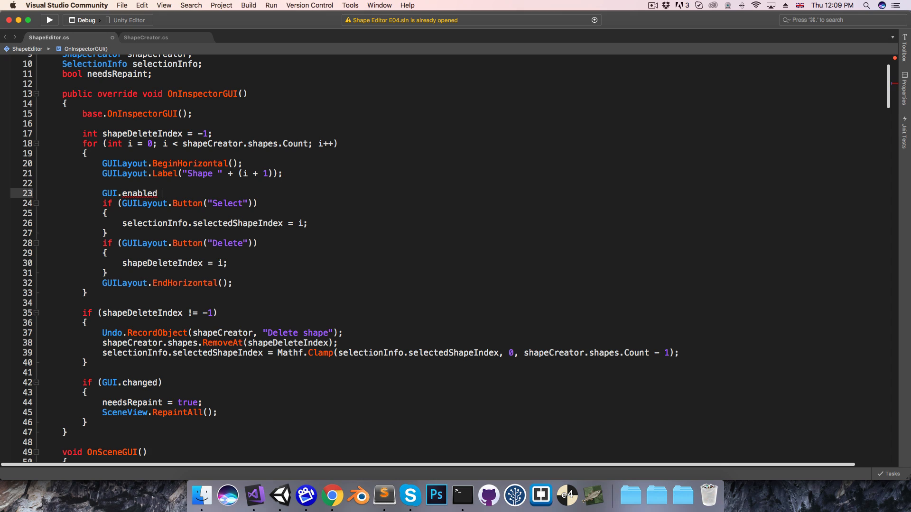
text(= i !=)
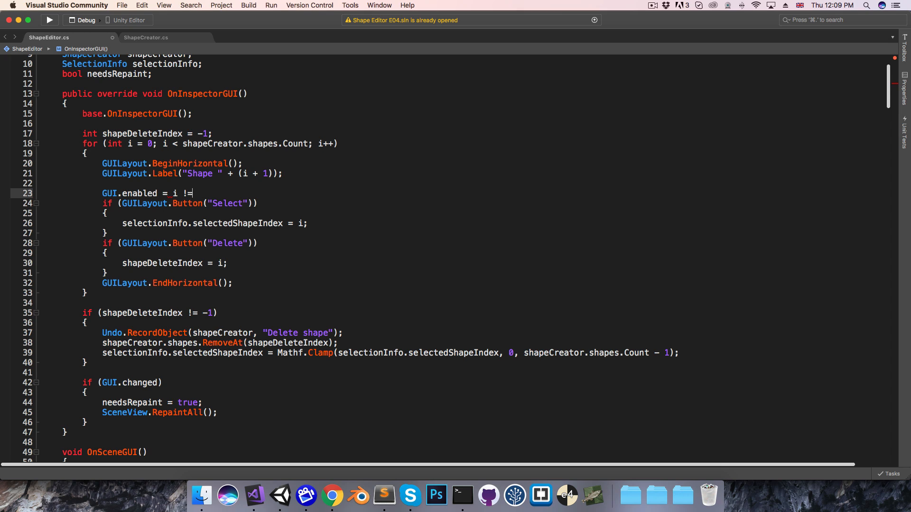
text(selectionInfo)
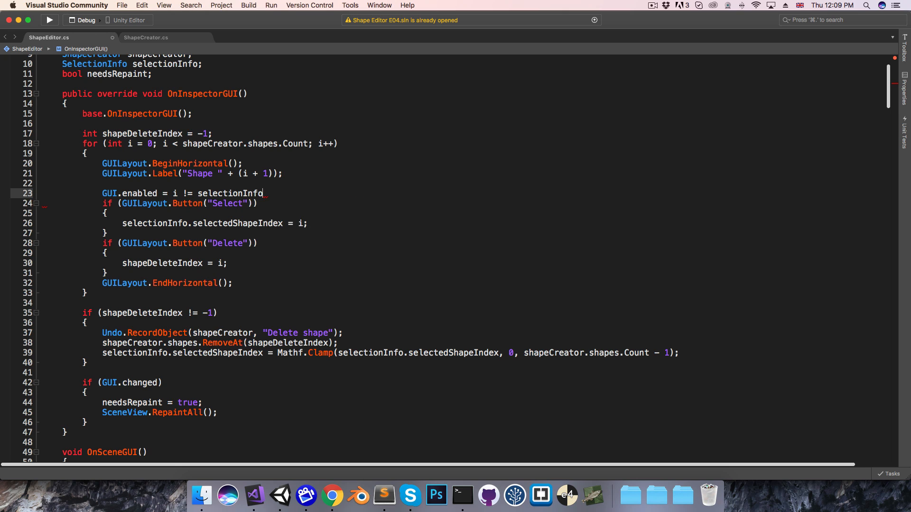
text(.selectedShapeIndex;)
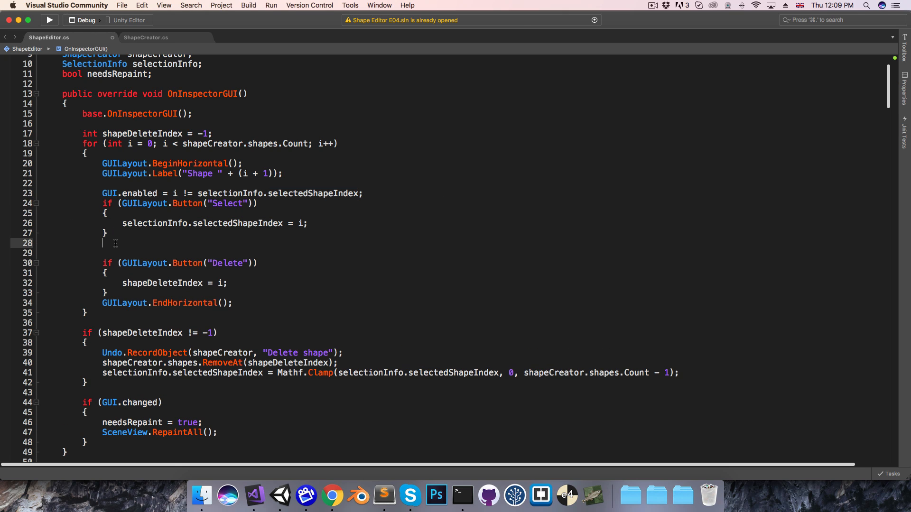
text(GUI.e)
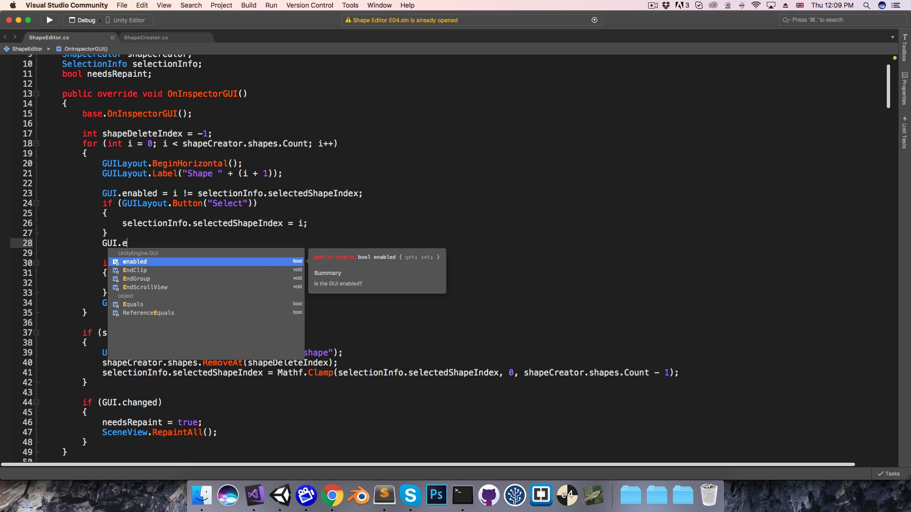
text(nabled = true;)
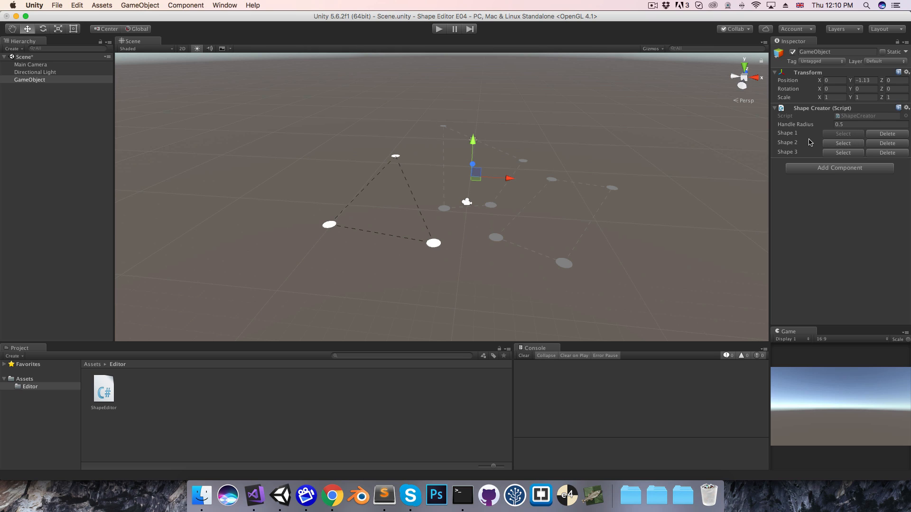
mouse_move(779, 135)
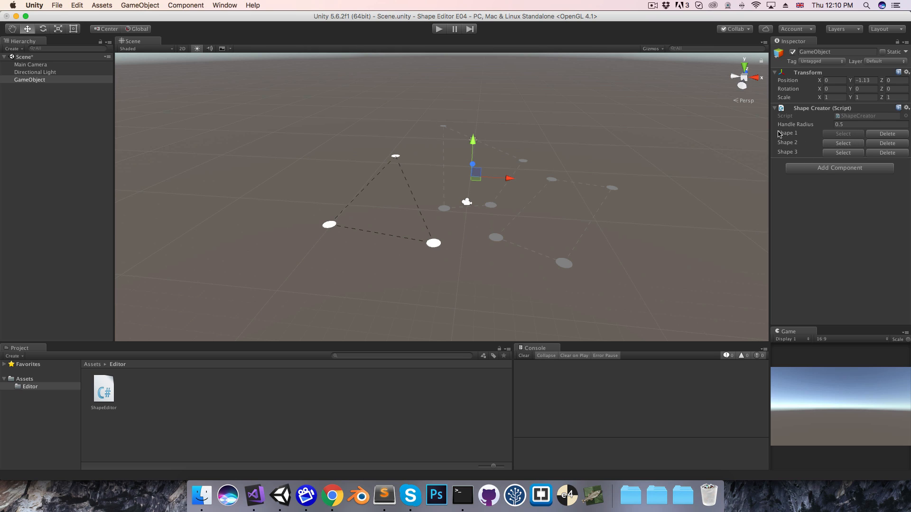
mouse_move(810, 147)
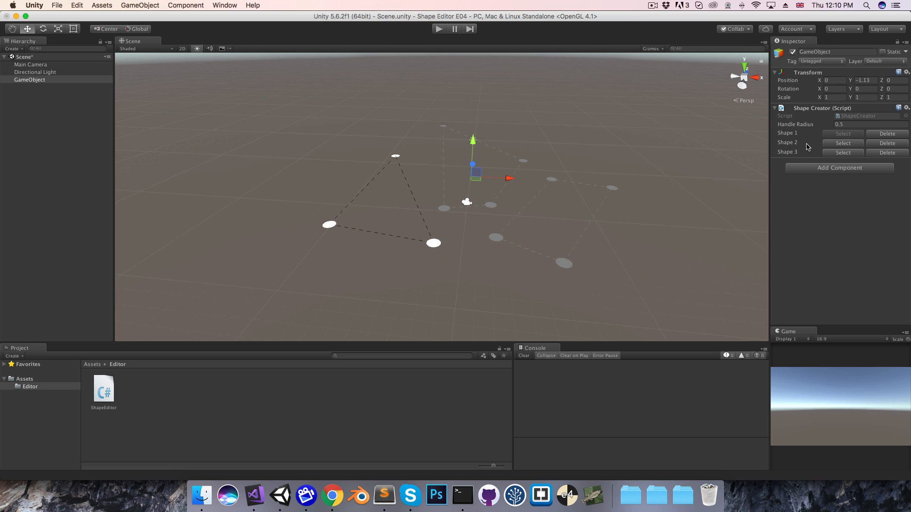
mouse_move(254, 496)
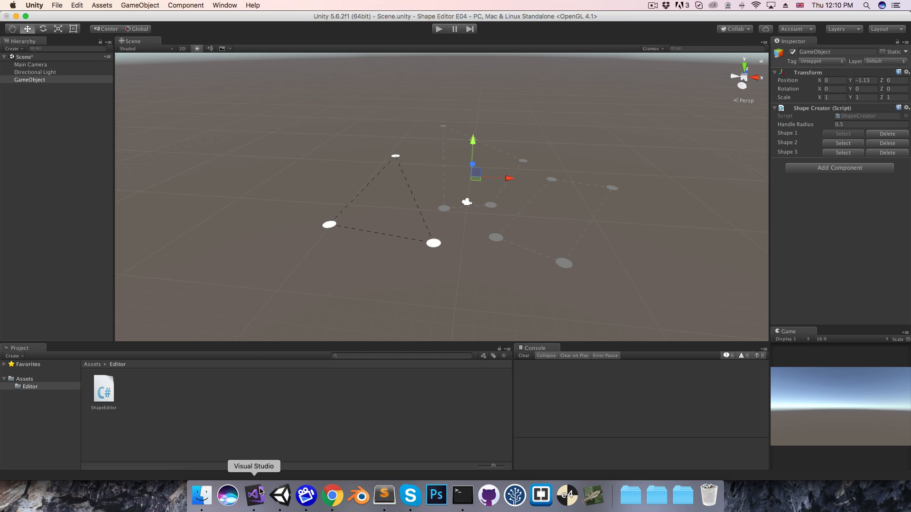
Declare a [HideInInspector] public bool showShapesList field under the shapes list in ShapeCreator.cs
click(254, 496)
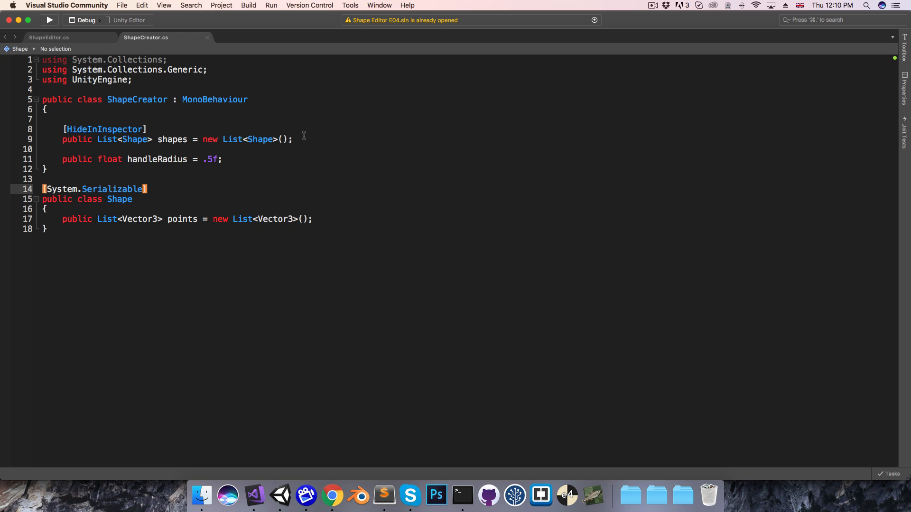
text(public bool sho)
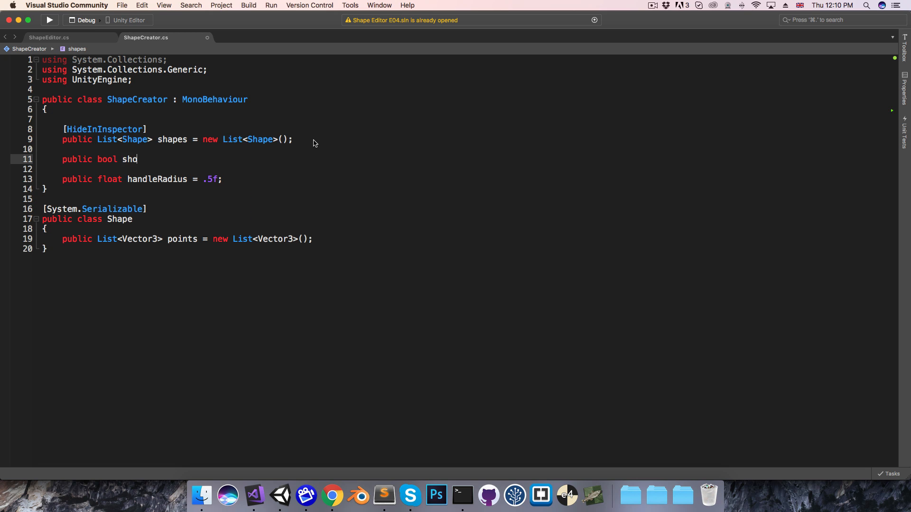
text(wShapesList;)
text([)
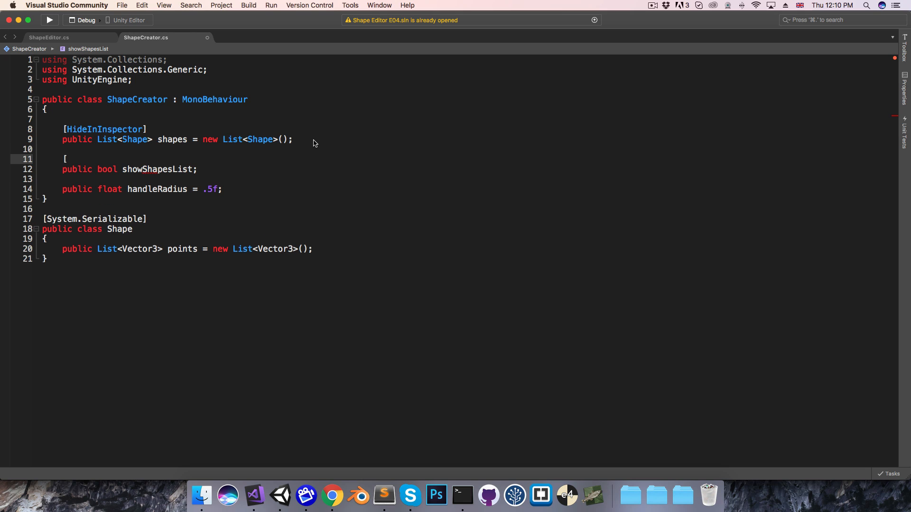
text(HideInInspector])
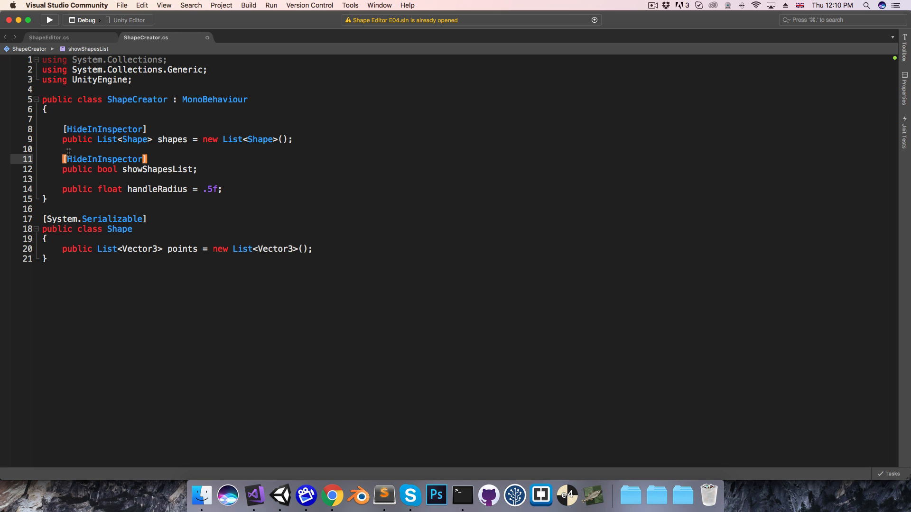
double_click(158, 169)
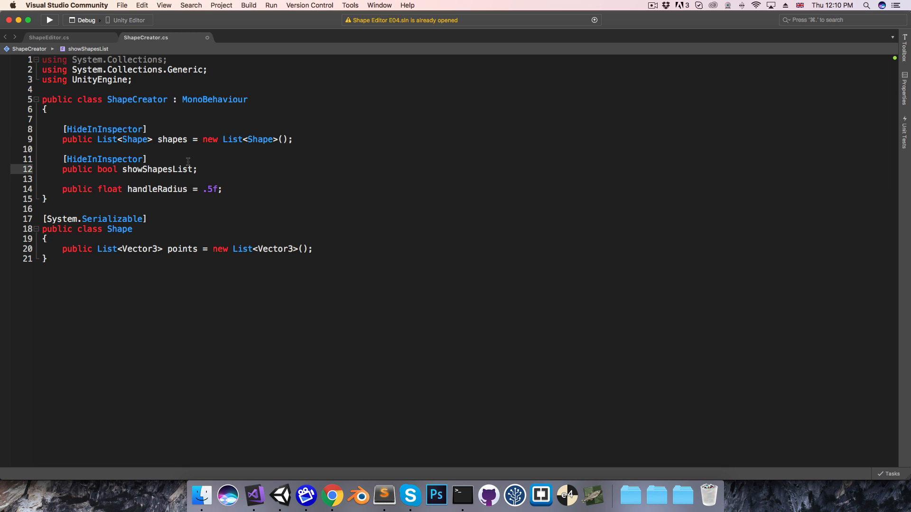
click(46, 38)
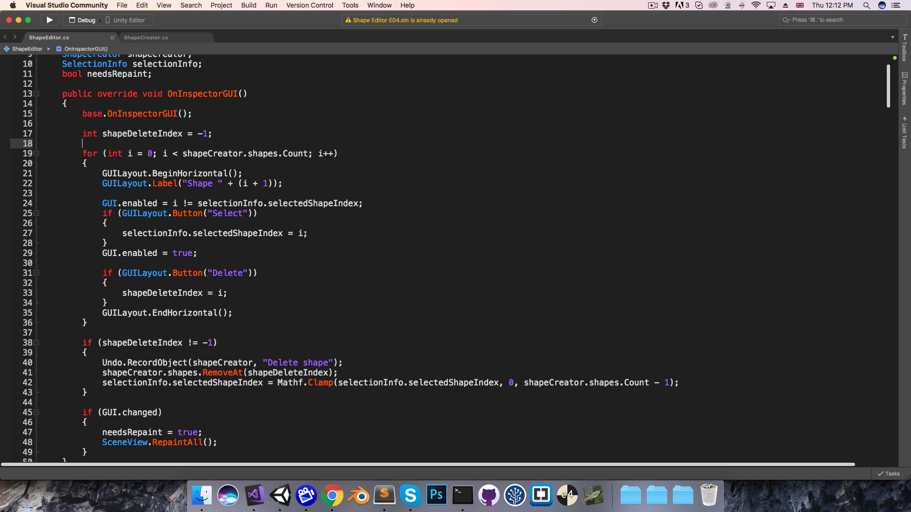
Assign shapeCreator.showShapesList from EditorGUILayout.Foldout with the label "Show Shapes List"
text(s)
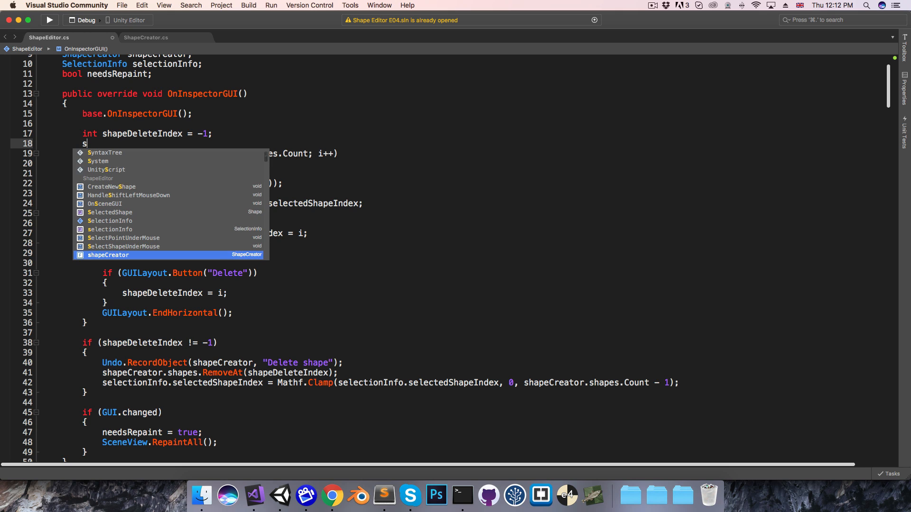
text(hapeCreator.sh)
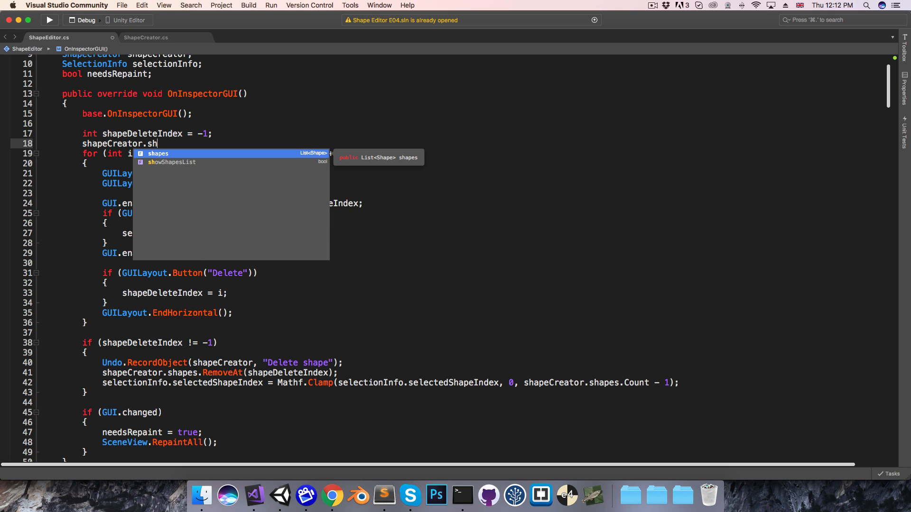
key(Tab)
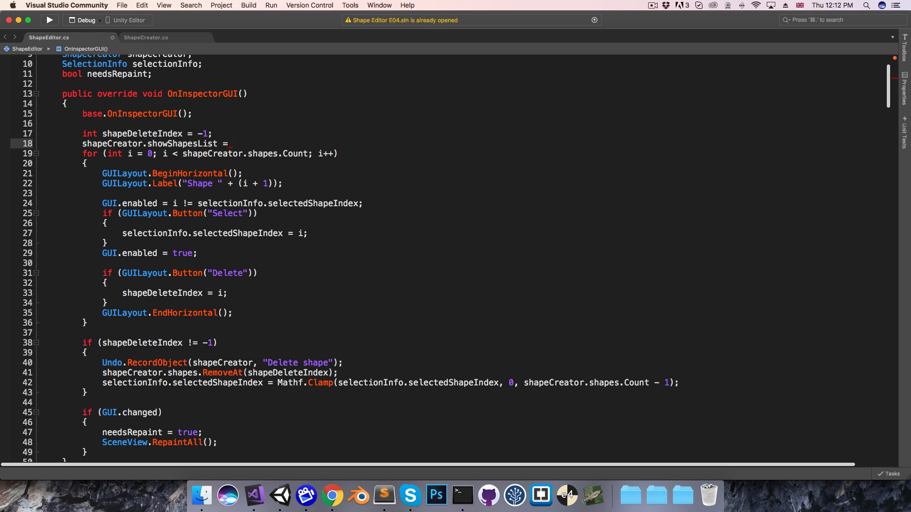
text(EditorGUILayout)
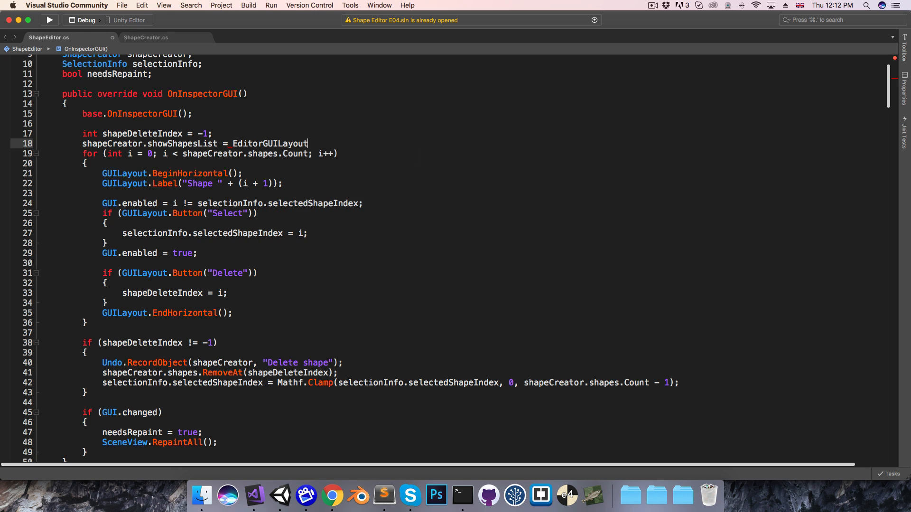
text(.Foldout()
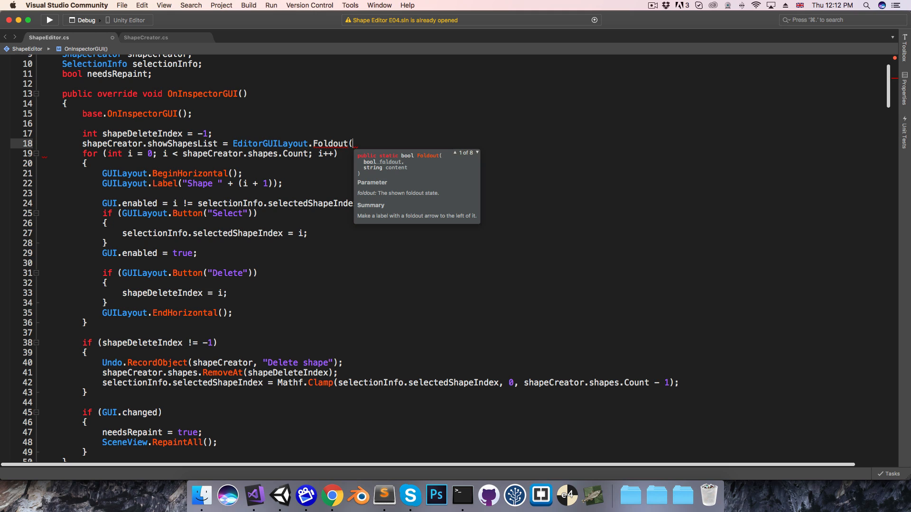
text(sc)
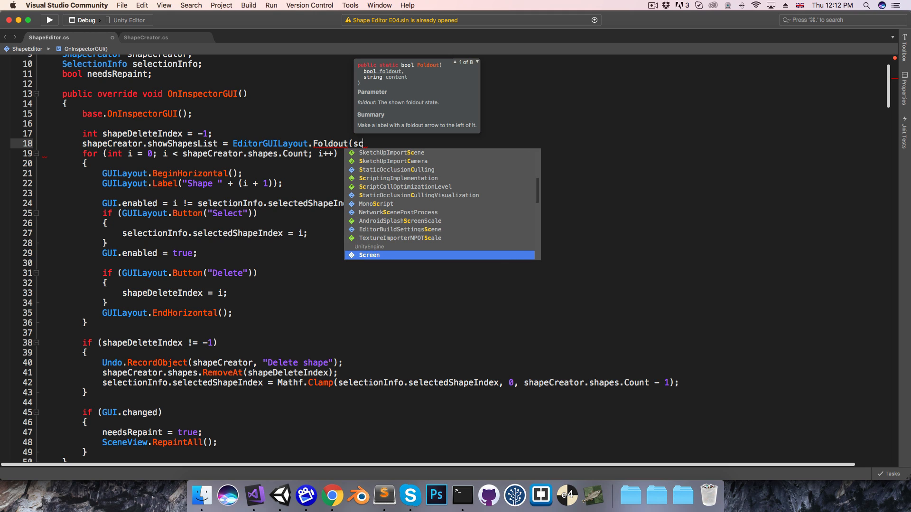
text(reator.showShapesList,)
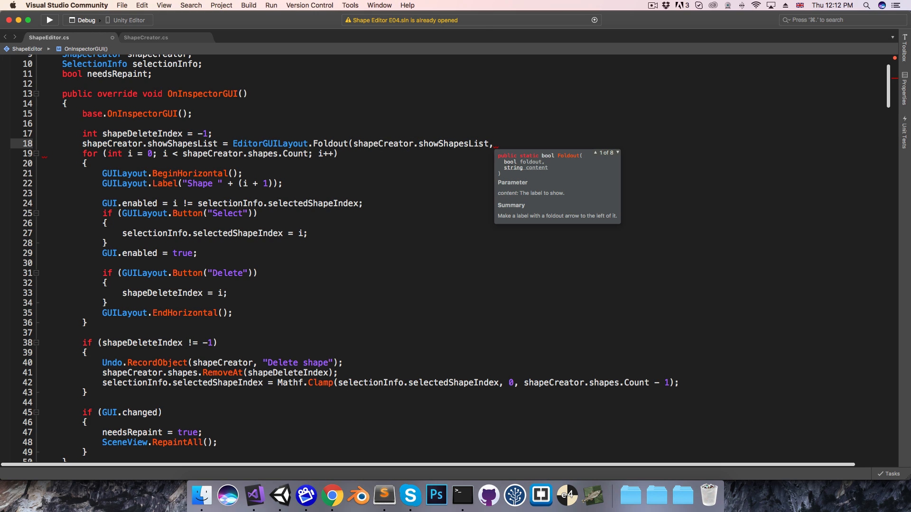
text("Sh)
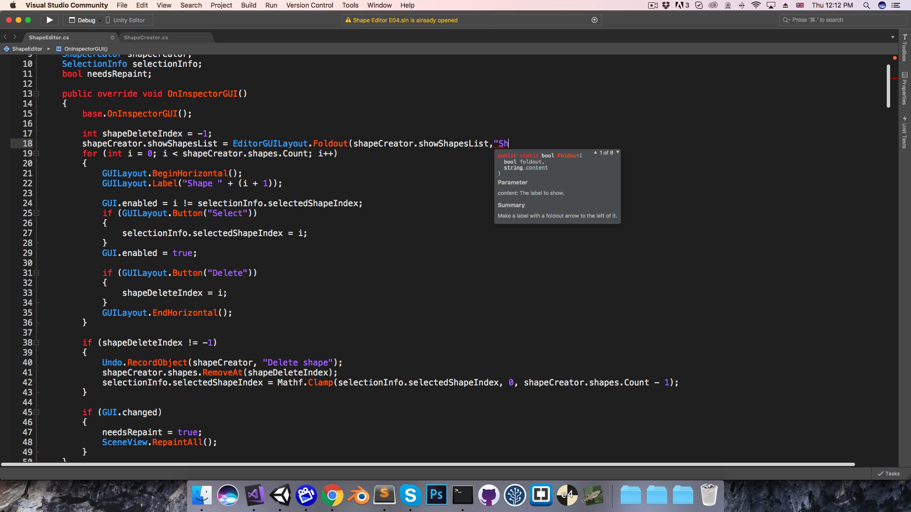
text(ow Shapes List)
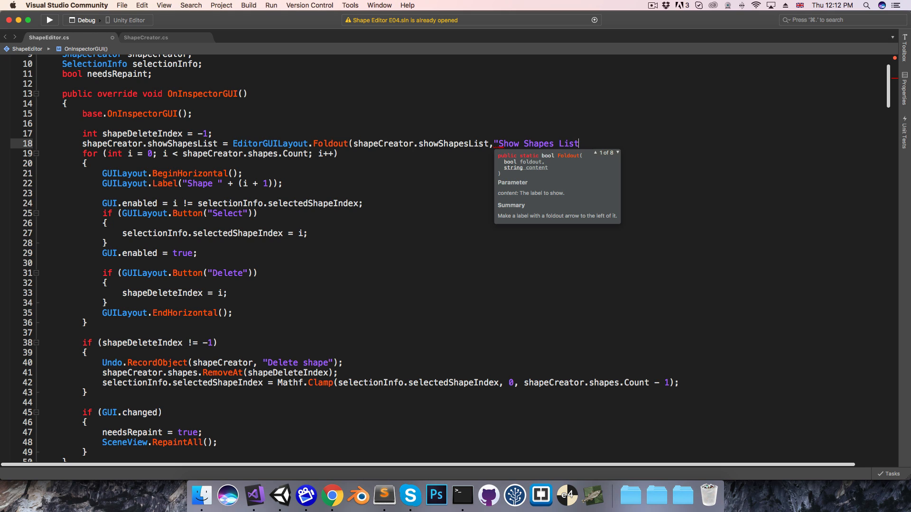
text(");)
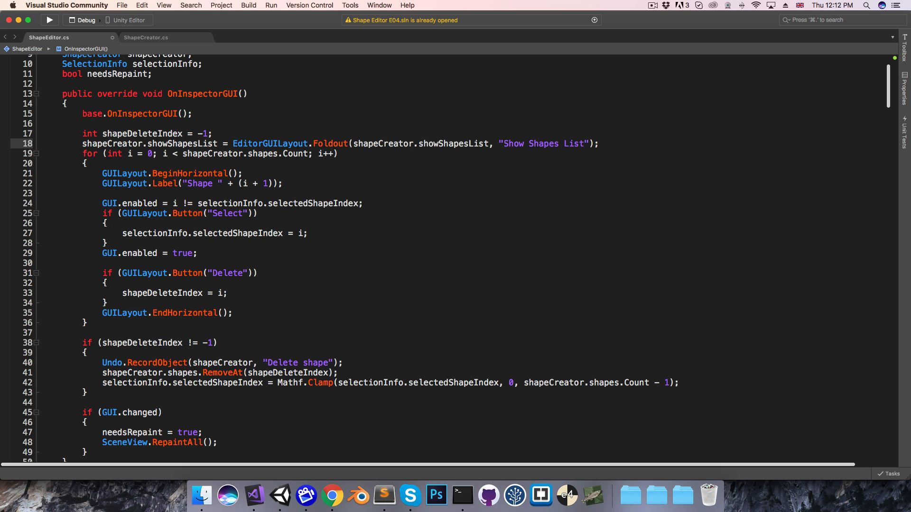
Wrap the shapes for-loop in if (shapeCreator.showShapesList)
text(if (s)
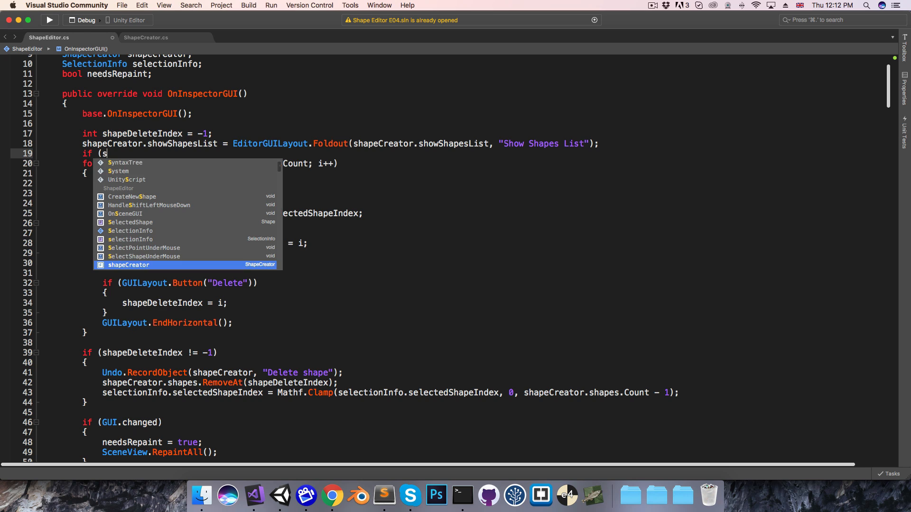
text(hapeCreator.showShapesList)
text(})
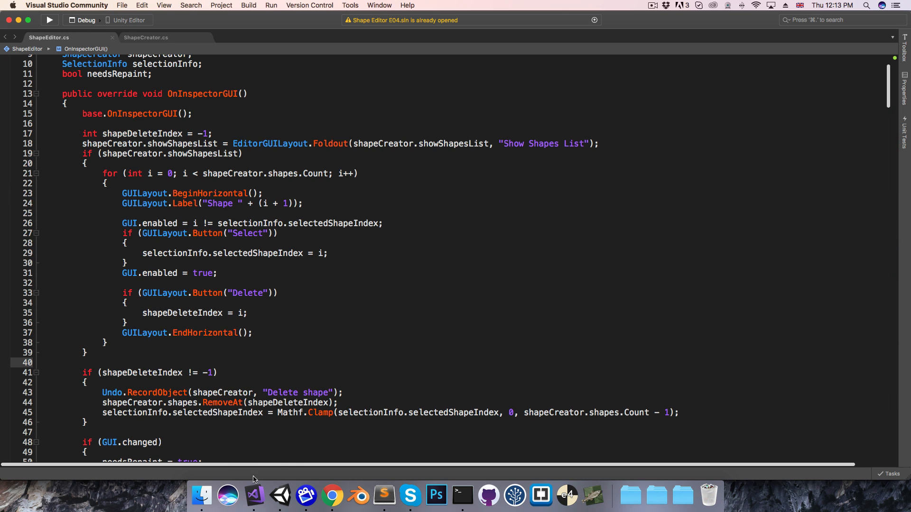
Expand the Show Shapes List foldout, select Shape 3, and slide the GameObject along X
click(277, 508)
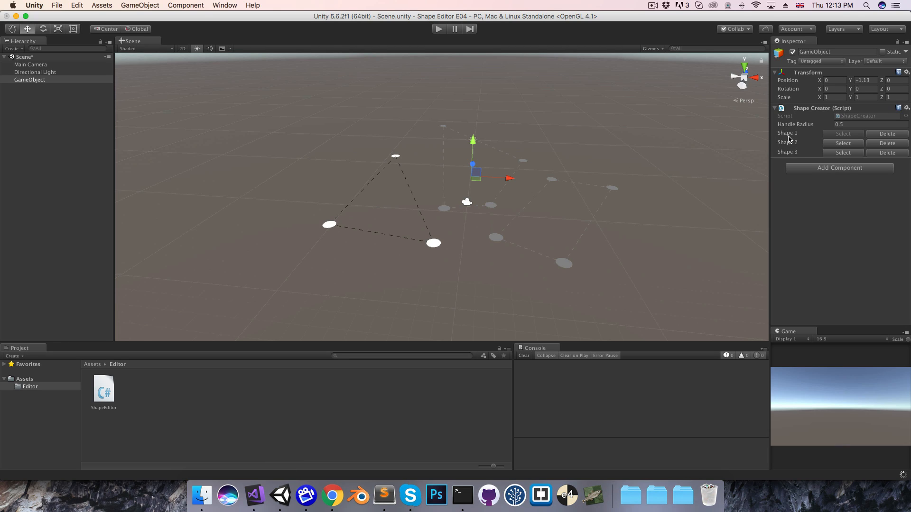
click(776, 132)
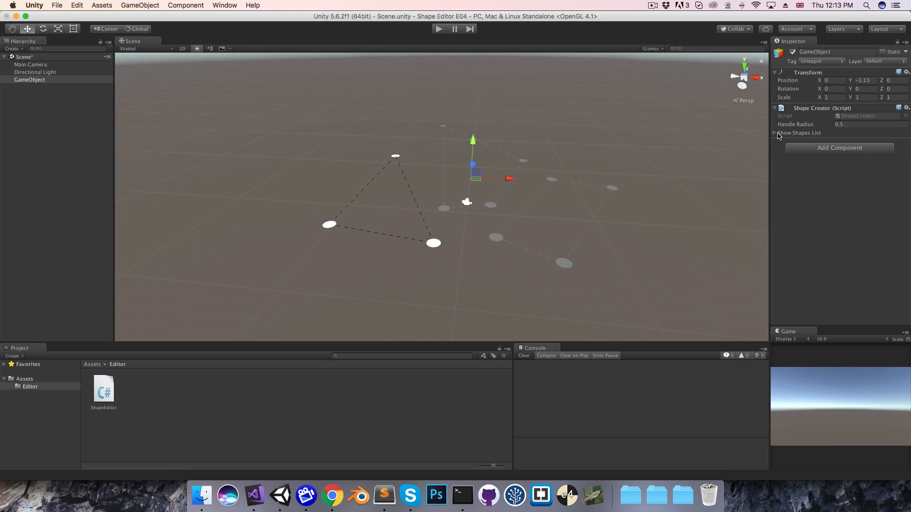
click(775, 133)
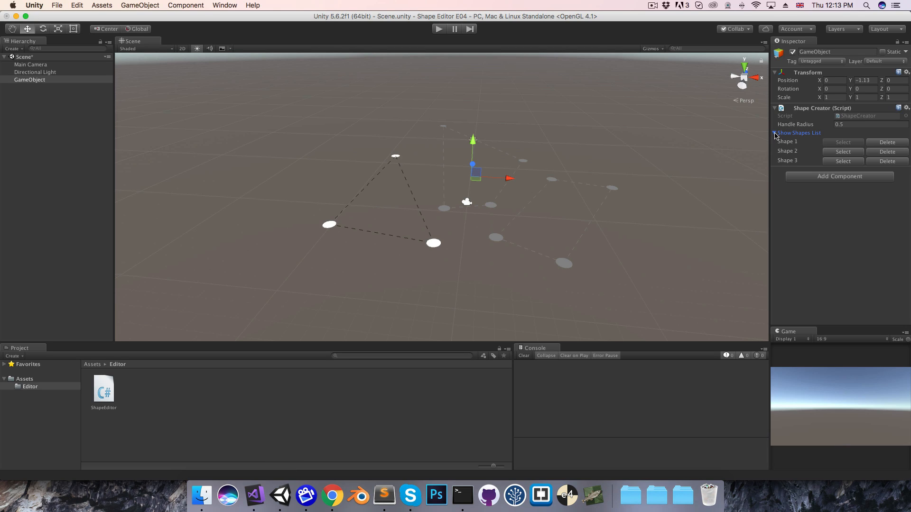
click(774, 133)
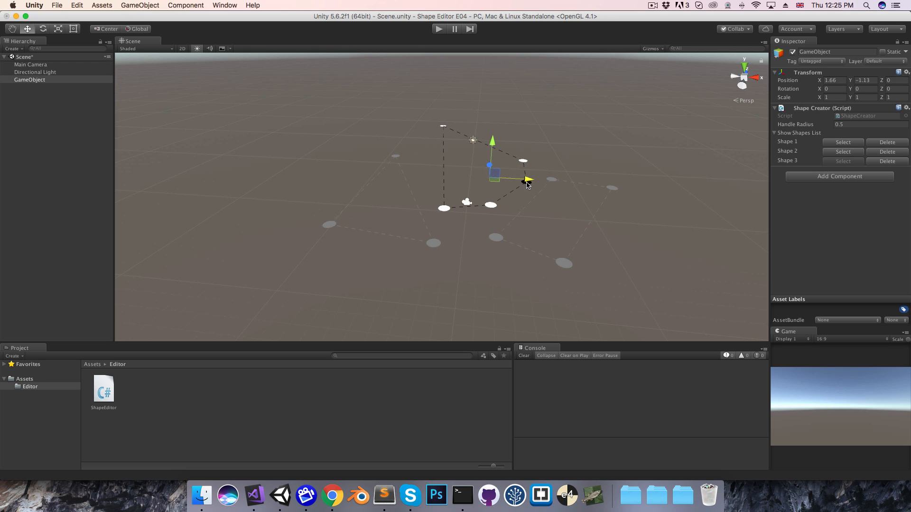
drag(525, 179, 516, 179)
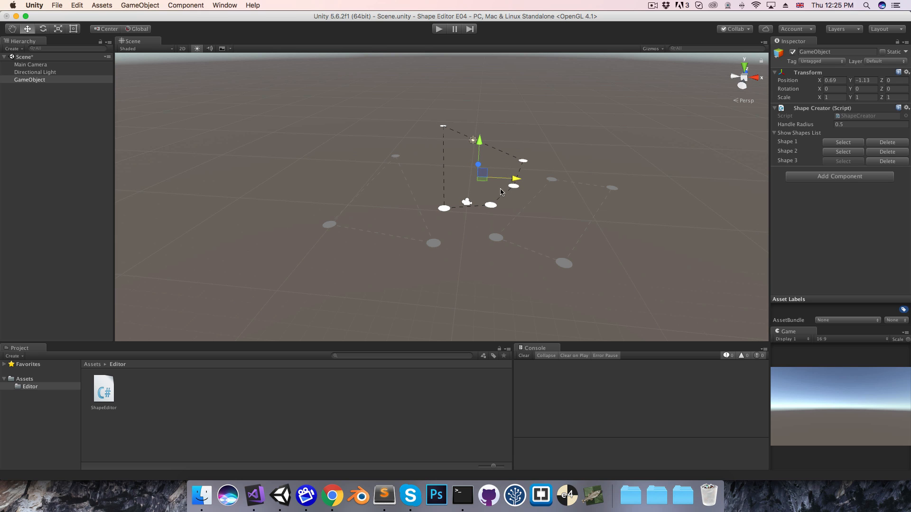
mouse_move(255, 495)
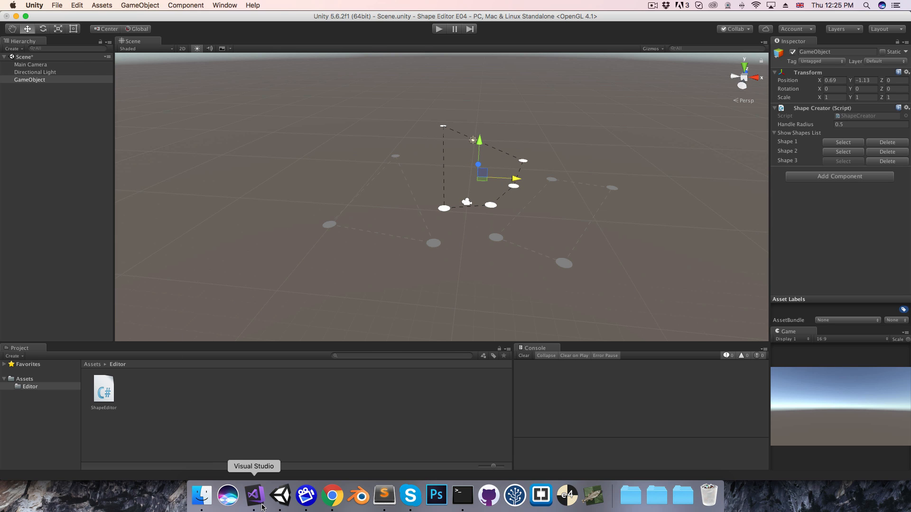
Set Tools.hidden = true in OnEnable and Tools.hidden = false in OnDisable of ShapeEditor.cs
click(255, 497)
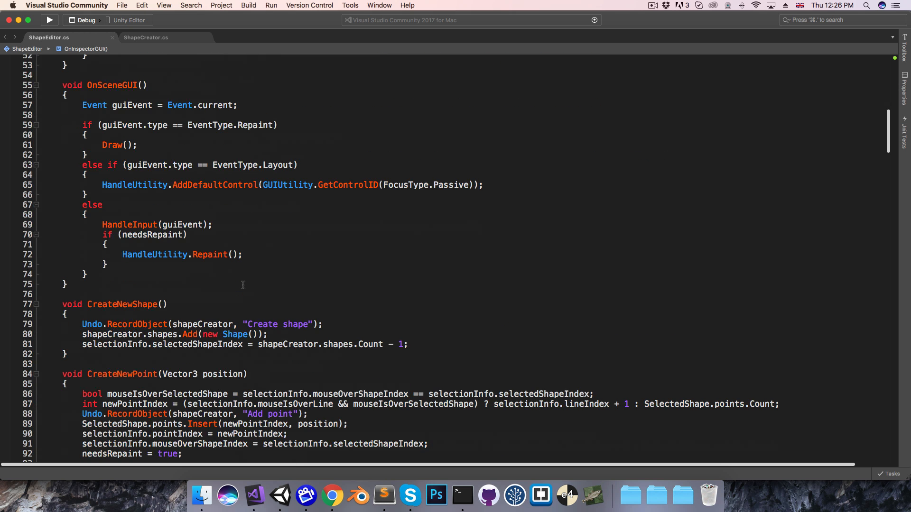
scroll(down, 3)
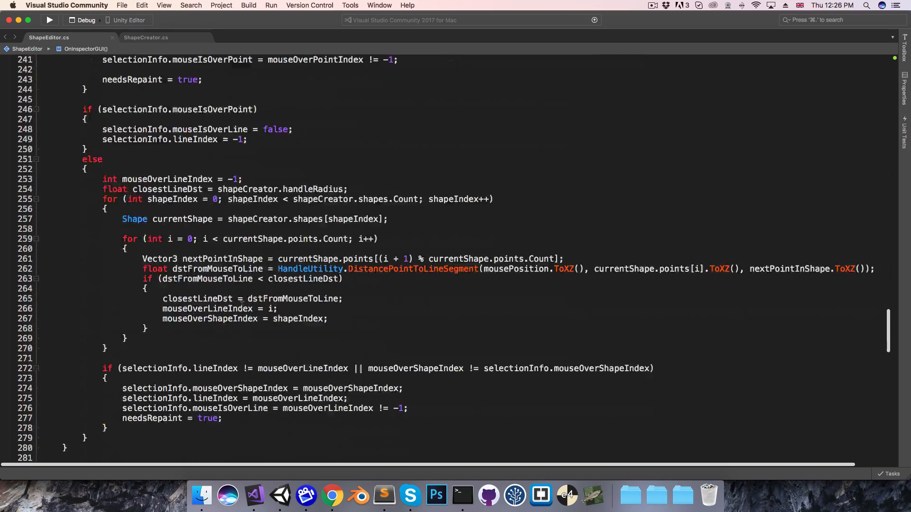
scroll(down, 3)
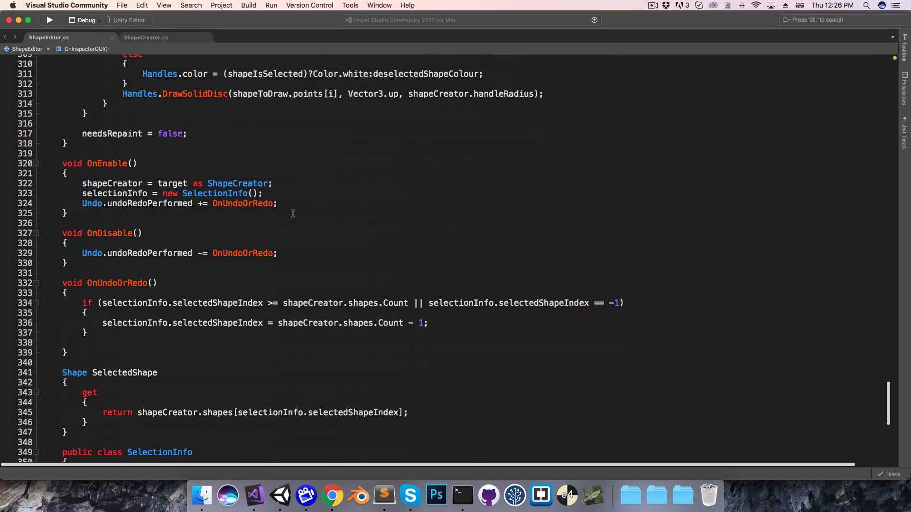
text(T)
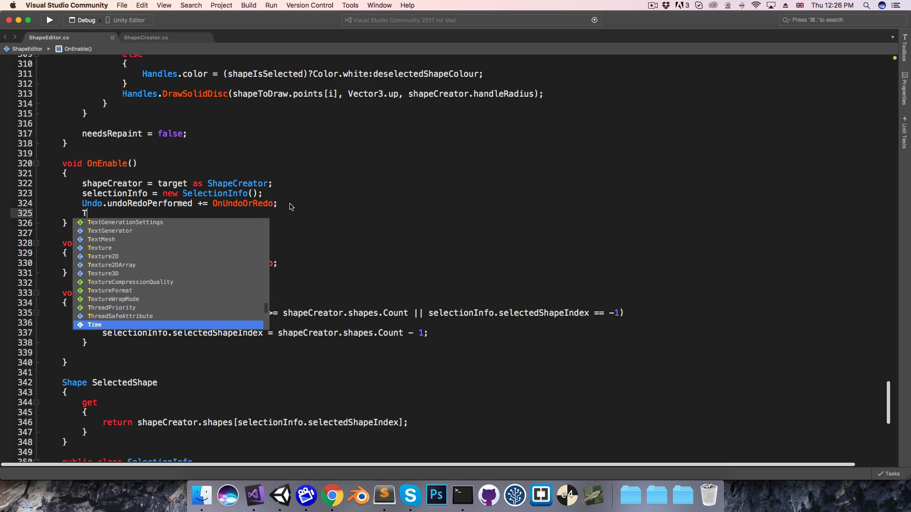
text(ools.h)
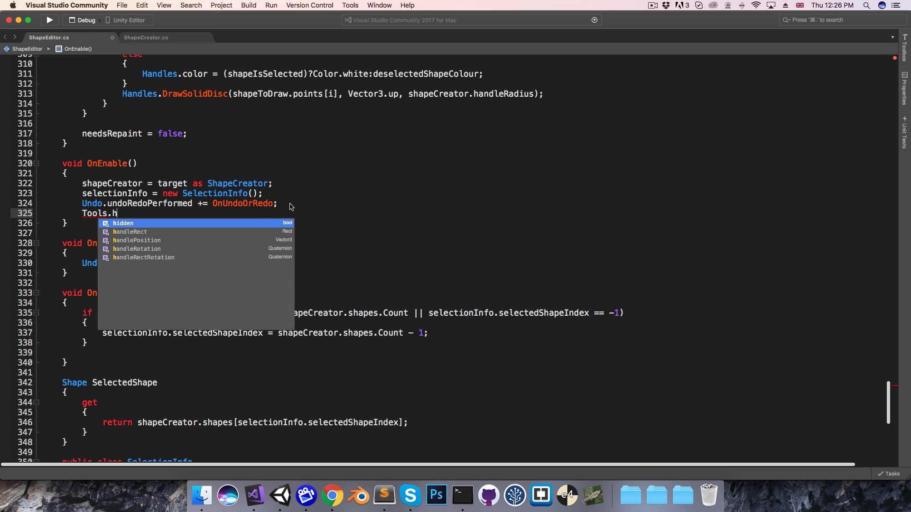
text(idden = true;)
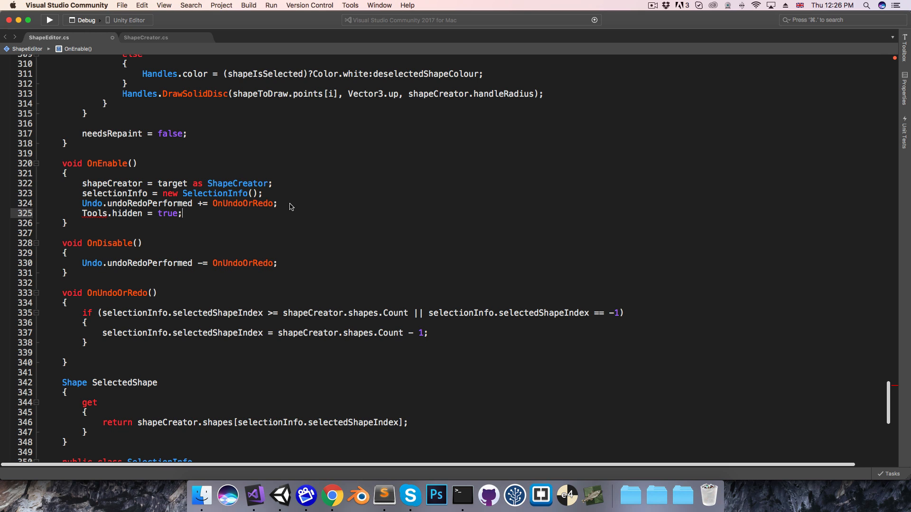
click(281, 264)
text(Tools.h)
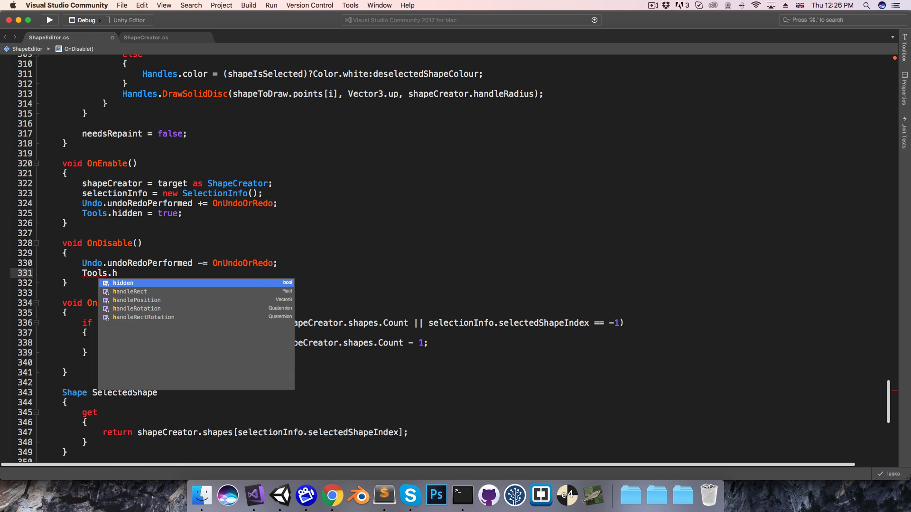
text(idden = false;)
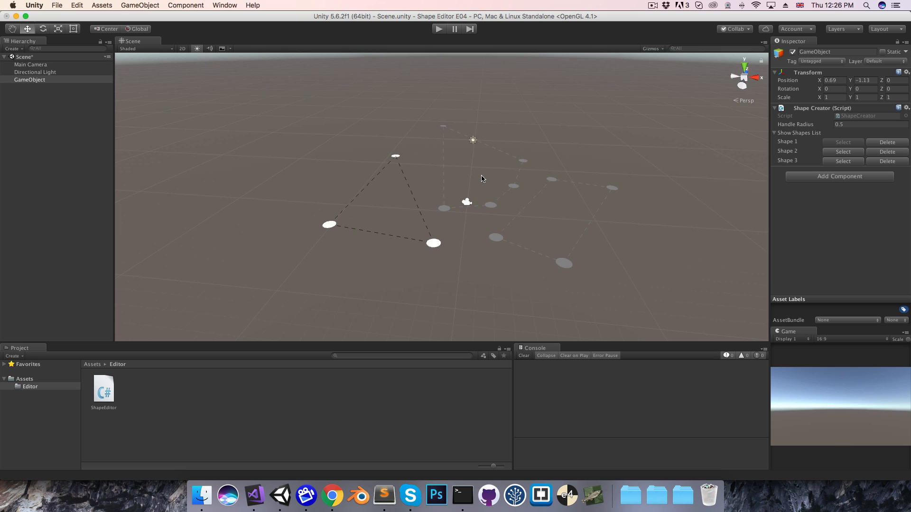
click(35, 72)
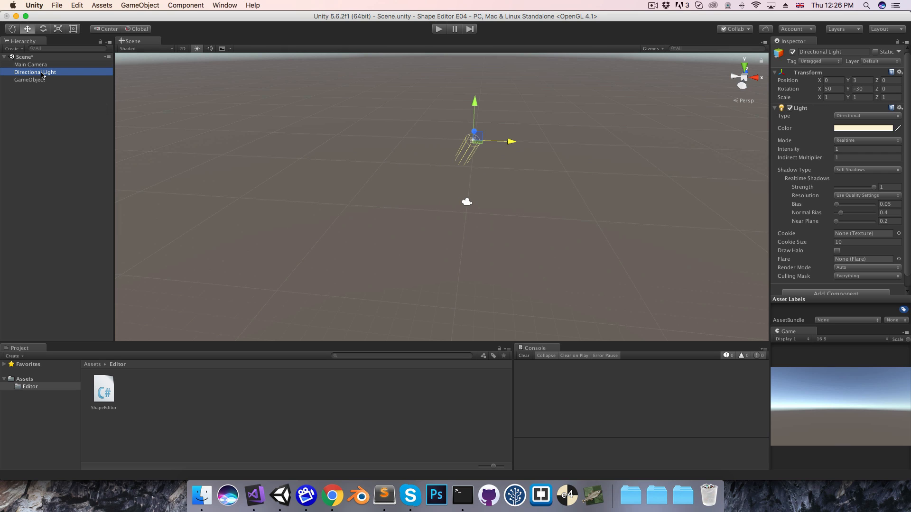
mouse_move(472, 137)
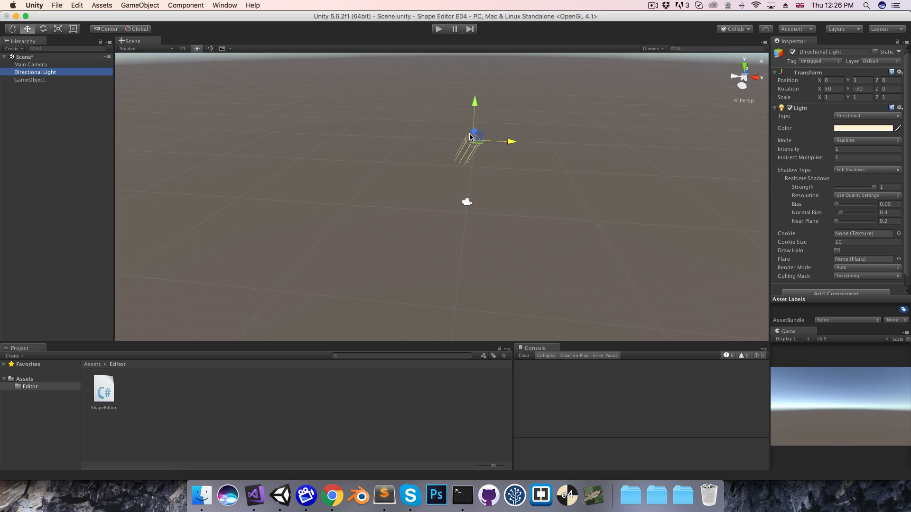
click(28, 79)
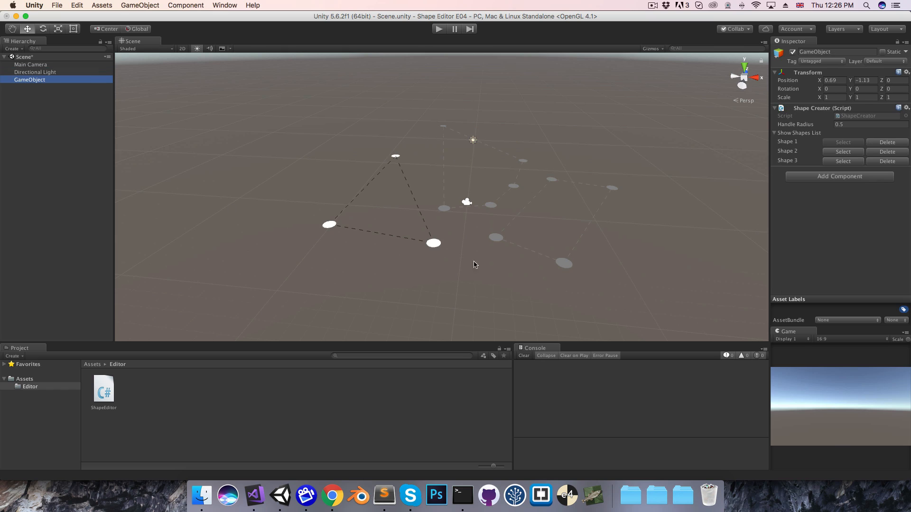
mouse_move(523, 183)
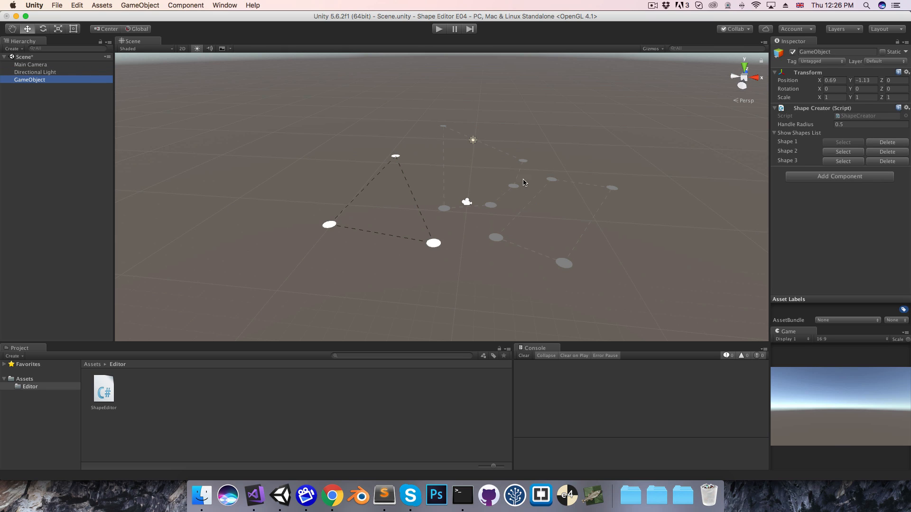
mouse_move(493, 273)
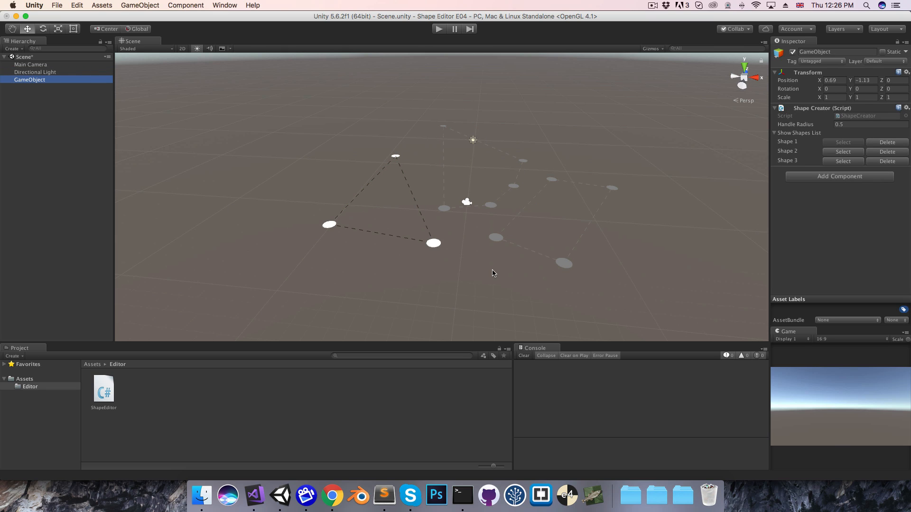
mouse_move(428, 184)
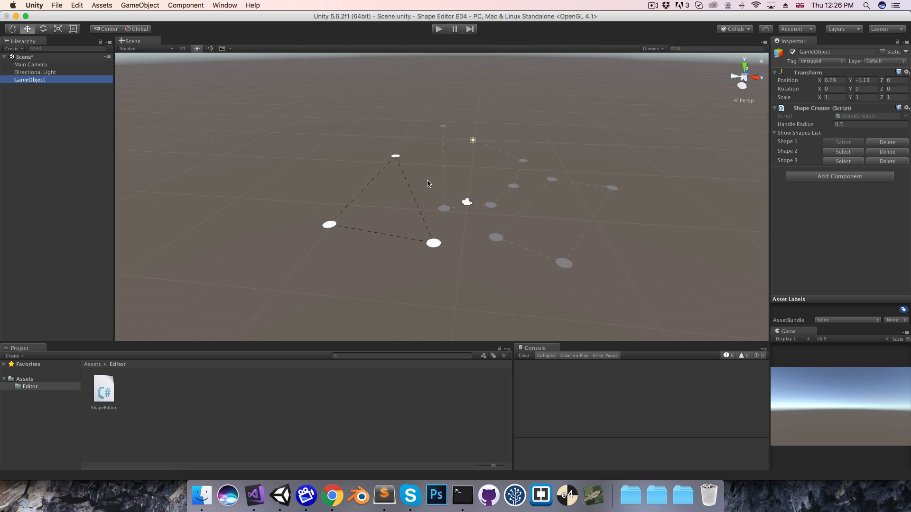
mouse_move(427, 194)
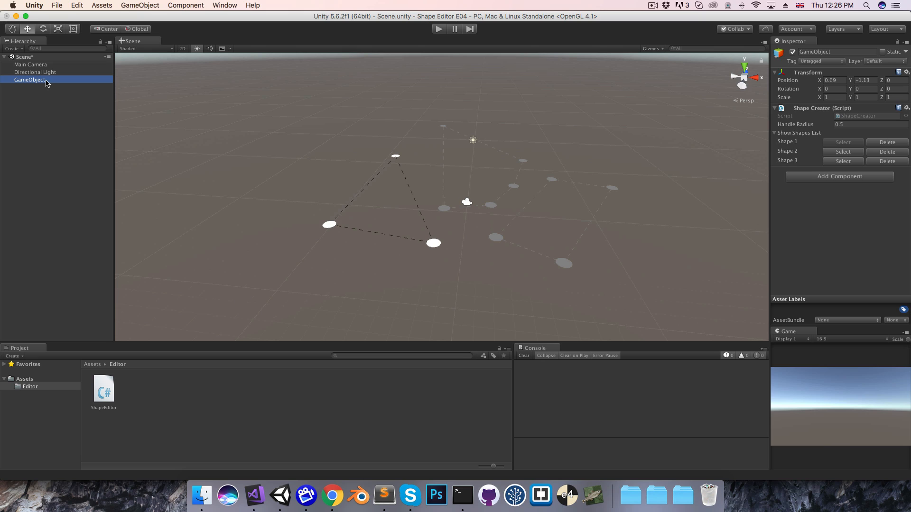
Rename the original object Shape Creator and name a new empty GameObject Shape Mesh
text(Shape Creator)
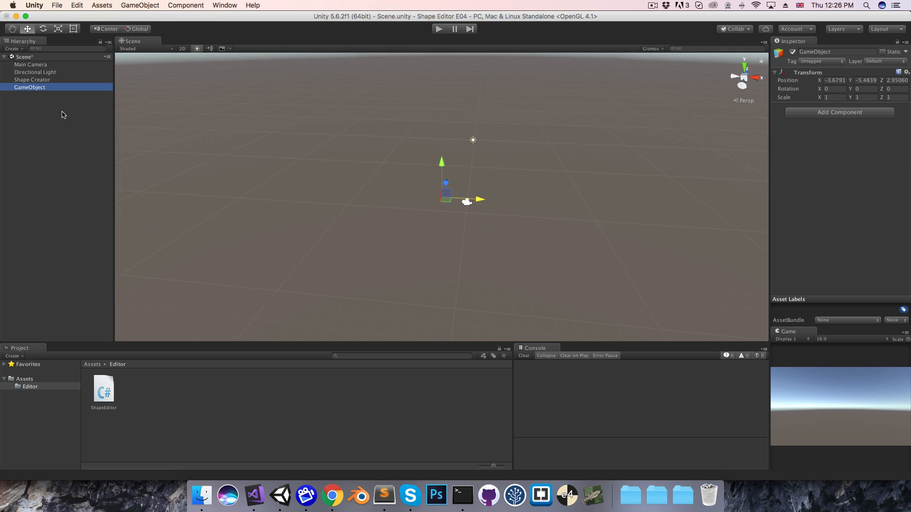
text(S)
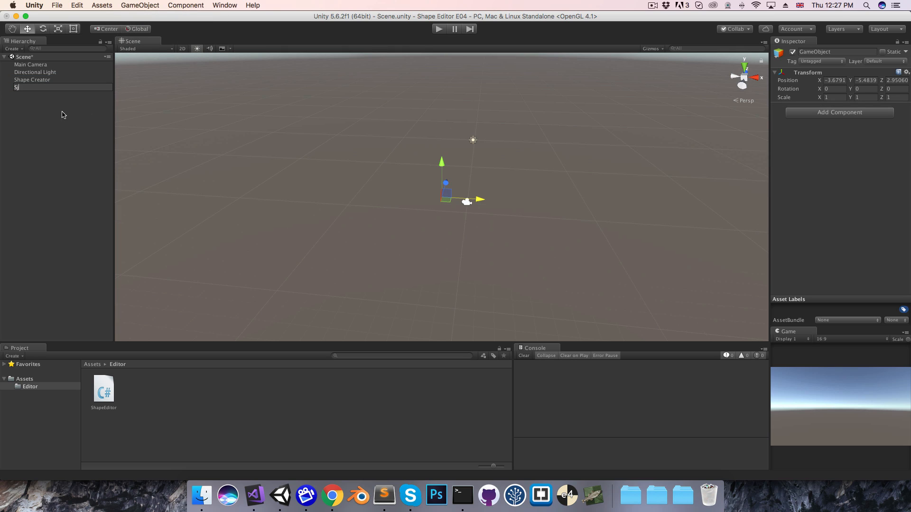
text(Shape Mesh)
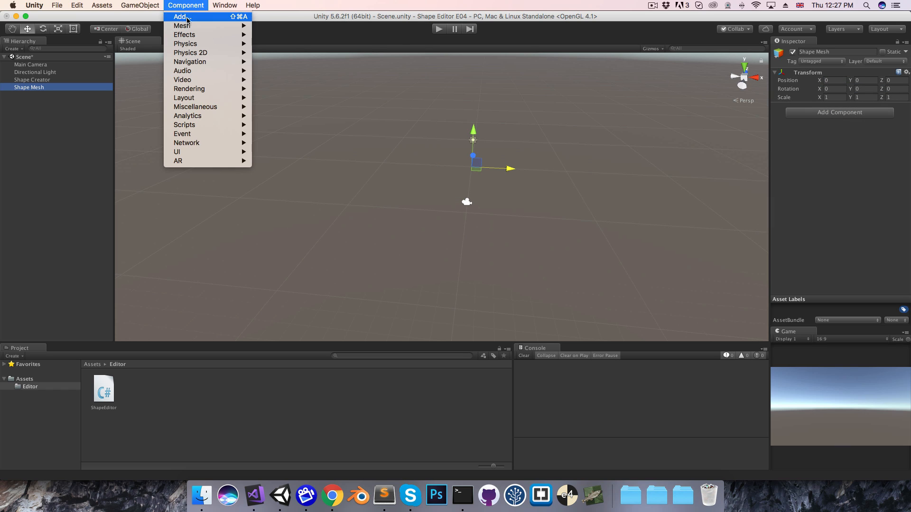
mouse_move(183, 26)
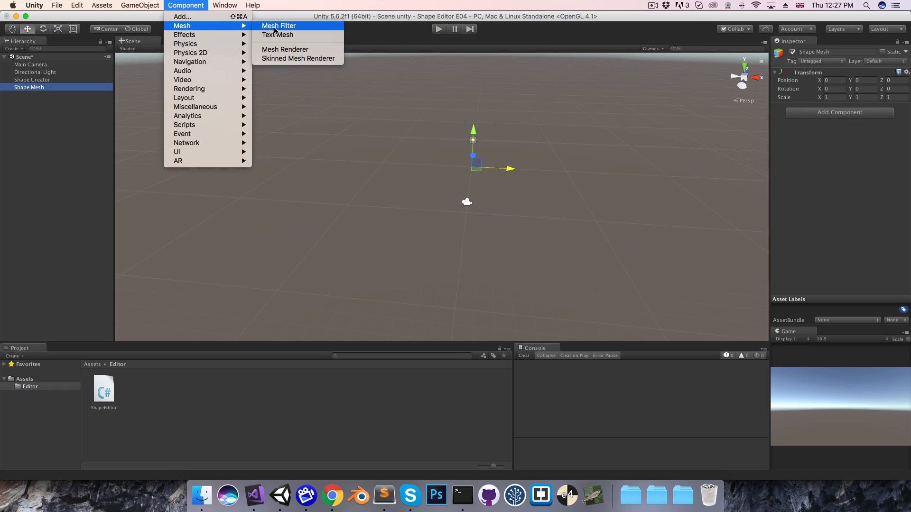
Add Mesh Filter and Mesh Renderer components to Shape Mesh and expand its Materials list
click(279, 26)
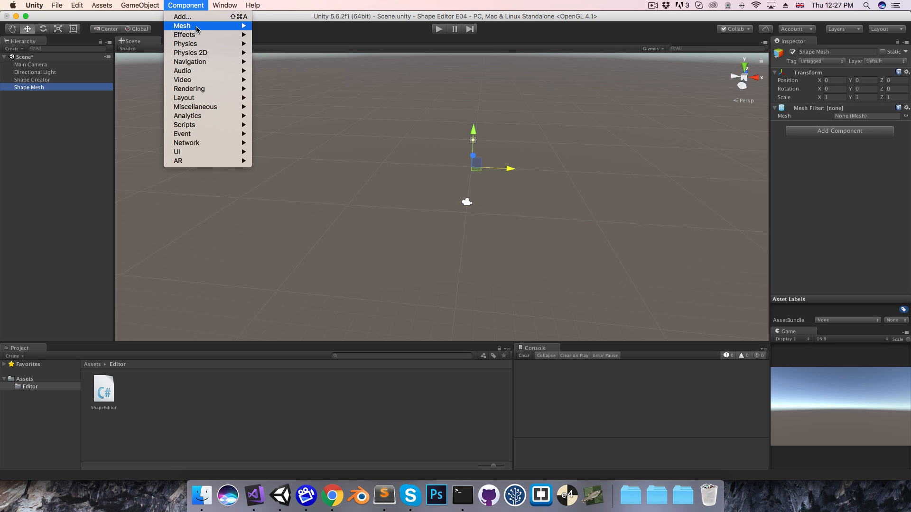
click(181, 25)
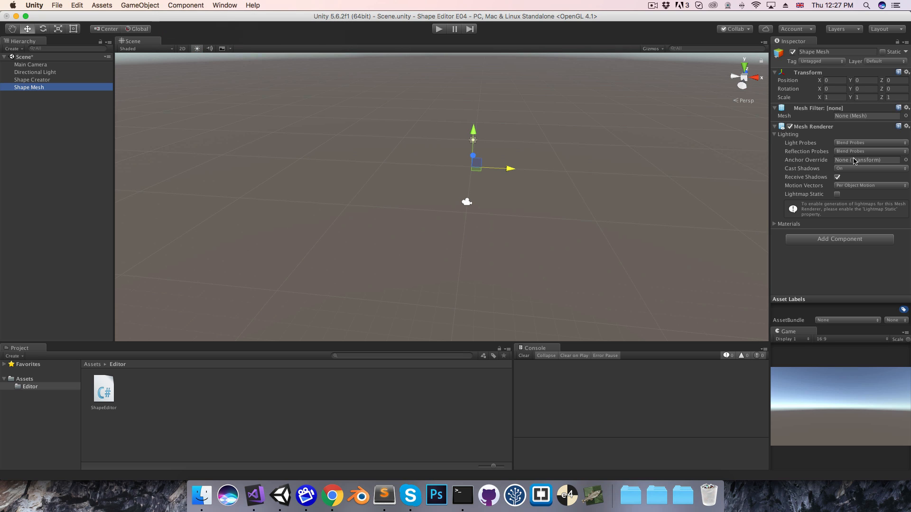
click(774, 223)
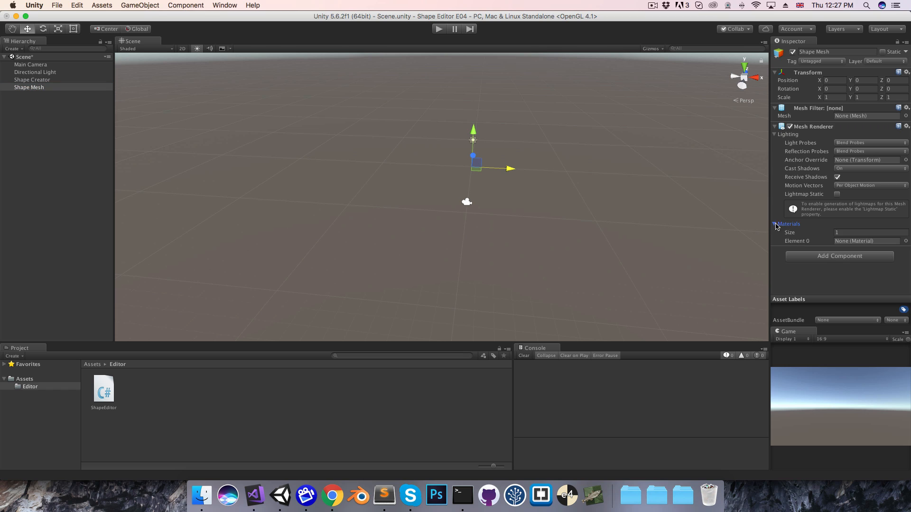
click(24, 379)
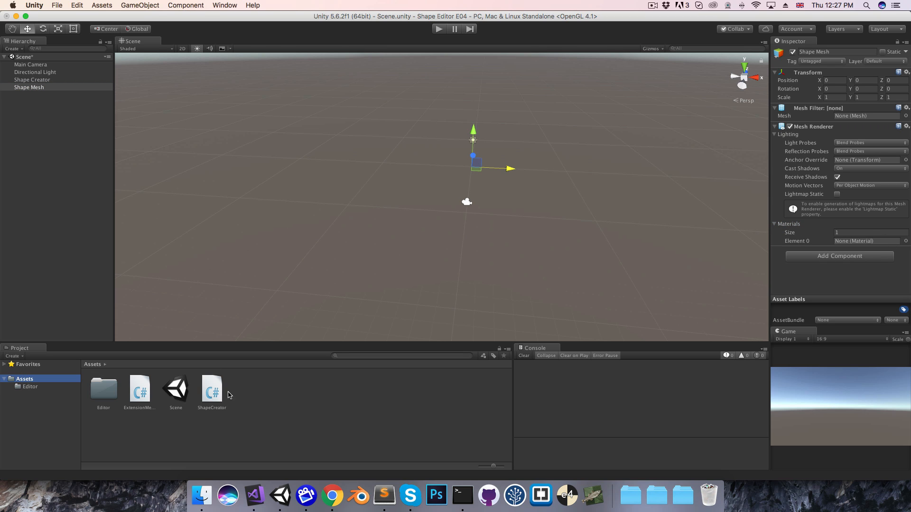
Create a grey Unlit/Color material named Mesh mat in Assets and assign it to Shape Mesh
right_click(229, 395)
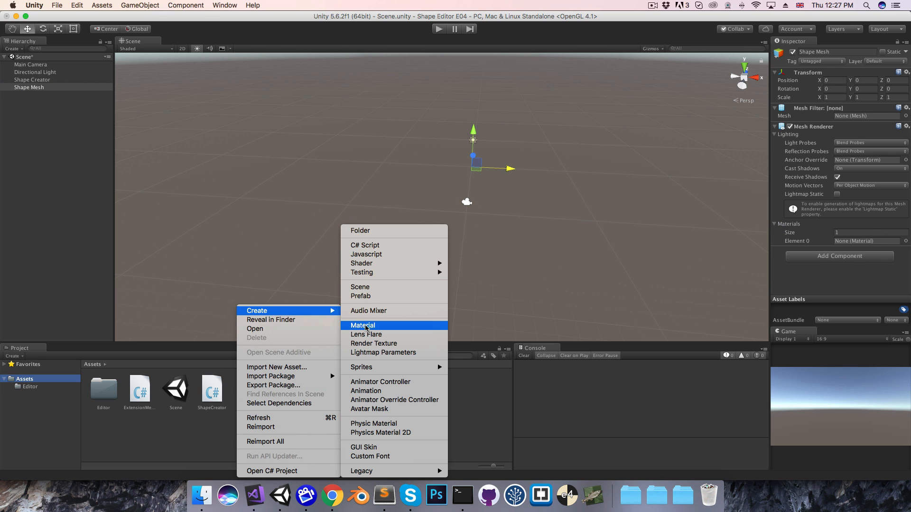
click(362, 326)
text(Mesh mat)
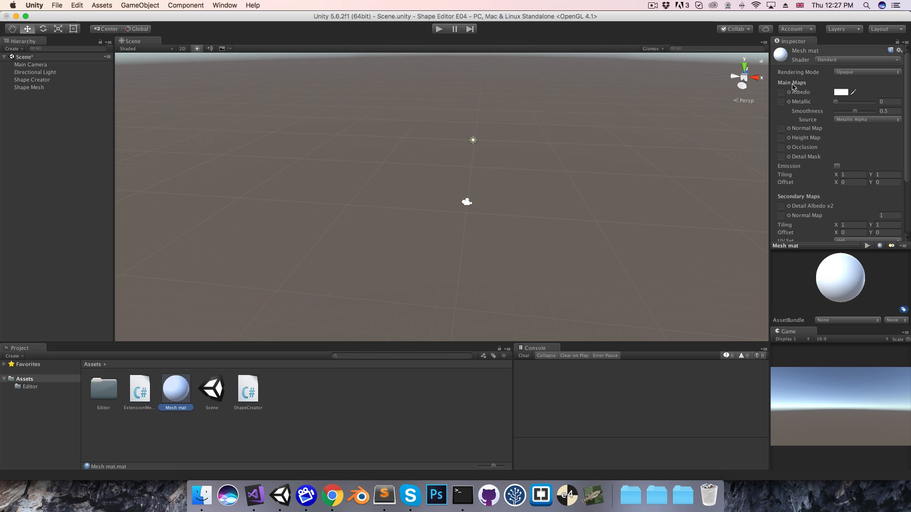
click(859, 59)
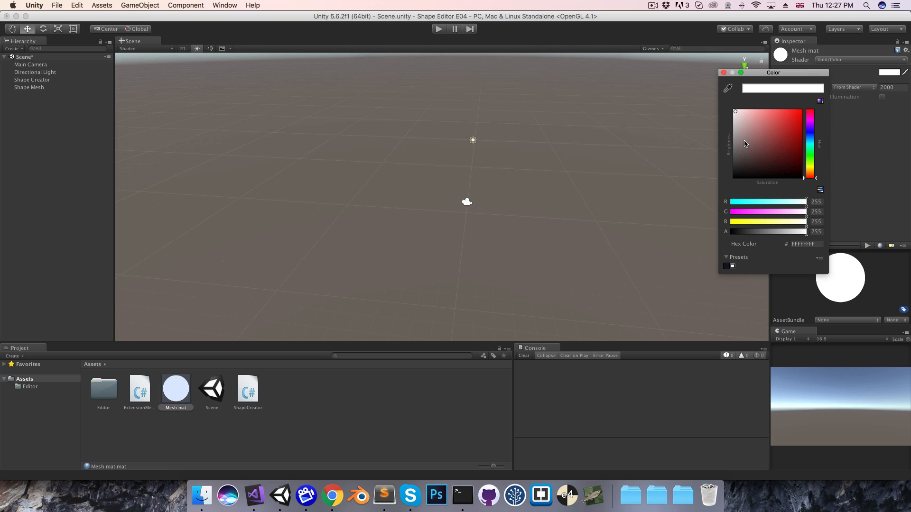
click(28, 88)
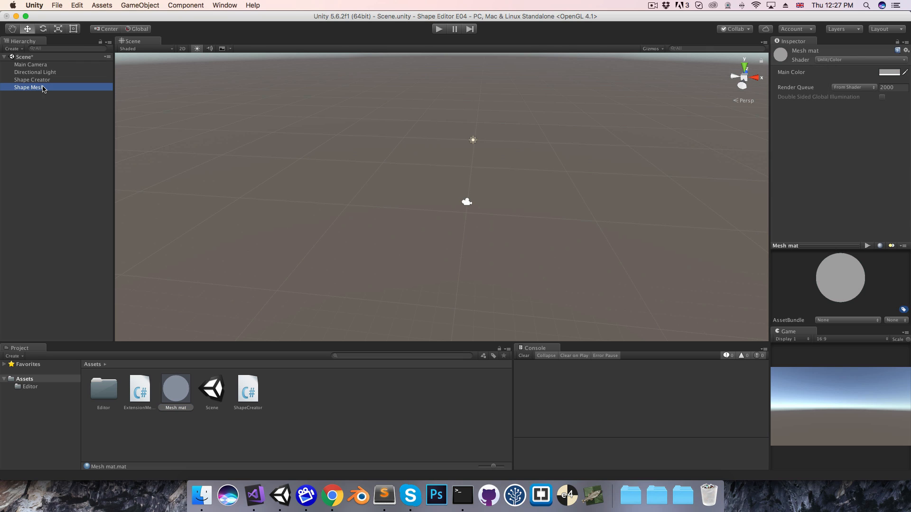
click(28, 87)
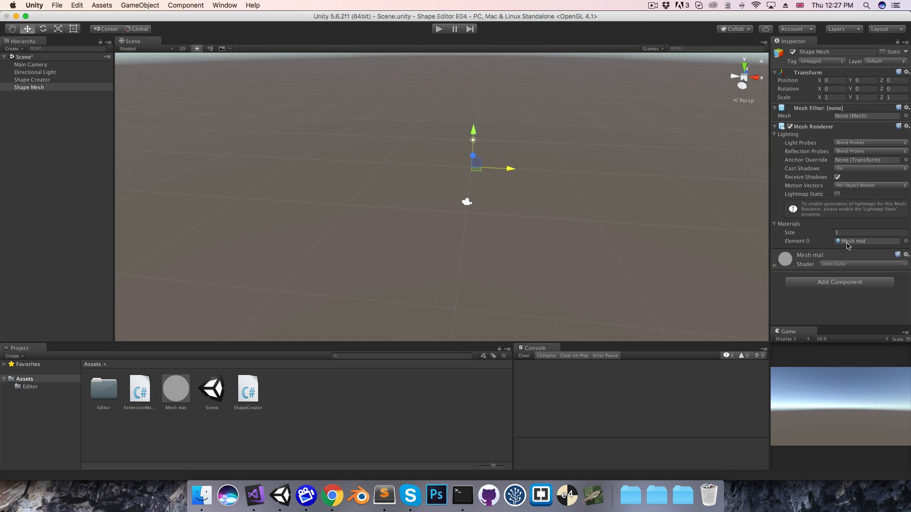
mouse_move(260, 405)
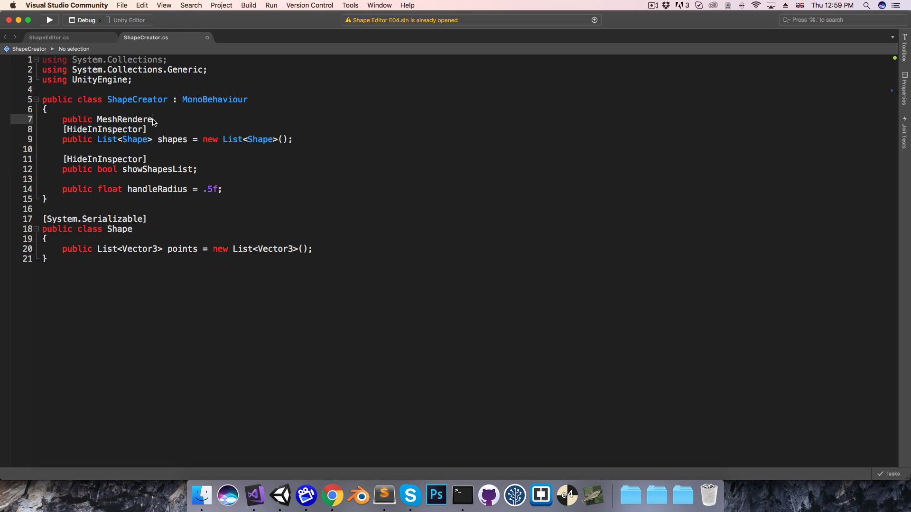
Add a public MeshRenderer meshRenderer field and an empty public void UpdateMeshDisplay() method
text(meshRenderer;)
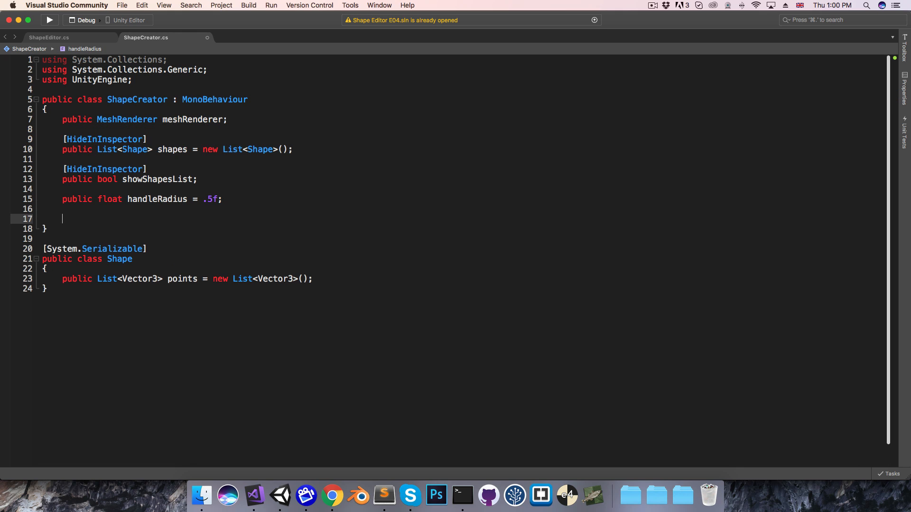
text(public void Up)
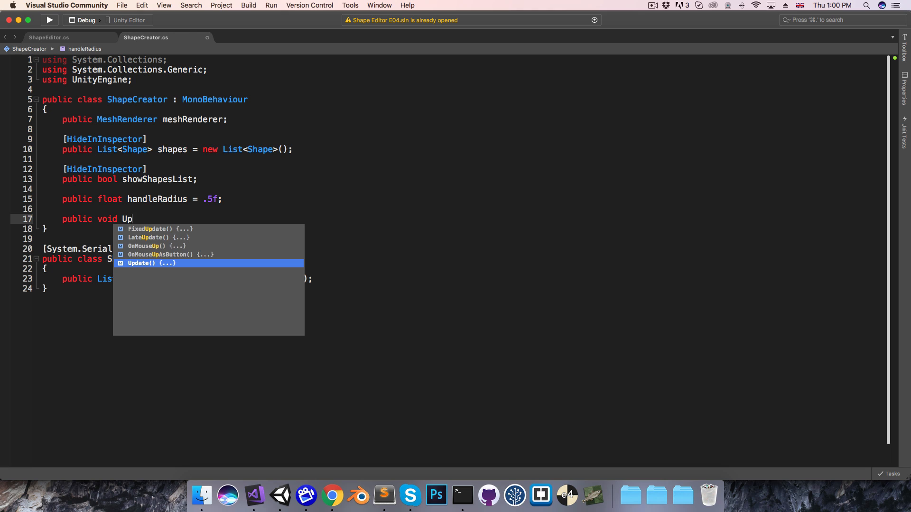
text(dateMeshDis)
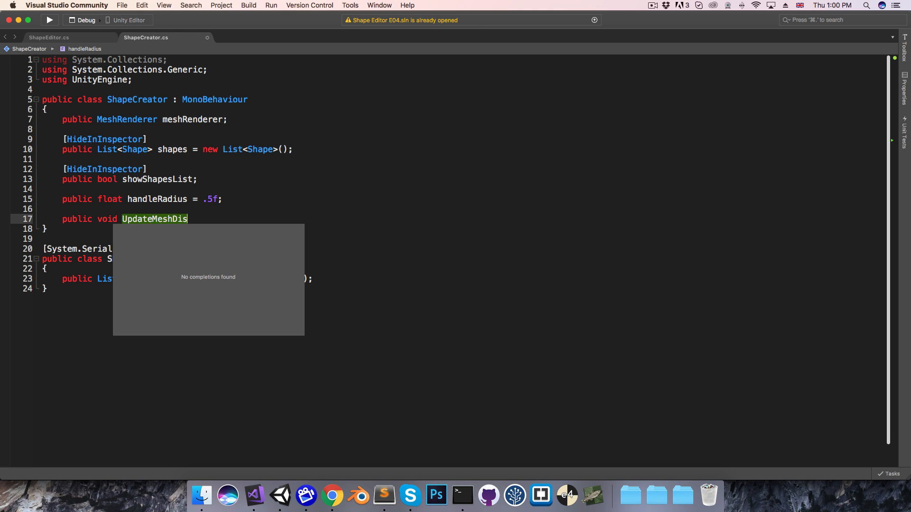
text(play())
text({)
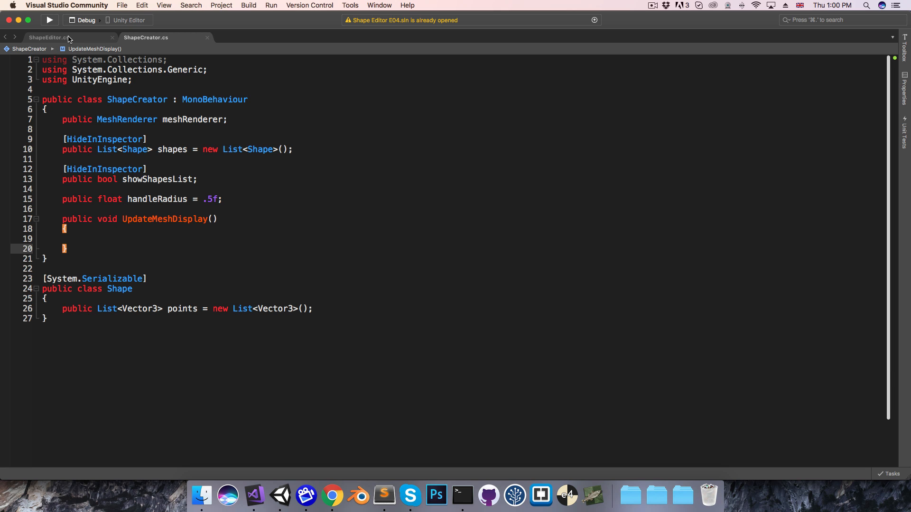
In ShapeEditor's Draw, wrap shapeCreator.UpdateMeshDisplay(); in an if (needsRepaint) block
click(52, 38)
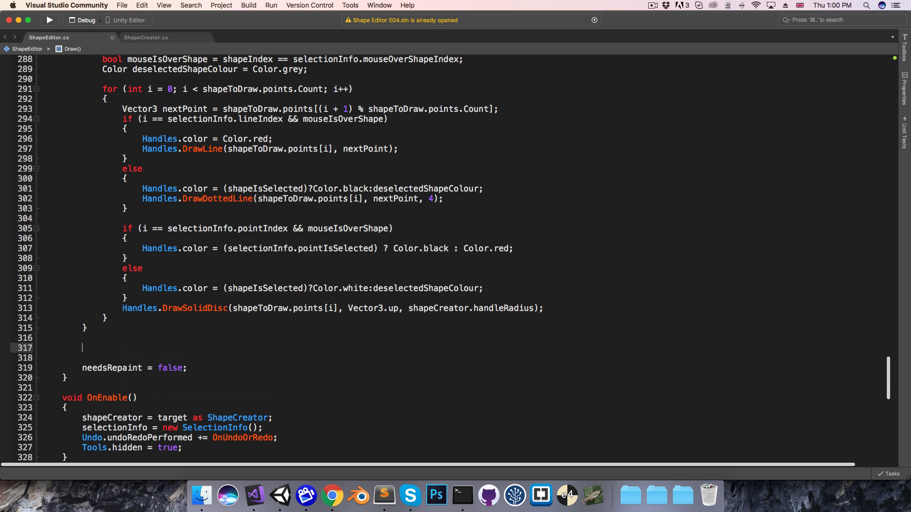
text(if (n)
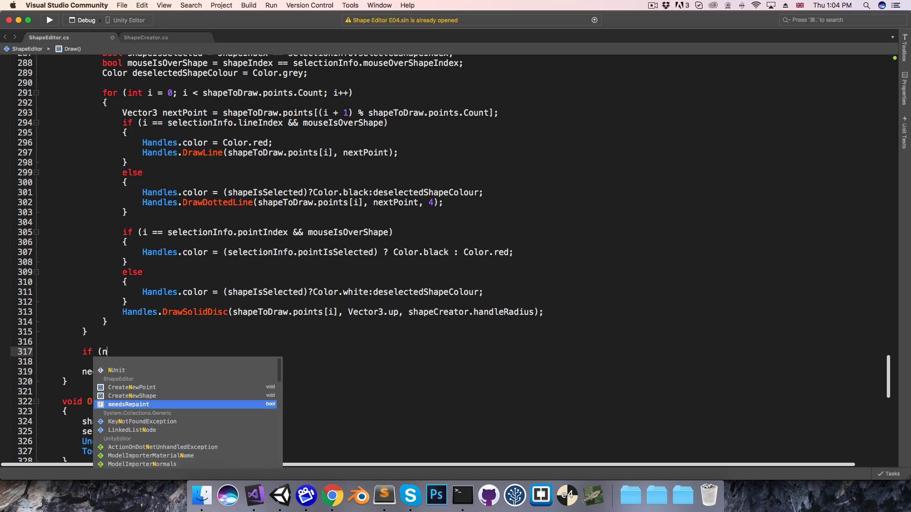
text(eedsRepaint) {)
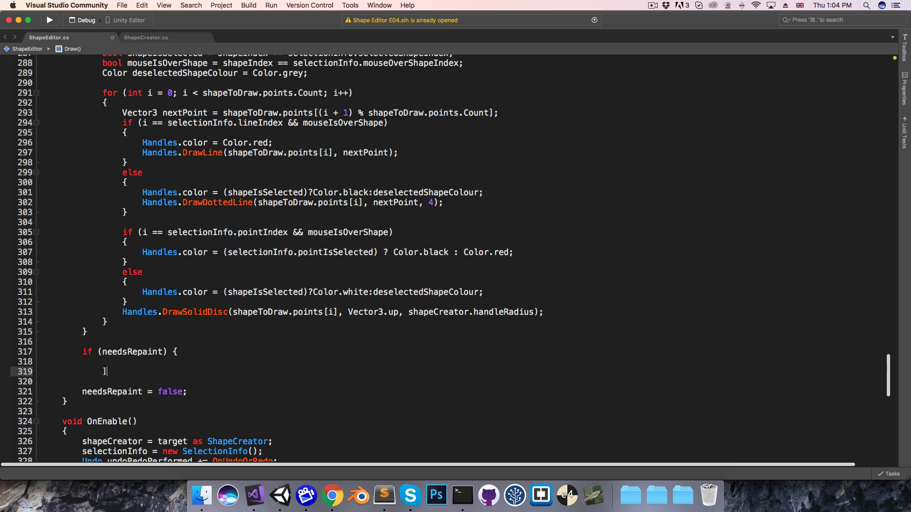
text(shapeCreator)
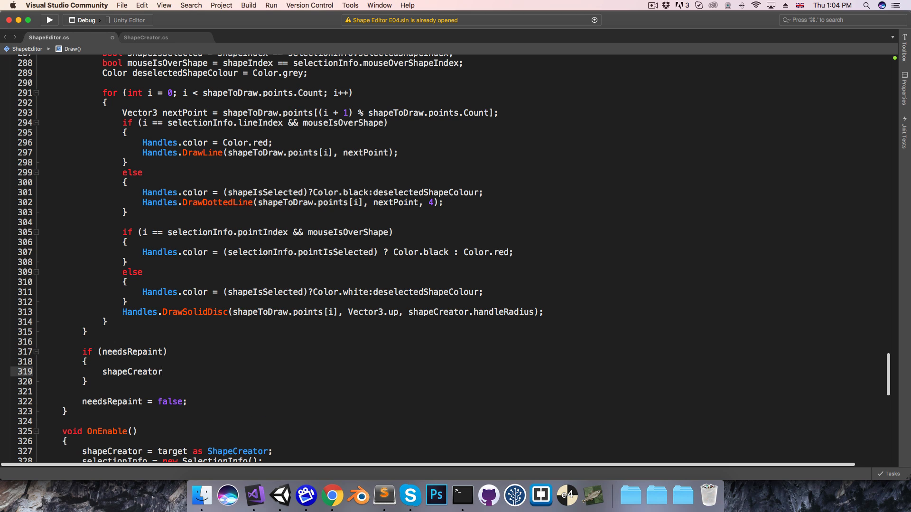
text(.UpdateMeshDisplay())
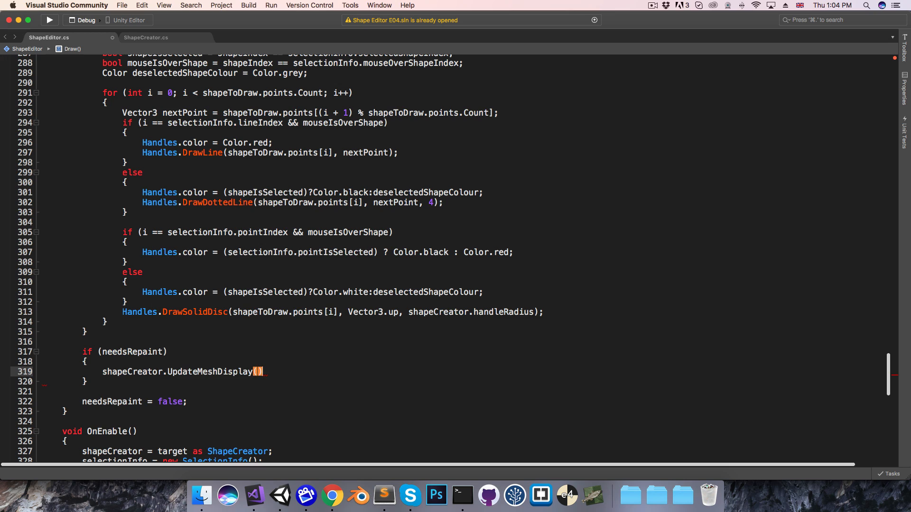
text(;)
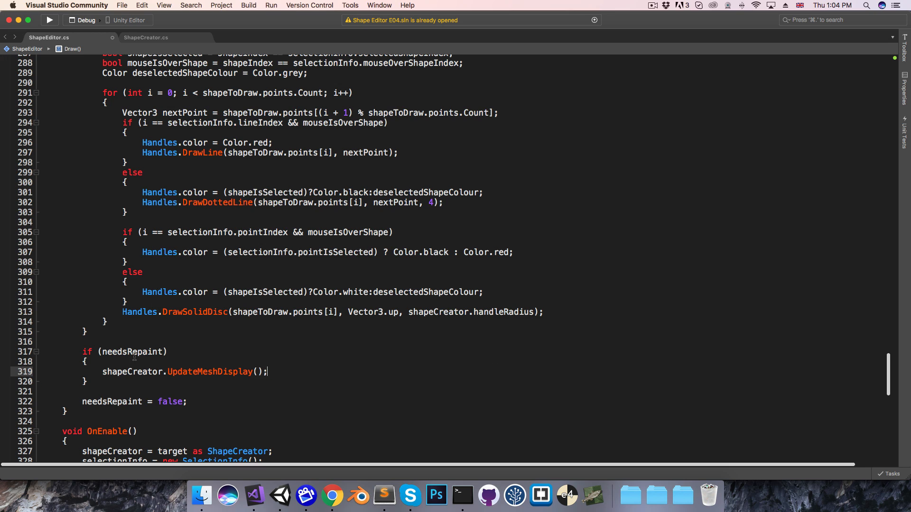
double_click(129, 351)
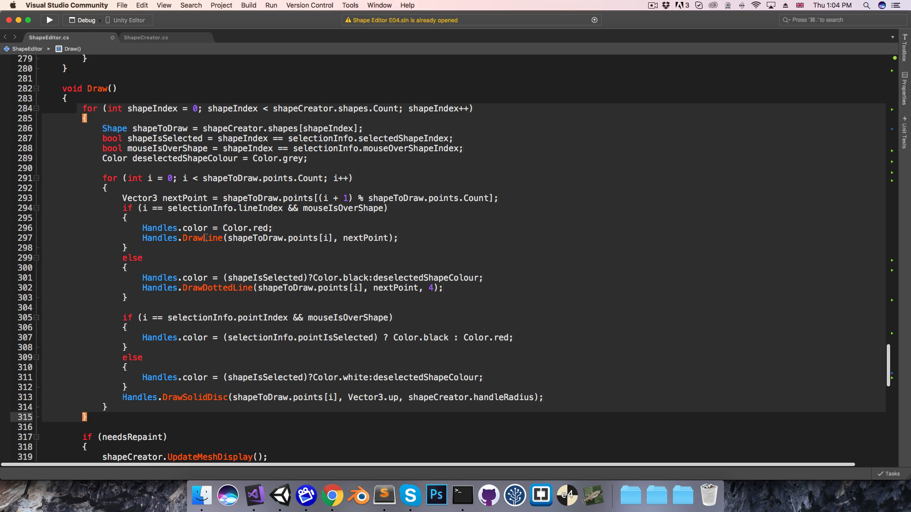
Rename needsRepaint to shapeChangedSinceLastRepaint and set it true at the top of OnEnable
double_click(129, 436)
text(shapeChangedSince)
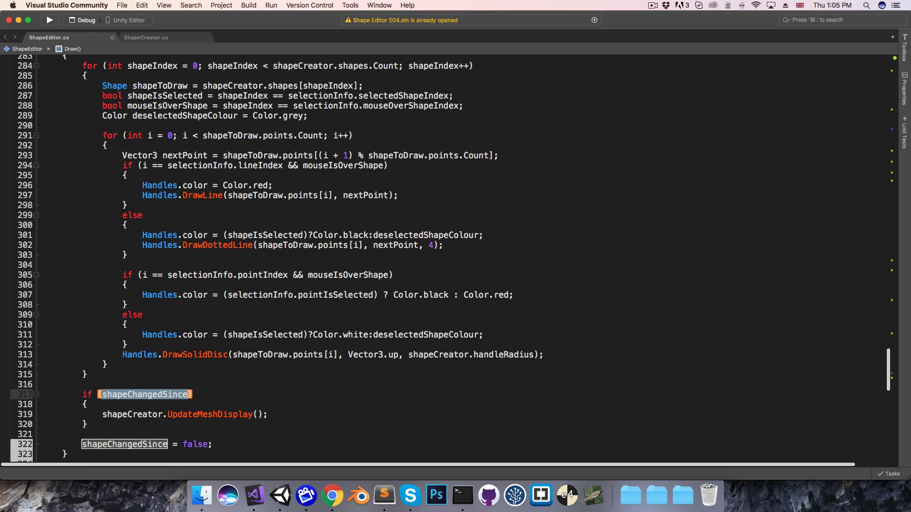
text(LastRepaint)
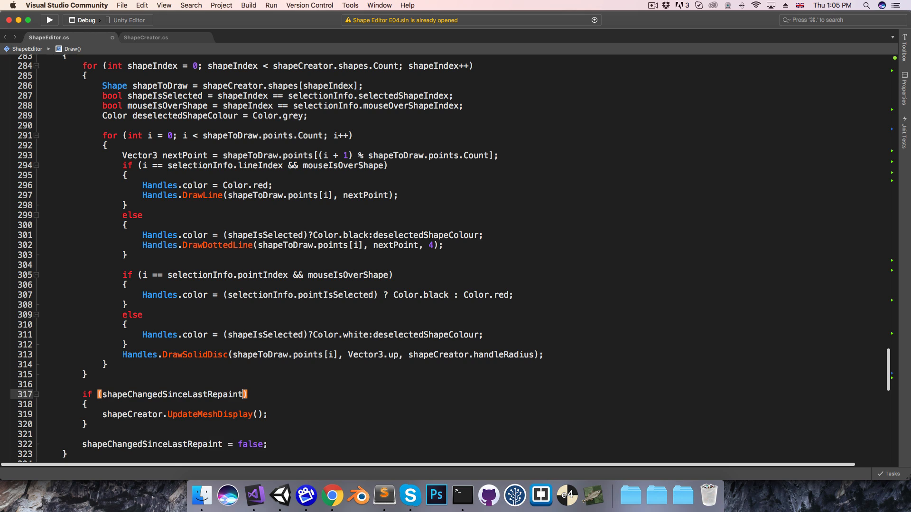
scroll(down, 3)
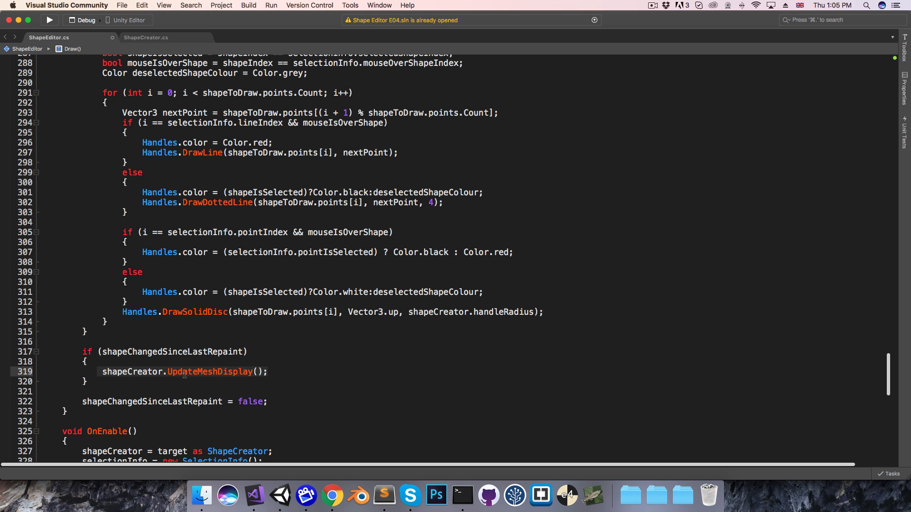
mouse_move(207, 371)
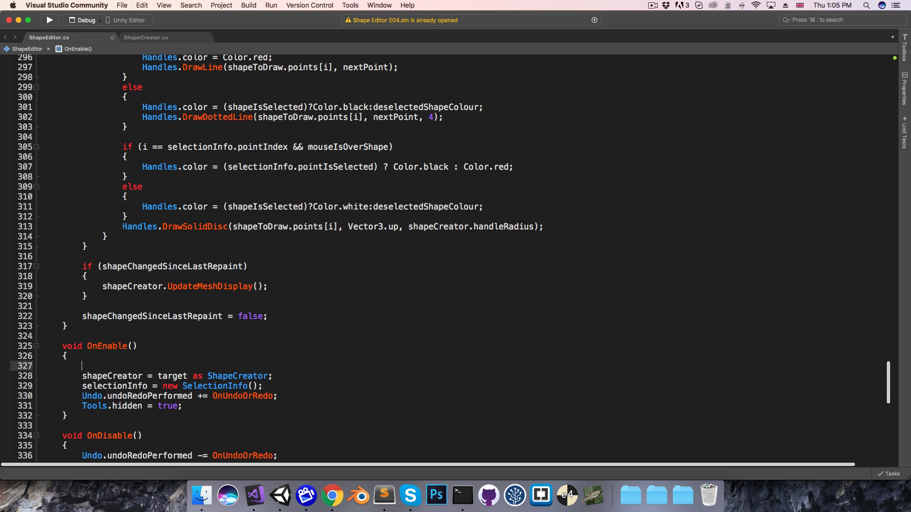
text(shapC)
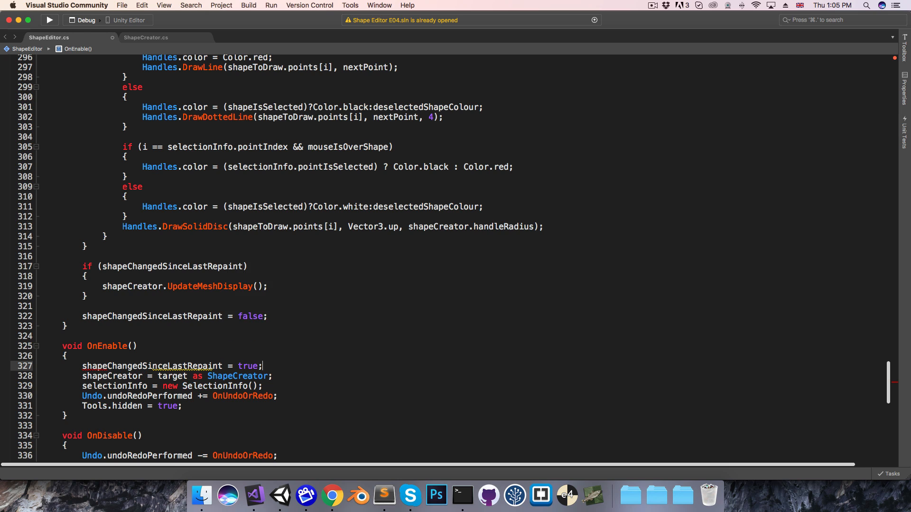
mouse_move(279, 495)
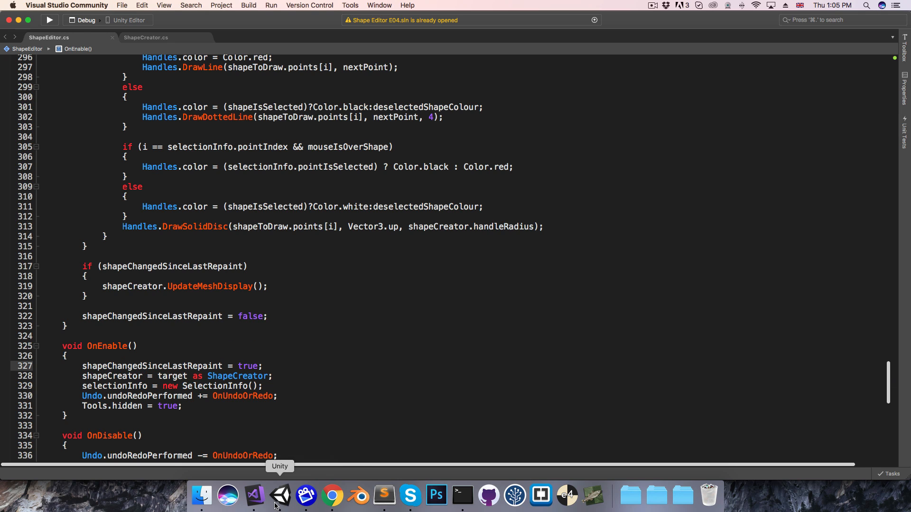
Assign Shape Mesh to the Shape Creator's Mesh Renderer field, then return to Visual Studio
click(281, 496)
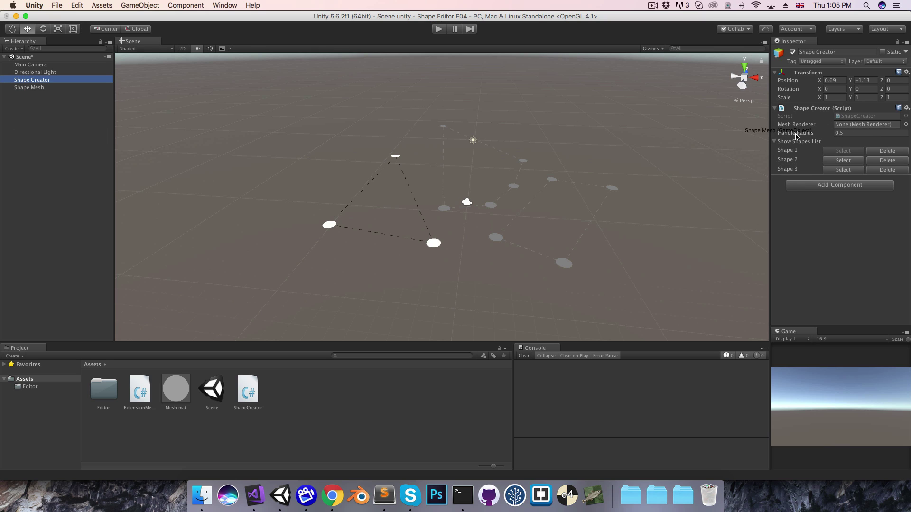
click(871, 124)
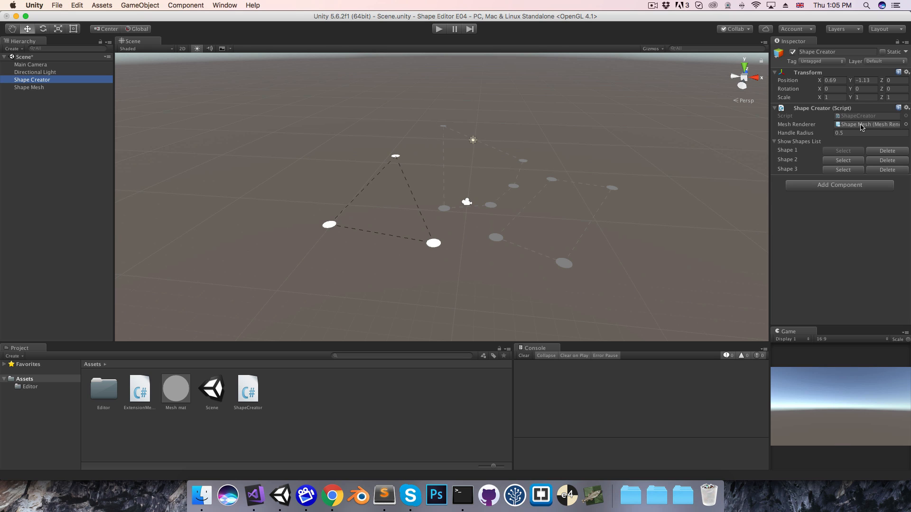
mouse_move(252, 495)
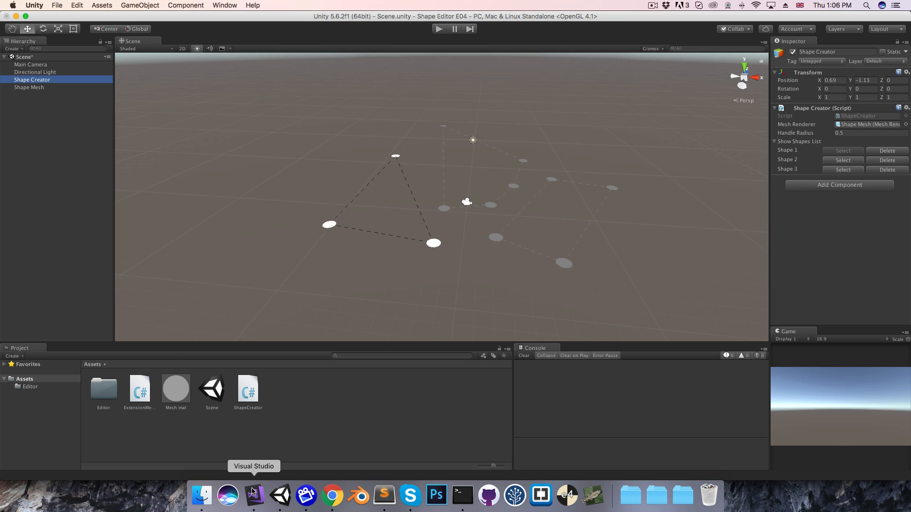
click(252, 495)
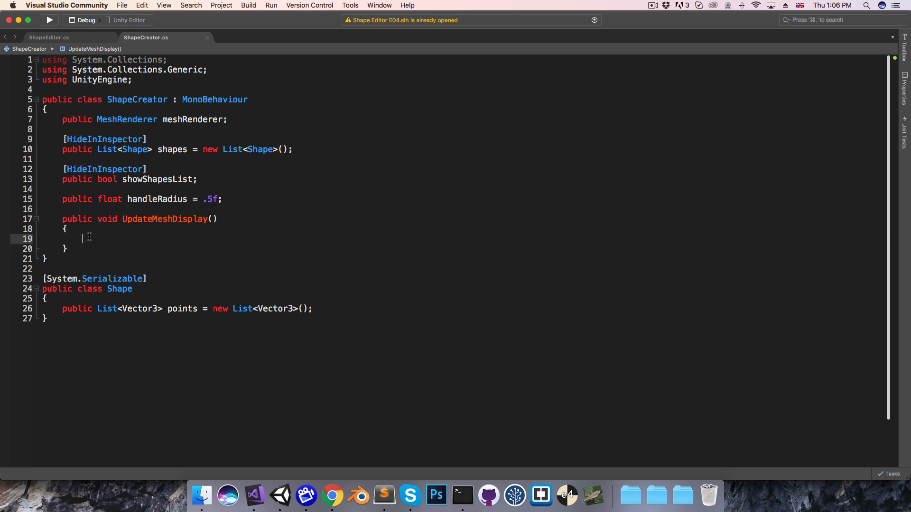
mouse_move(279, 495)
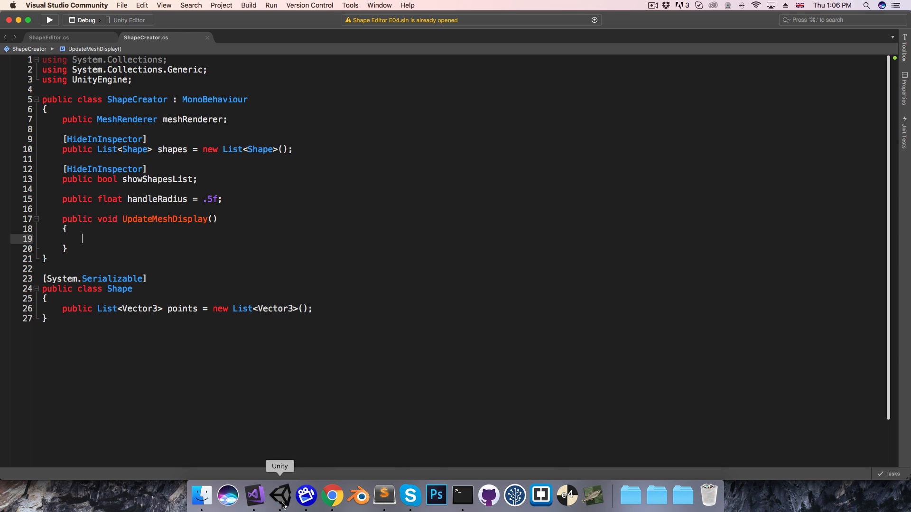
Bring Unity back to the front without changing ShapeCreator.cs
click(280, 496)
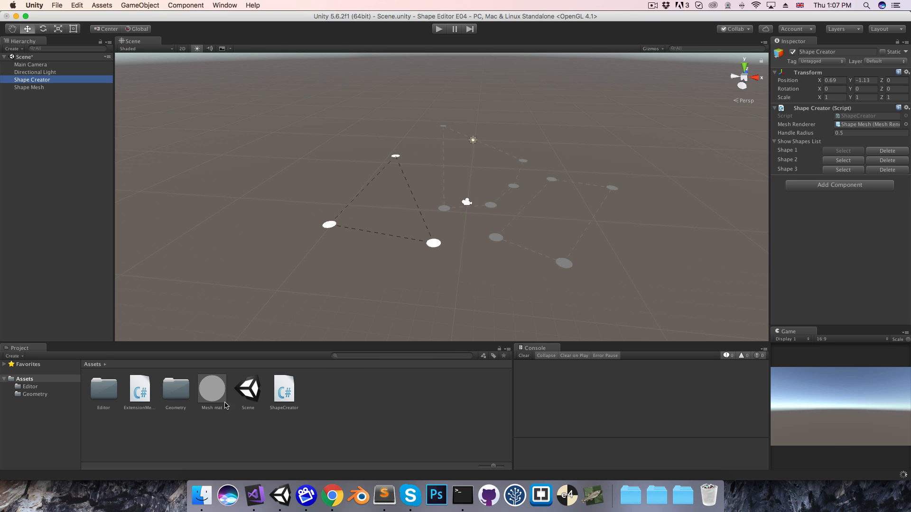
Open Shape.cs from the Geometry folder in Visual Studio
double_click(176, 388)
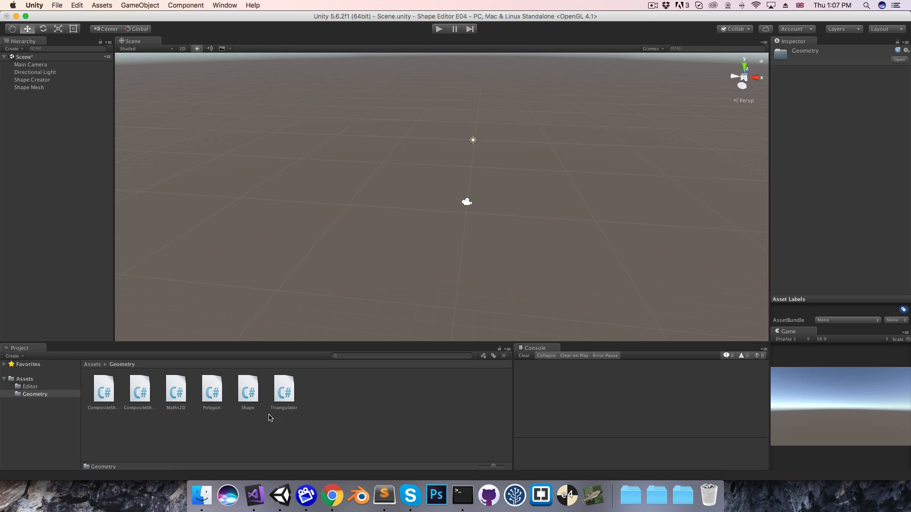
mouse_move(189, 406)
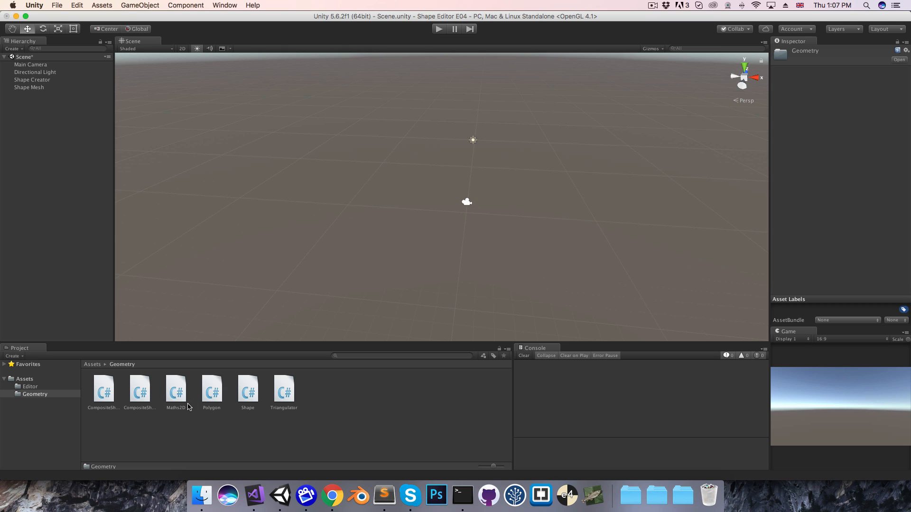
click(247, 390)
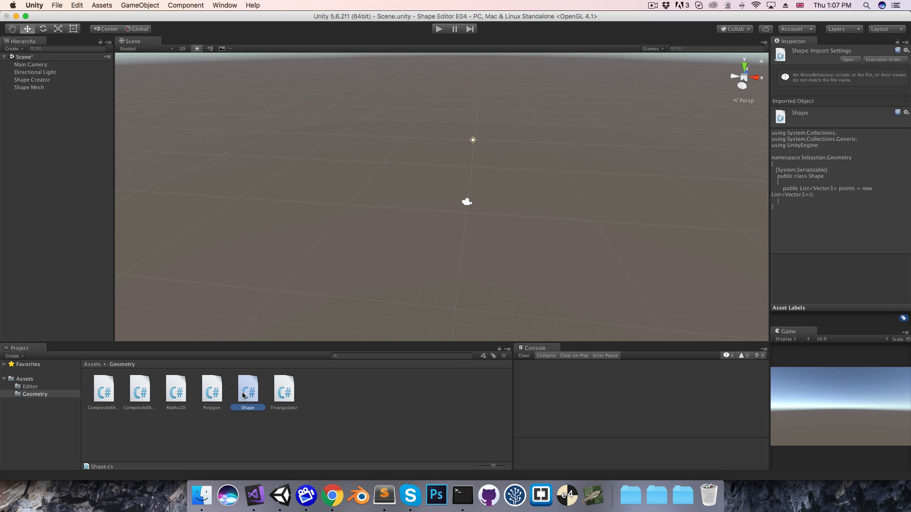
double_click(247, 389)
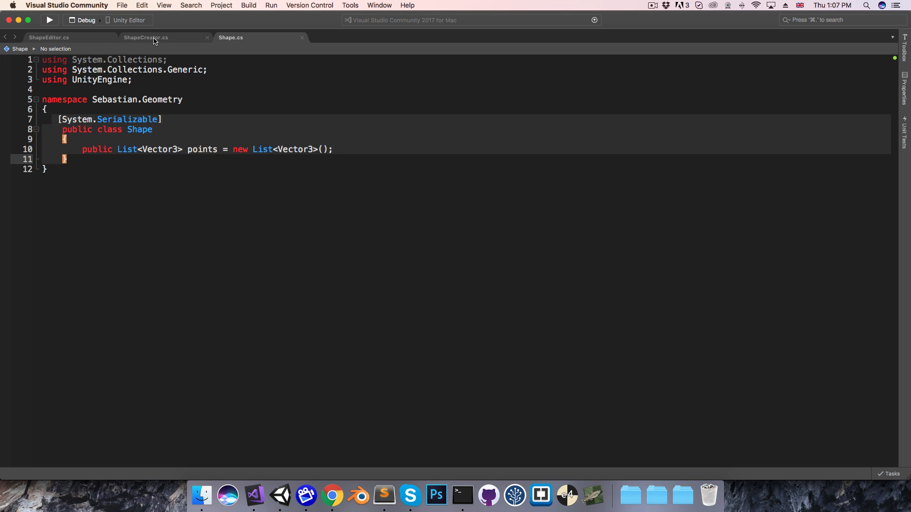
Review Shape.cs, then add 'using Sebastian.Geometry;' to ShapeCreator.cs
click(147, 38)
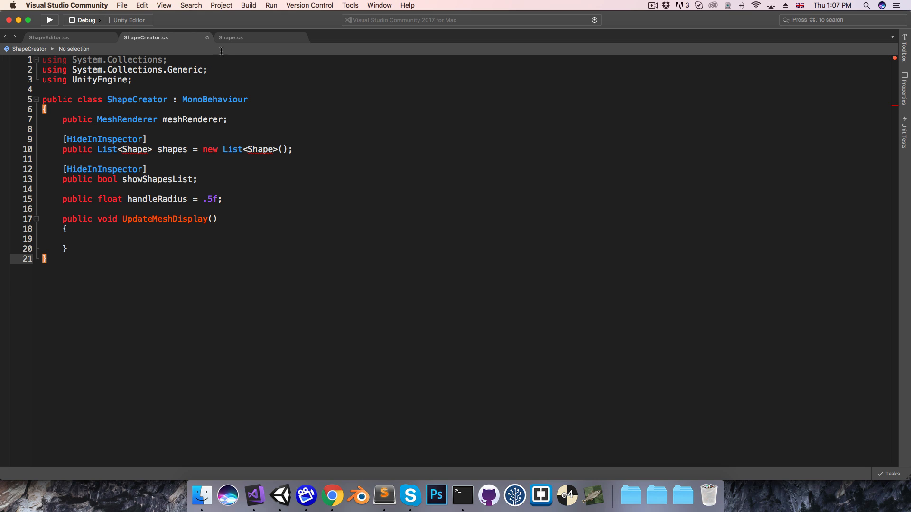
click(230, 37)
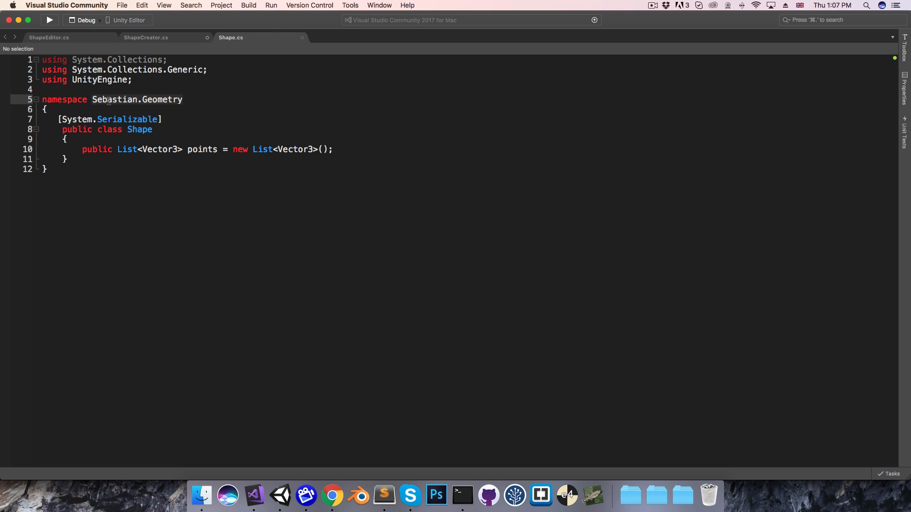
click(146, 37)
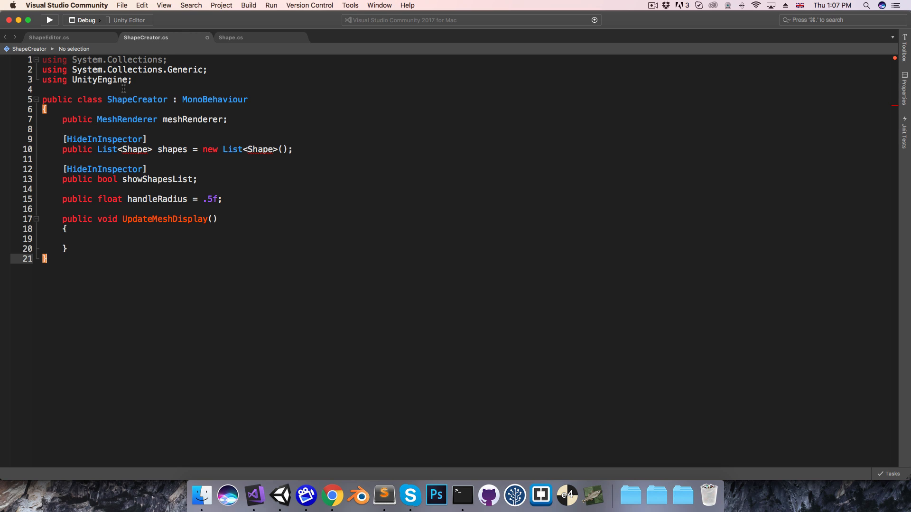
text(u)
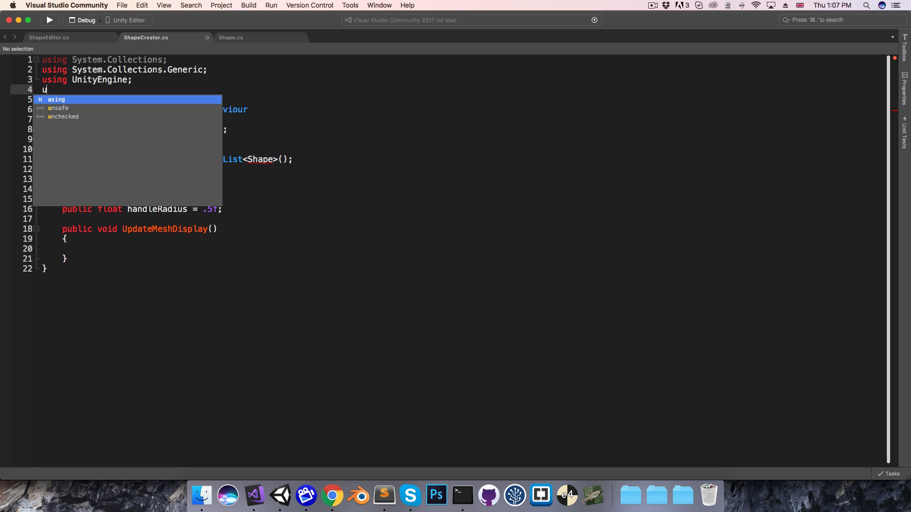
text(sing Sebastian.Geometry;)
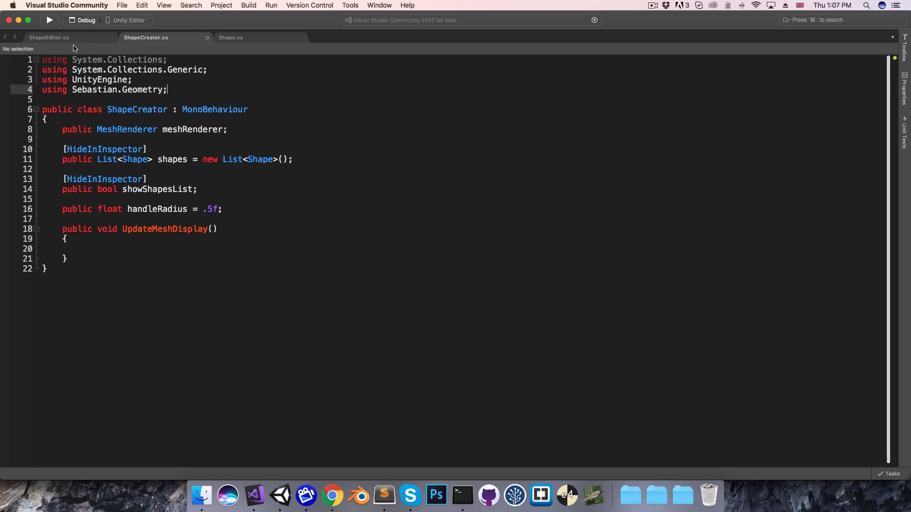
Add 'using Sebastian.Geometry;' to ShapeEditor.cs and return to ShapeCreator.cs
click(49, 37)
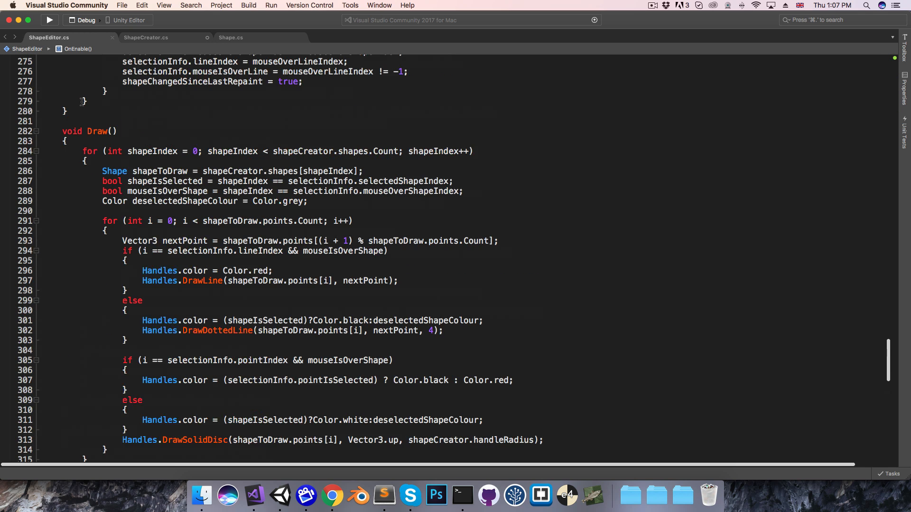
scroll(up, 3)
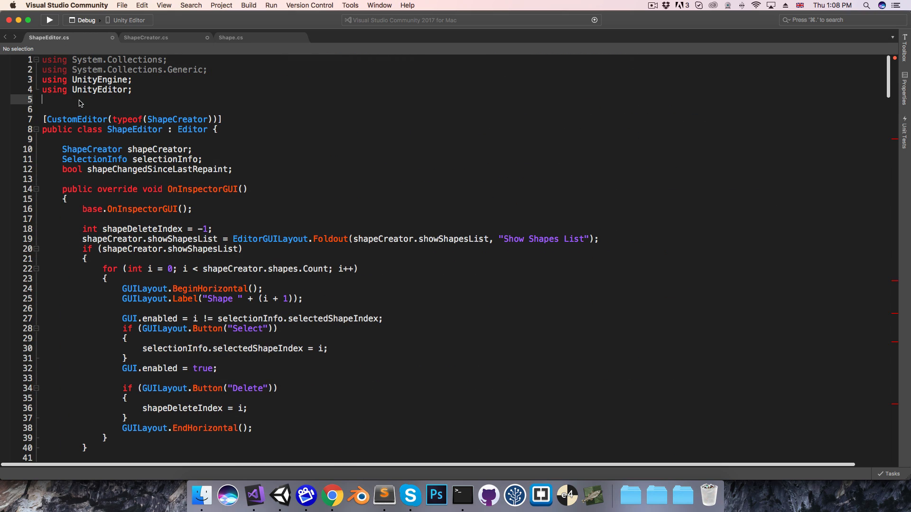
text(Sebastian.Geometry;)
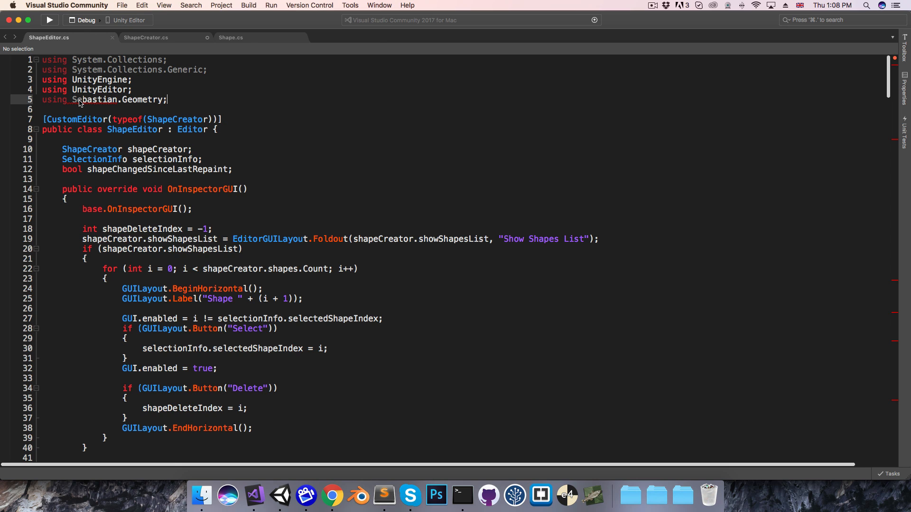
click(146, 38)
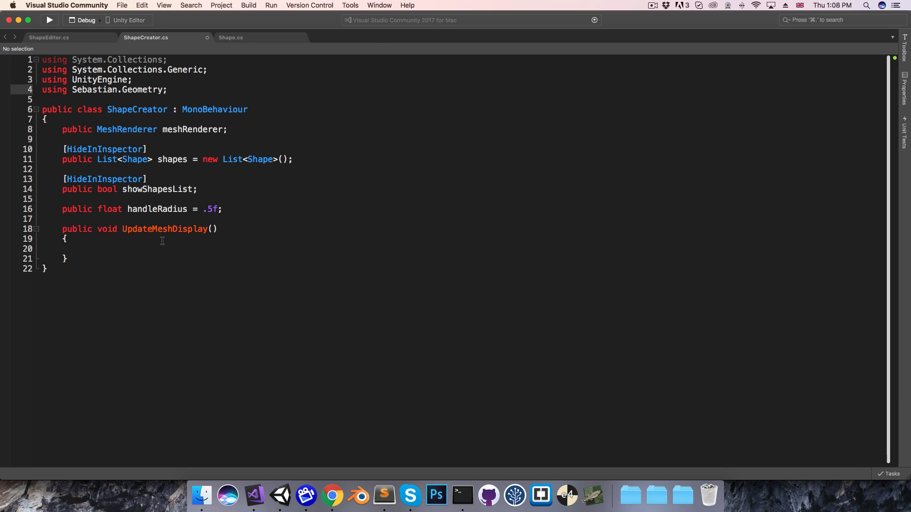
In UpdateMeshDisplay, write 'CompositeShape compShape = new CompositeShape(shapes);', discarding a meshRenderer line
click(154, 248)
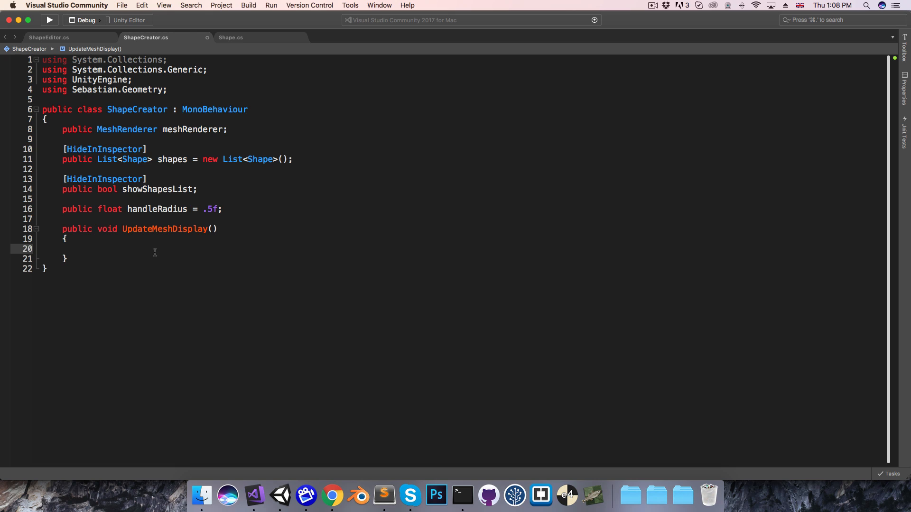
text(CompositeShape)
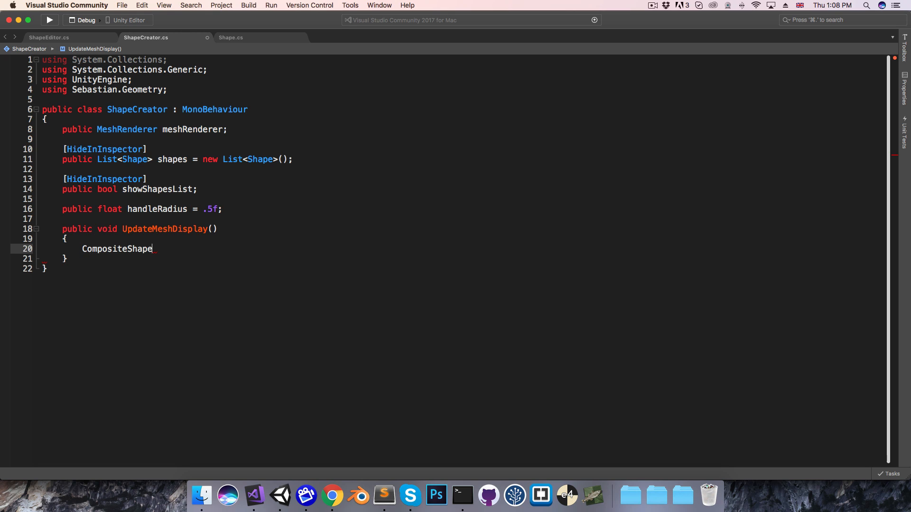
text(compShape = new CompositeShape()
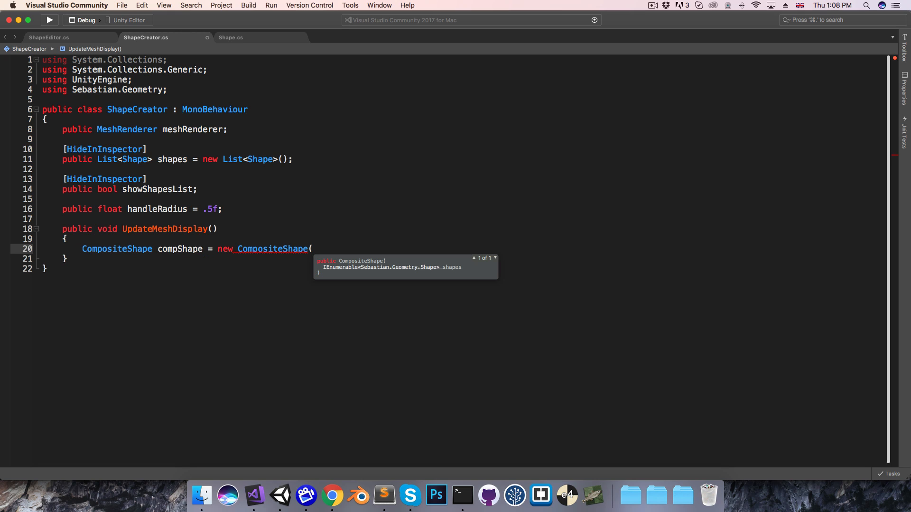
text(shapes);)
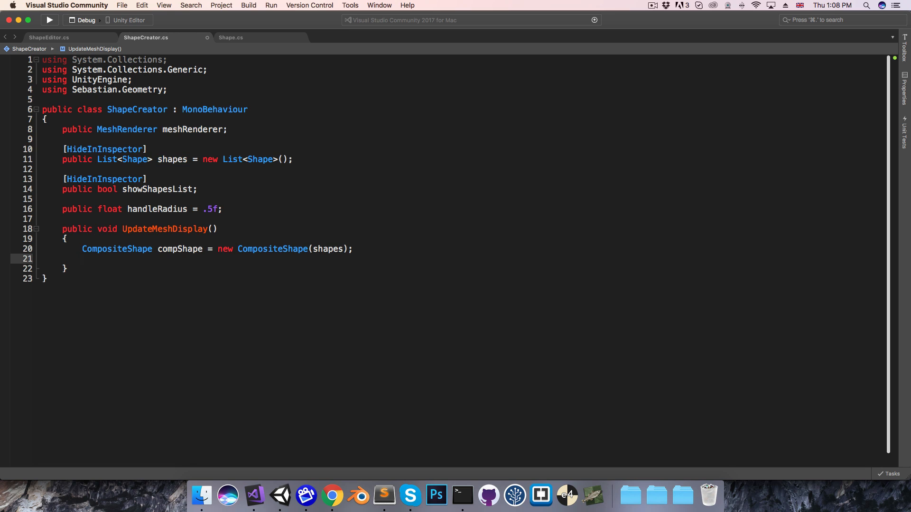
text(meshRenderer)
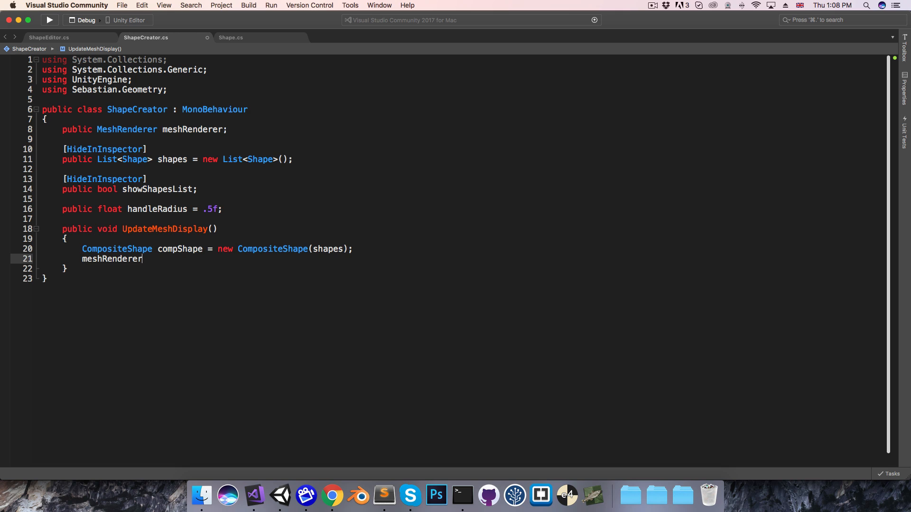
text(.mes)
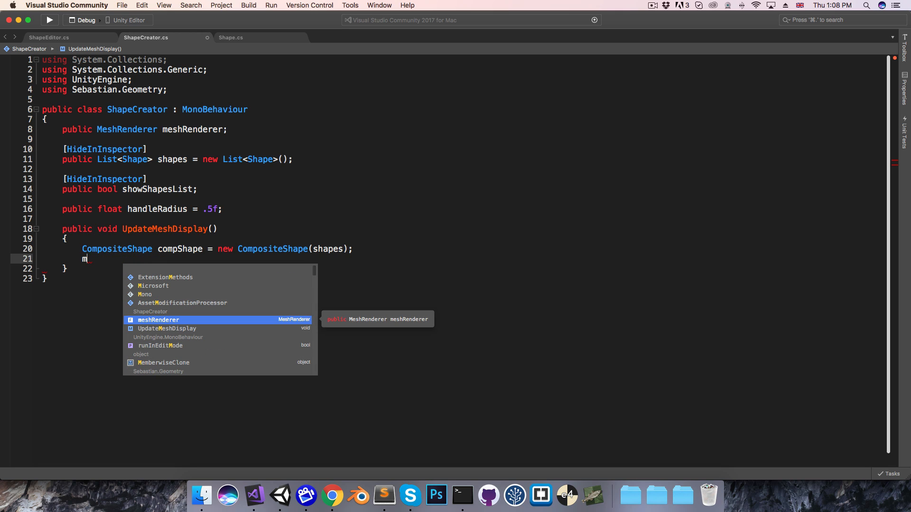
key(Escape)
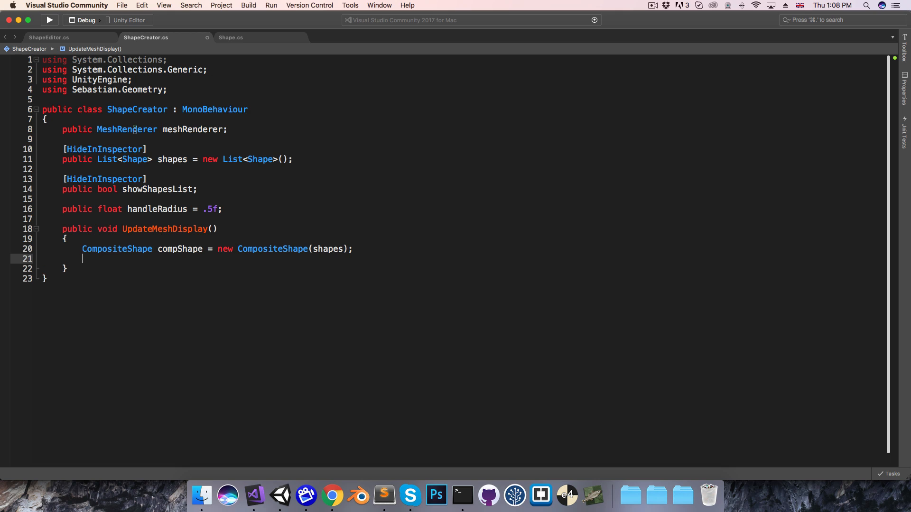
Change the field to MeshFilter meshFilter and add 'meshFilter.mesh = compShape.GetMesh();'
text(MeshFil)
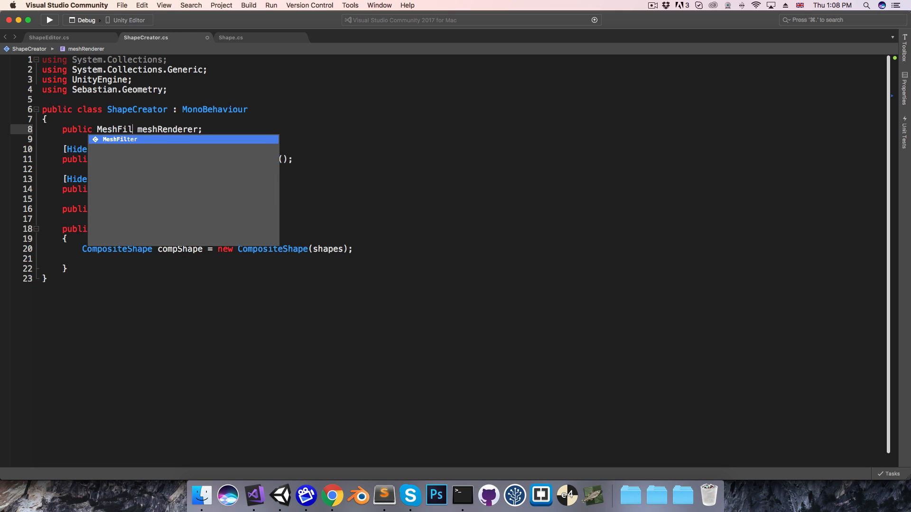
key(Tab)
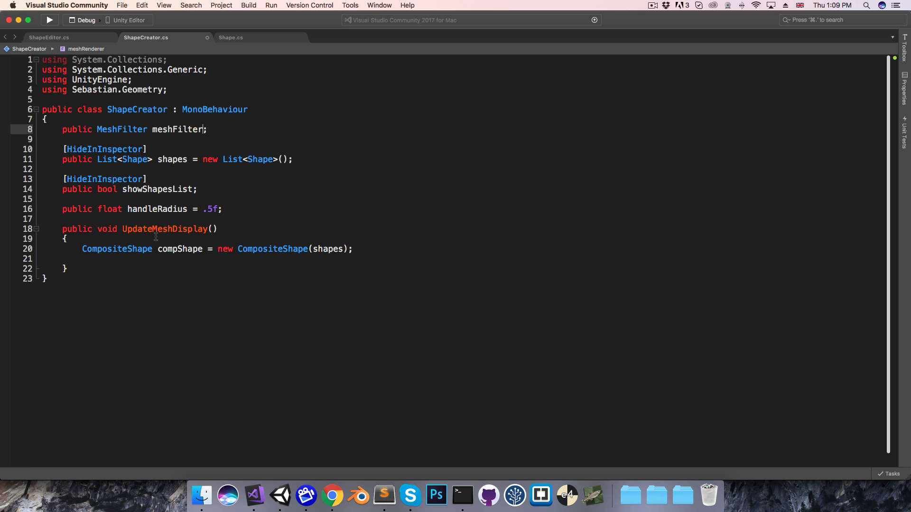
text(meshFilter.)
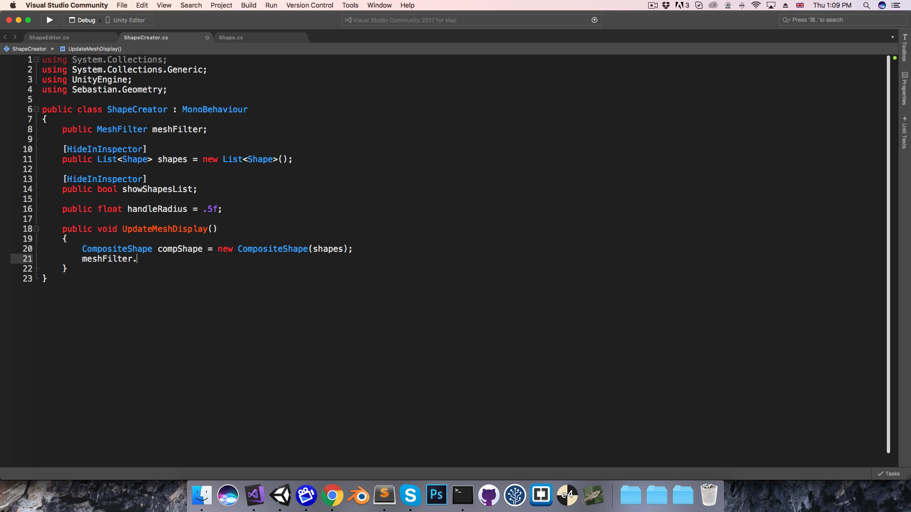
text(.)
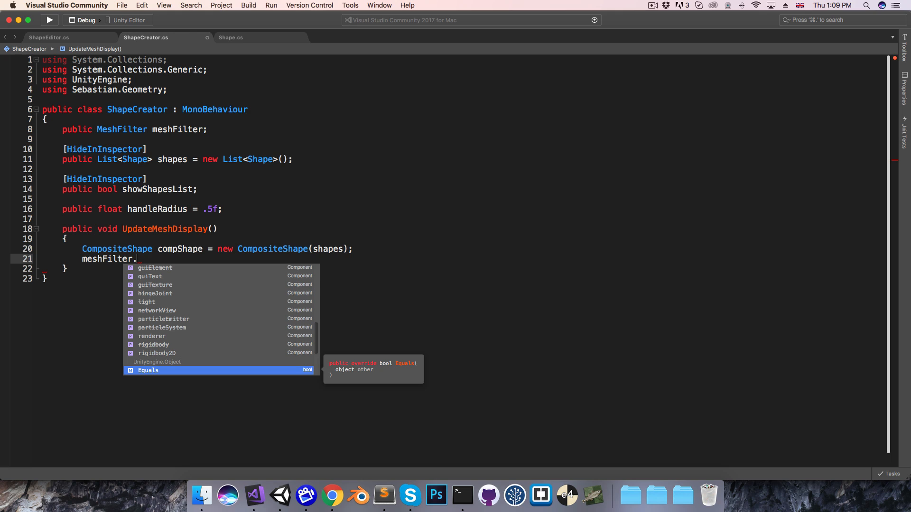
text(mesh = c)
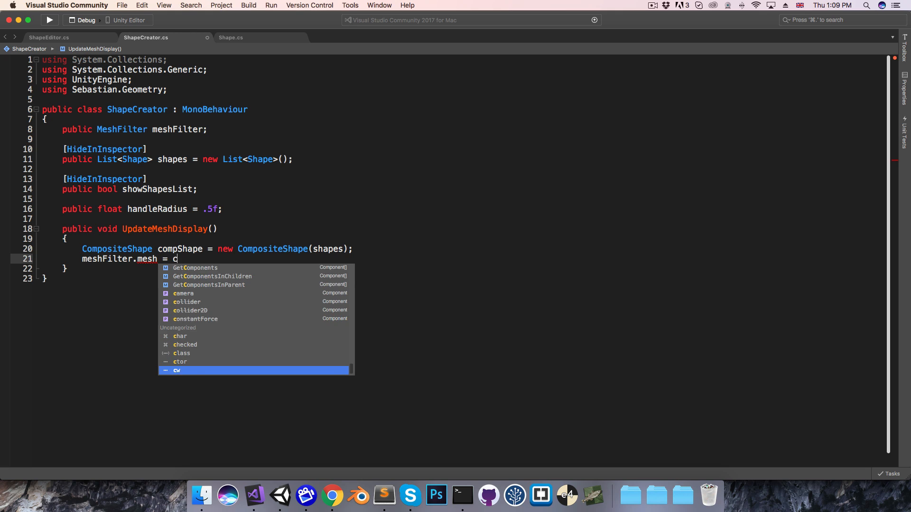
text(ompShape.get)
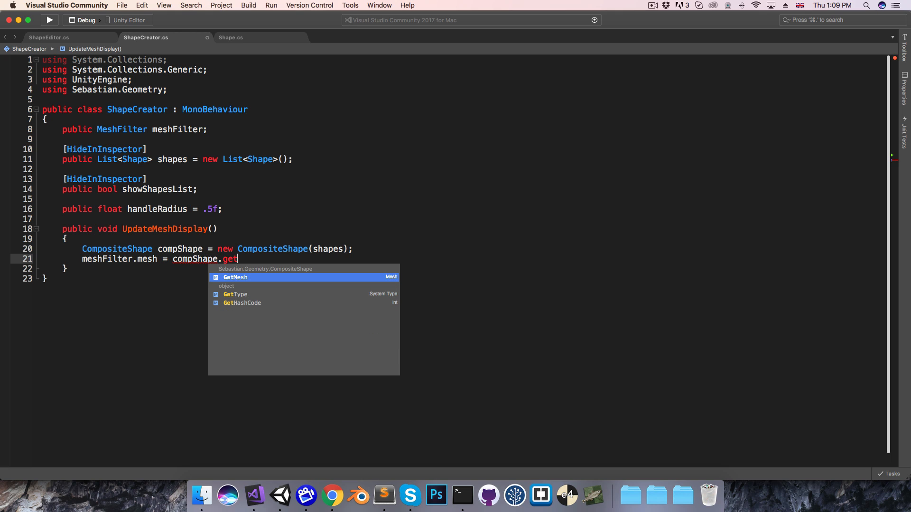
key(Tab)
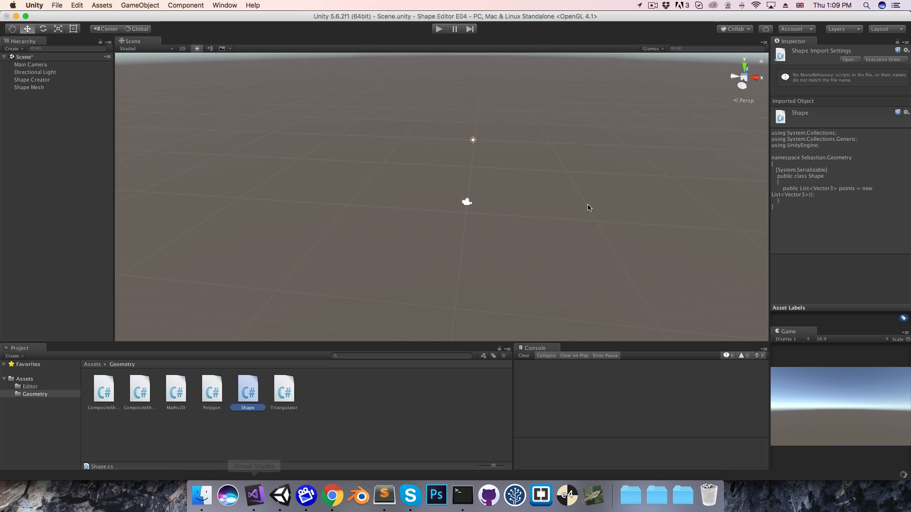
Select Shape Creator and point its Mesh Filter field at Shape Mesh so shapes render filled grey
click(32, 79)
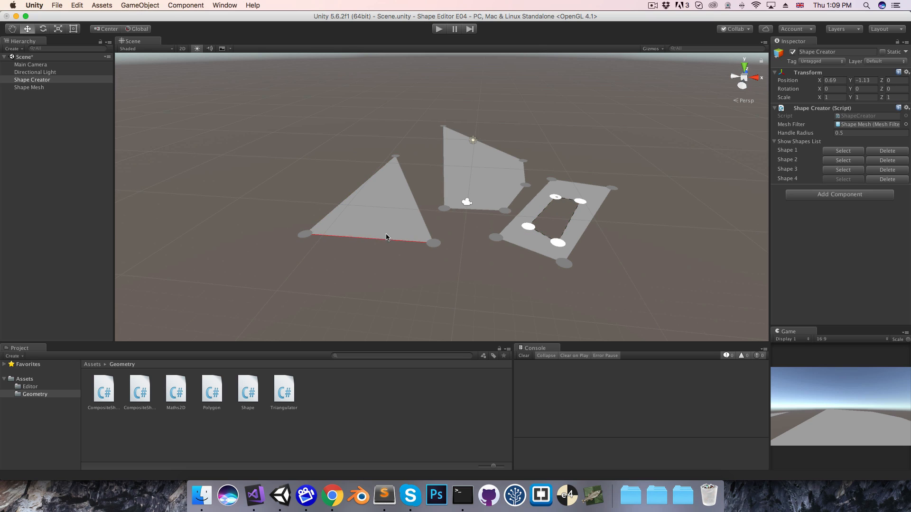
Delete the earlier shapes from the Shapes List, leaving one filled six-point shape
click(886, 160)
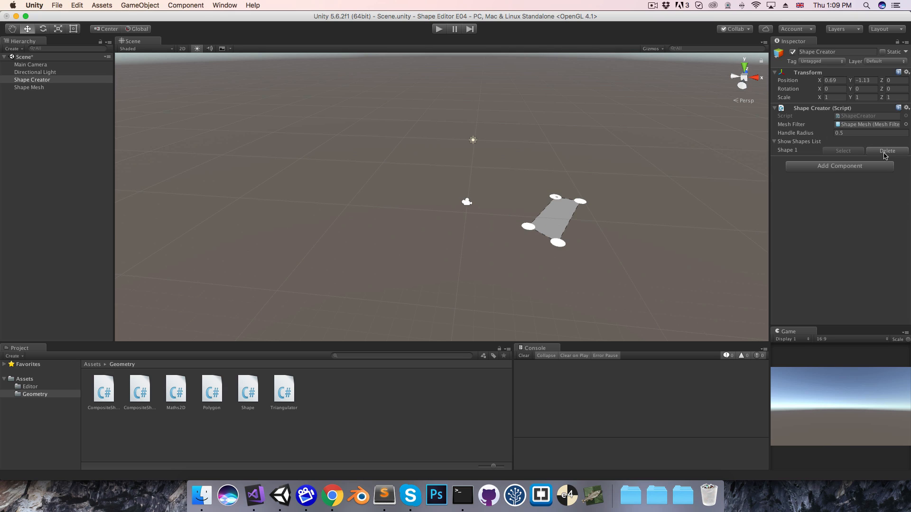
click(886, 150)
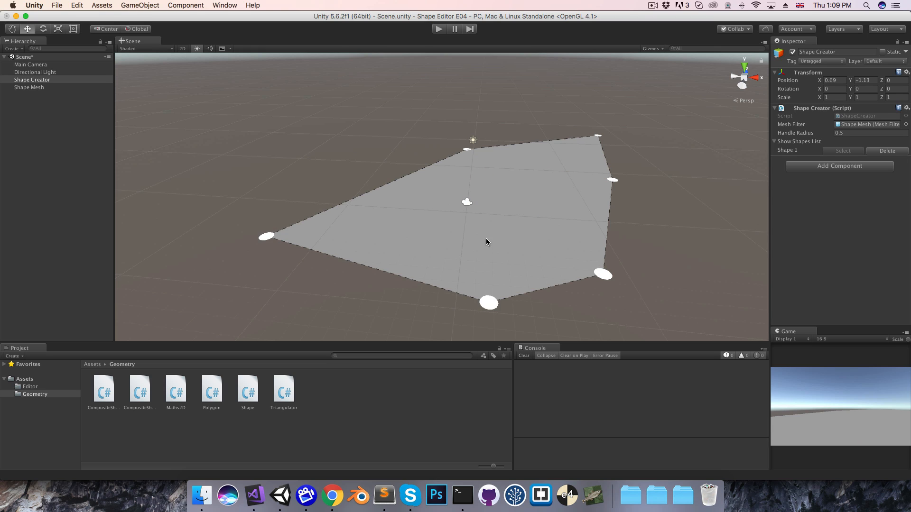
Switch the Scene view to Shaded Wireframe and pull an outline point inward to make the shape concave
click(142, 49)
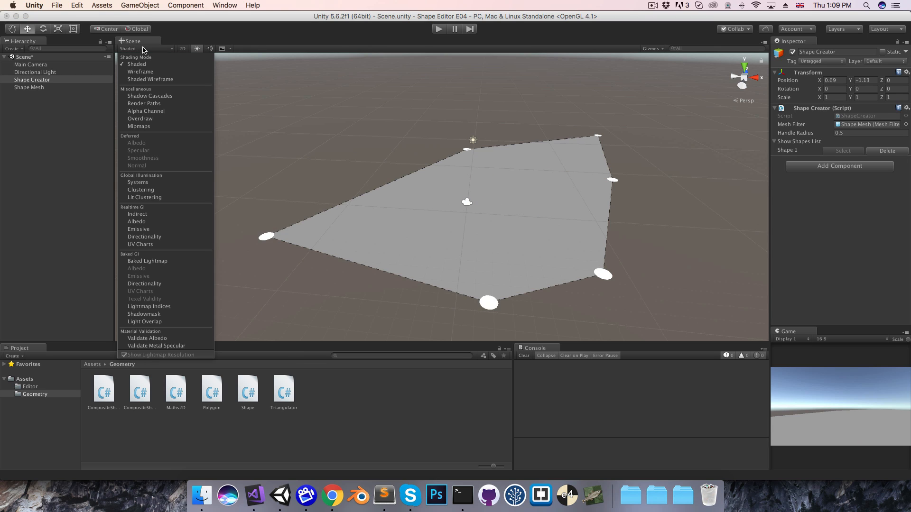
mouse_move(142, 80)
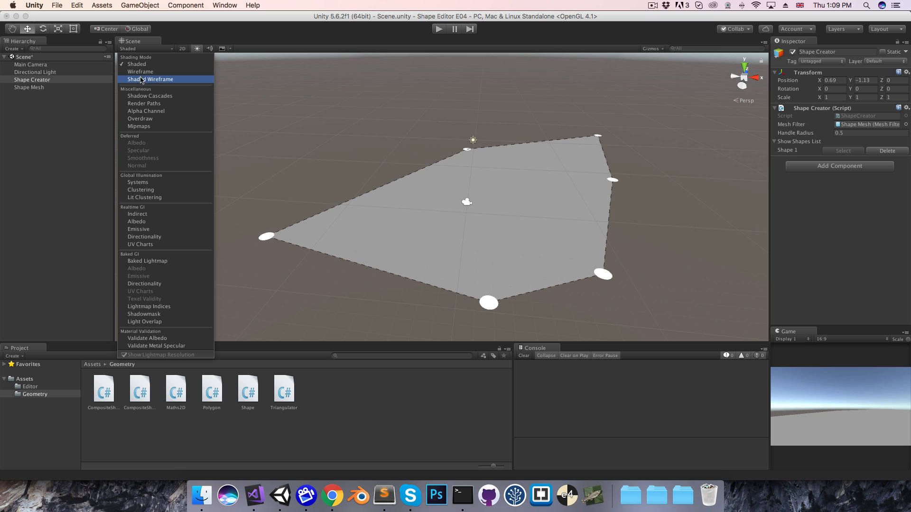
click(150, 80)
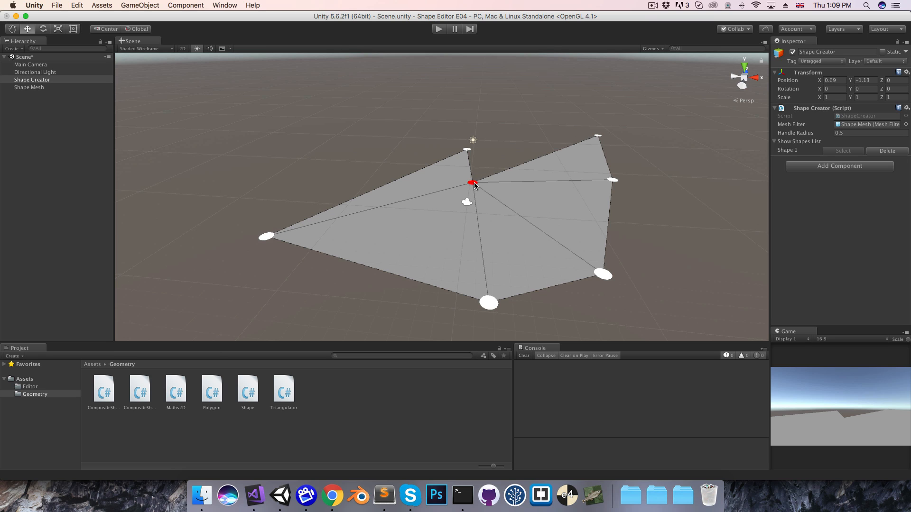
drag(471, 182, 363, 128)
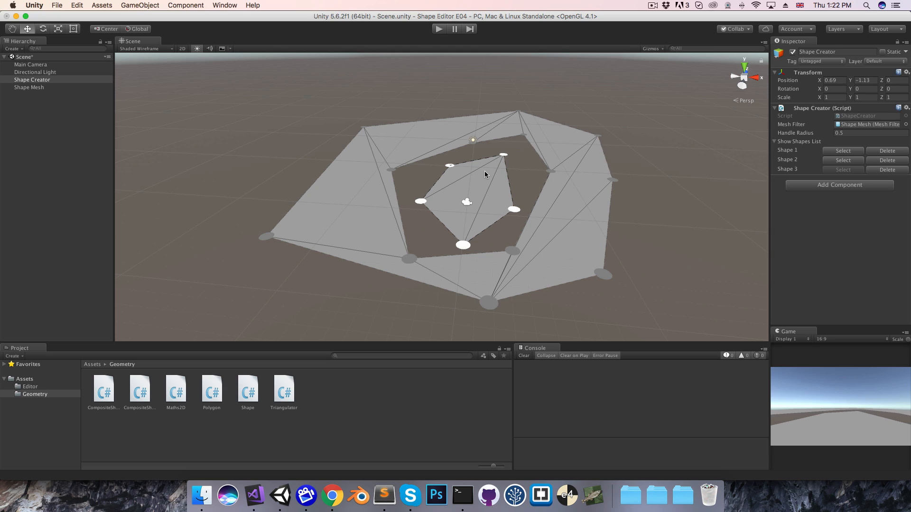
mouse_move(477, 182)
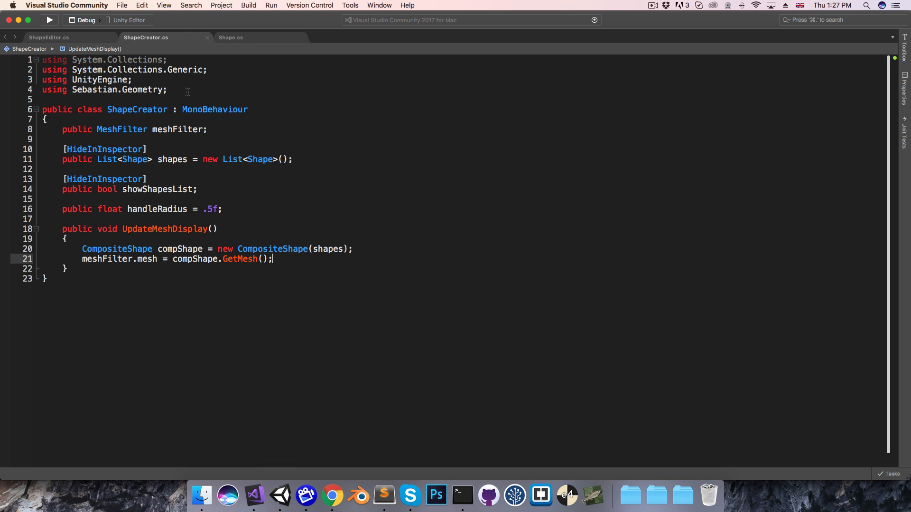
In ShapeEditor.cs OnUndoOrRedo, begin adding 'shapeChangedSinceLastRepaint = true;'
click(34, 38)
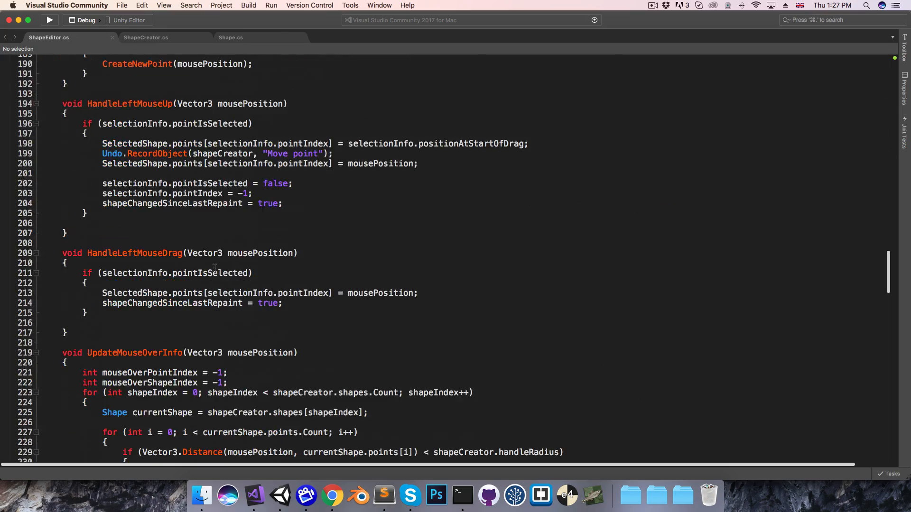
scroll(down, 3)
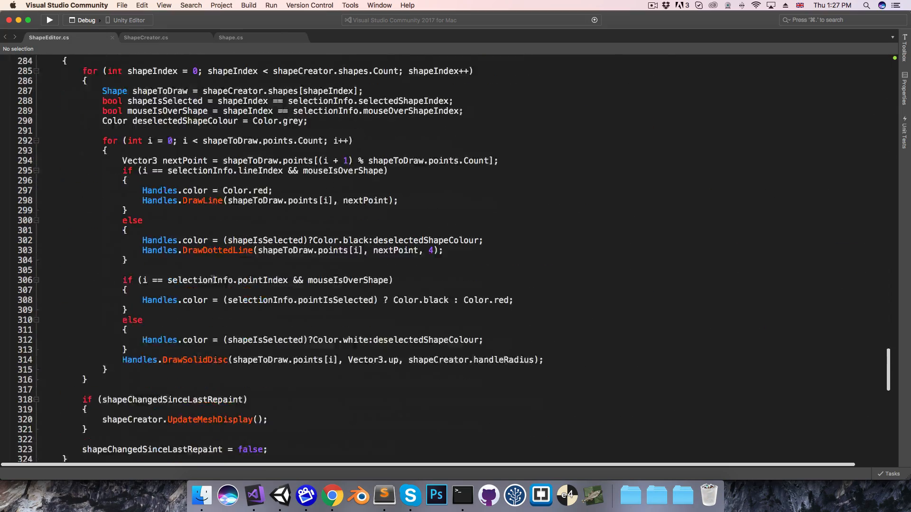
scroll(down, 3)
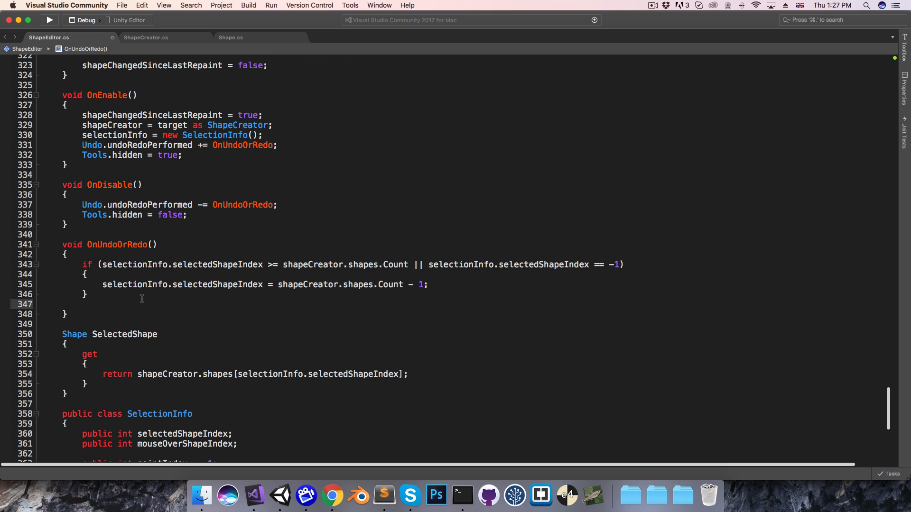
text(shapeChangedSinceLastRepaint = true;)
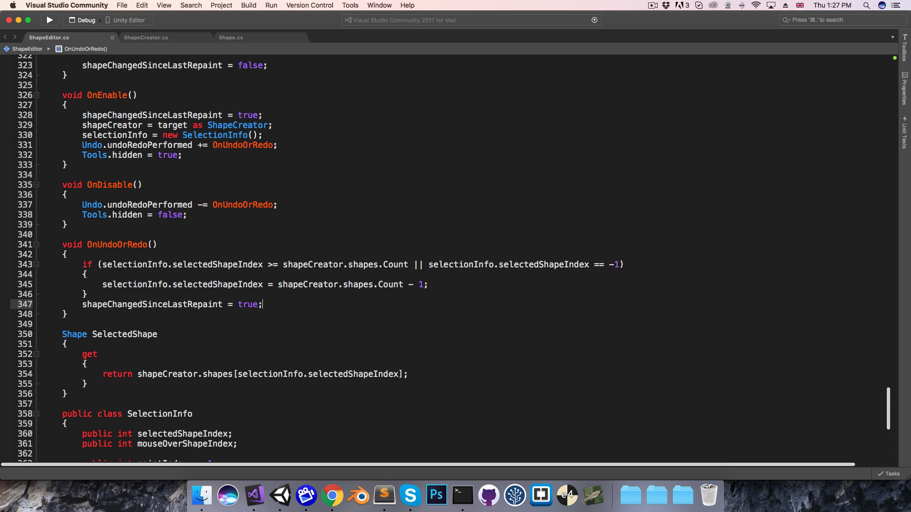
mouse_move(280, 493)
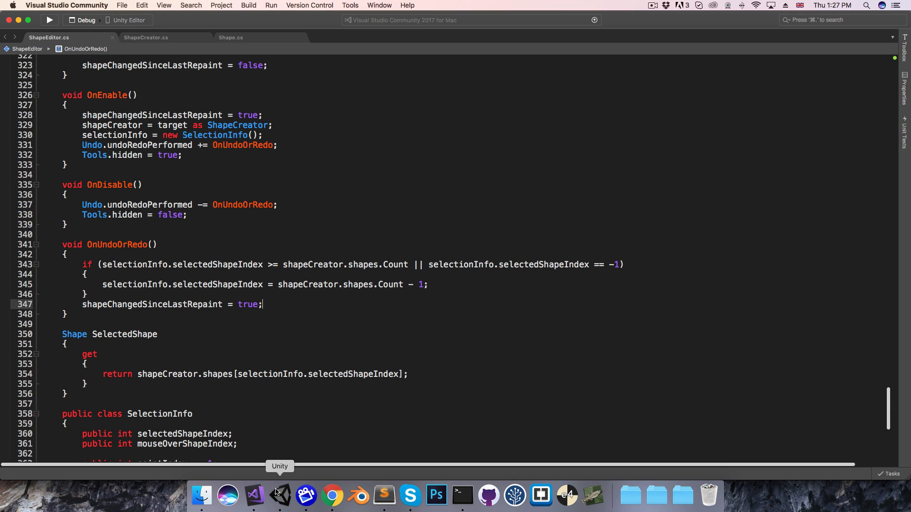
click(280, 495)
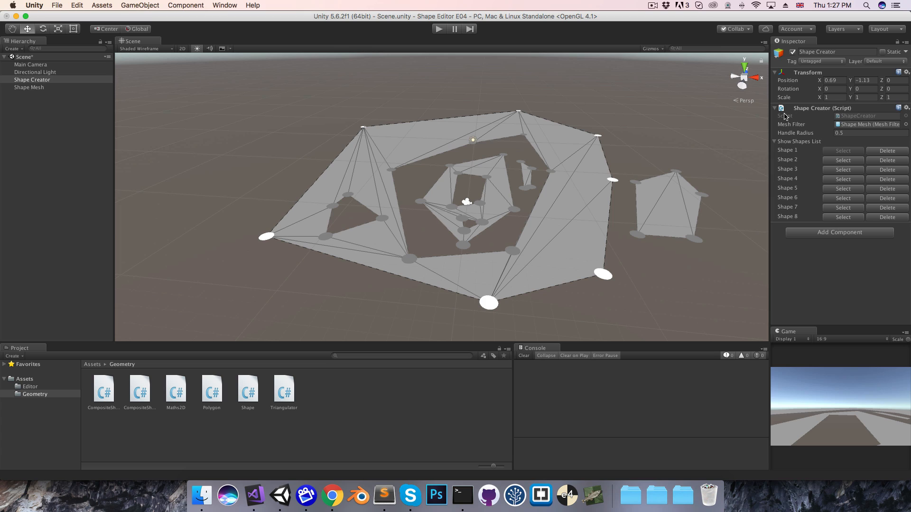
mouse_move(796, 118)
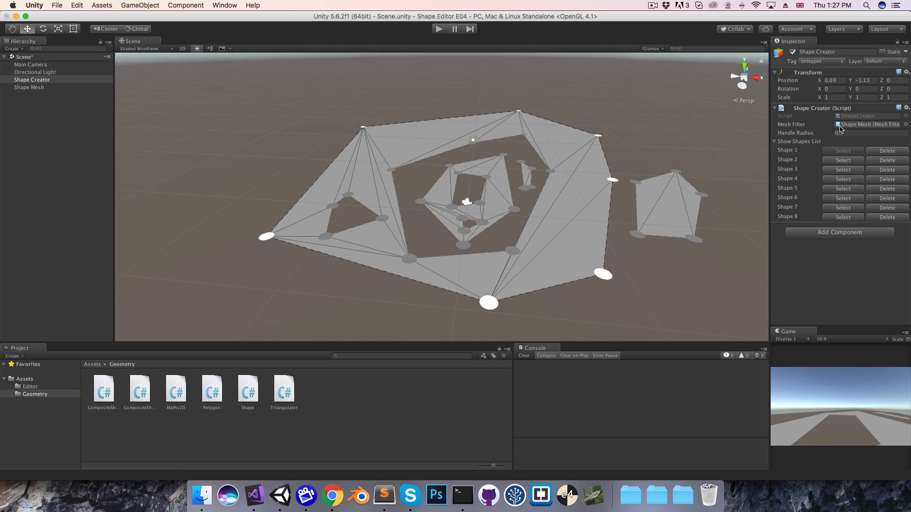
click(252, 496)
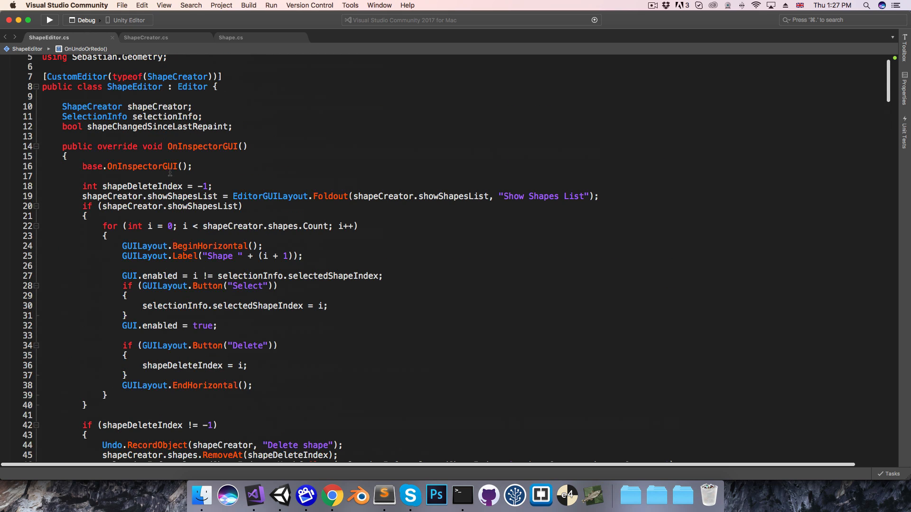
Declare string helpMessage starting with the left-click line about adding points
text(s)
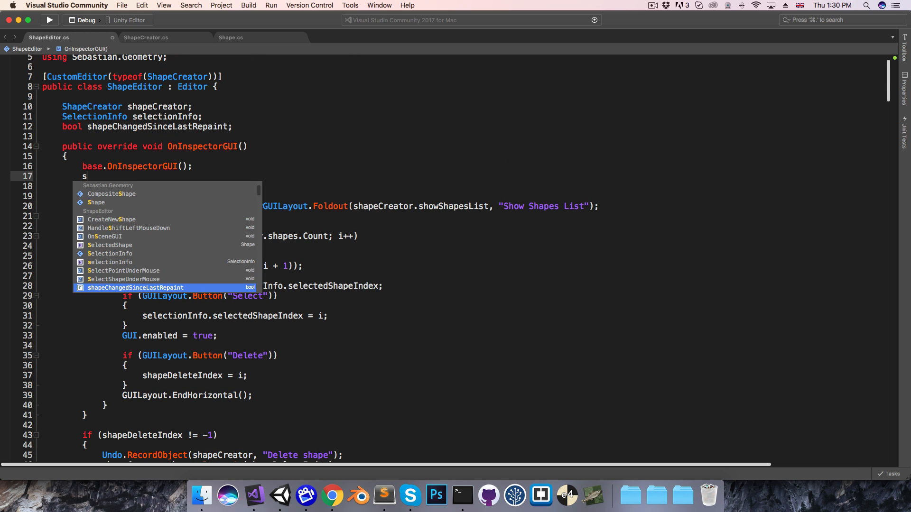
text(tring helpMes)
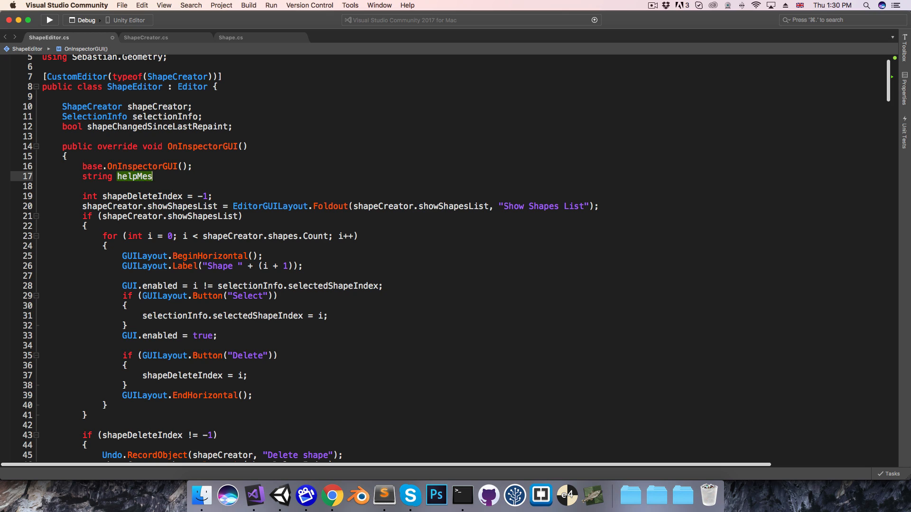
text(sage =)
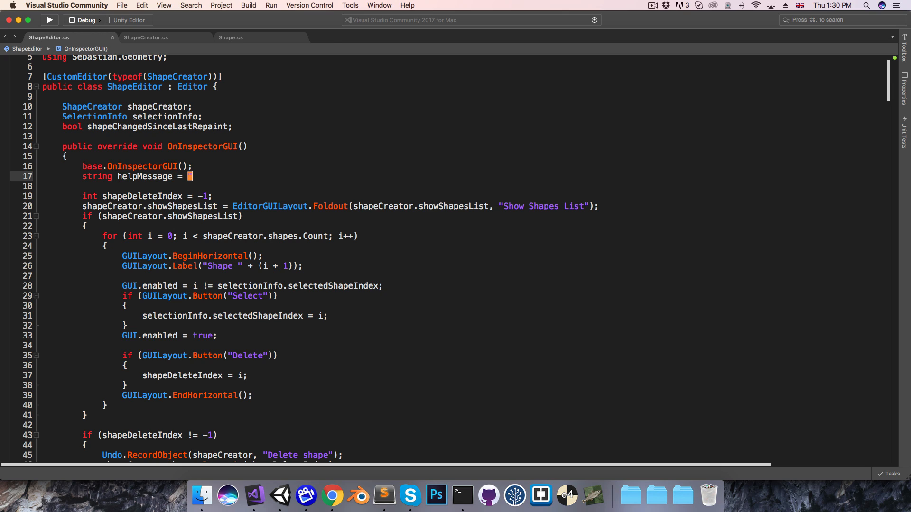
text("Left click to a)
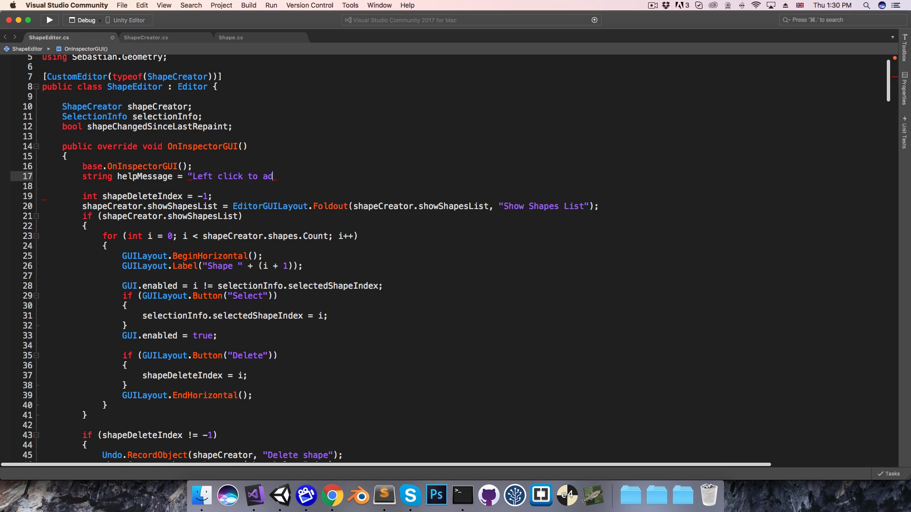
text(d points.)
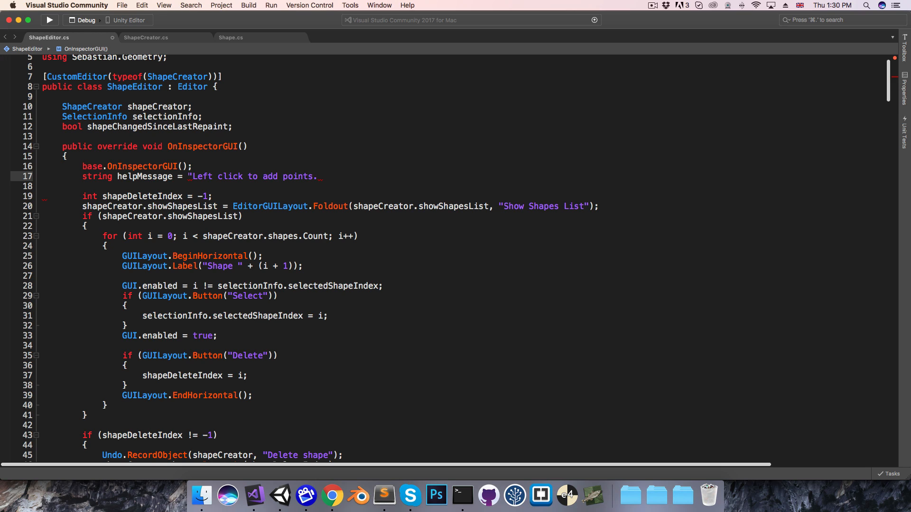
text(\n)
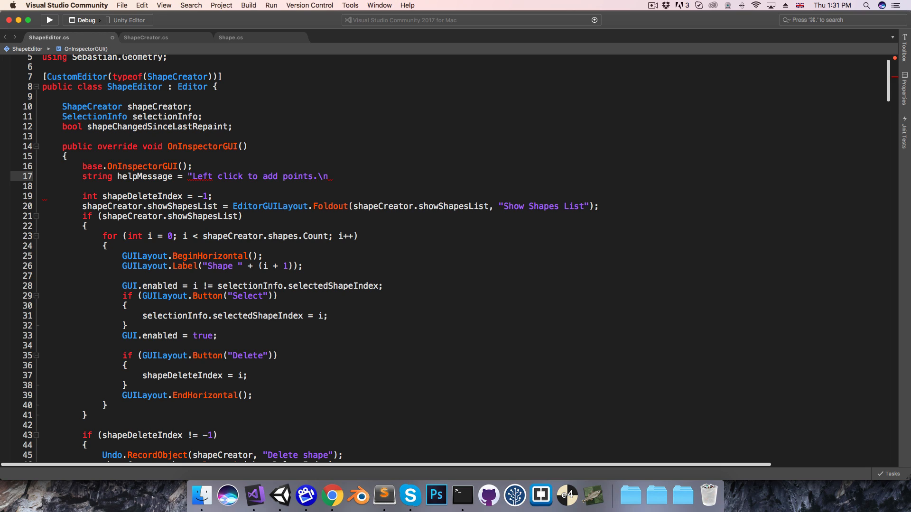
Finish helpMessage with 'Shift-left click on point to delete' and 'on empty space to create new shape'
text(Shift-left click on po)
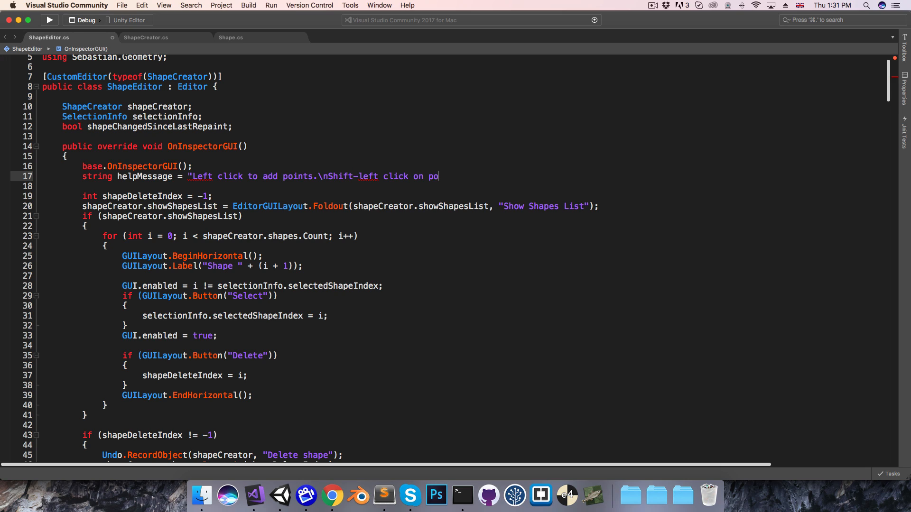
text(int to delete)
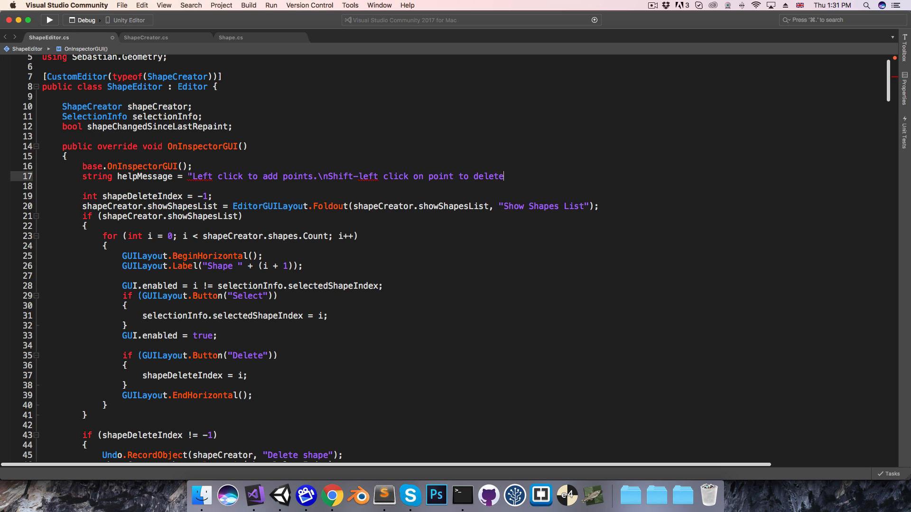
text(.\n)
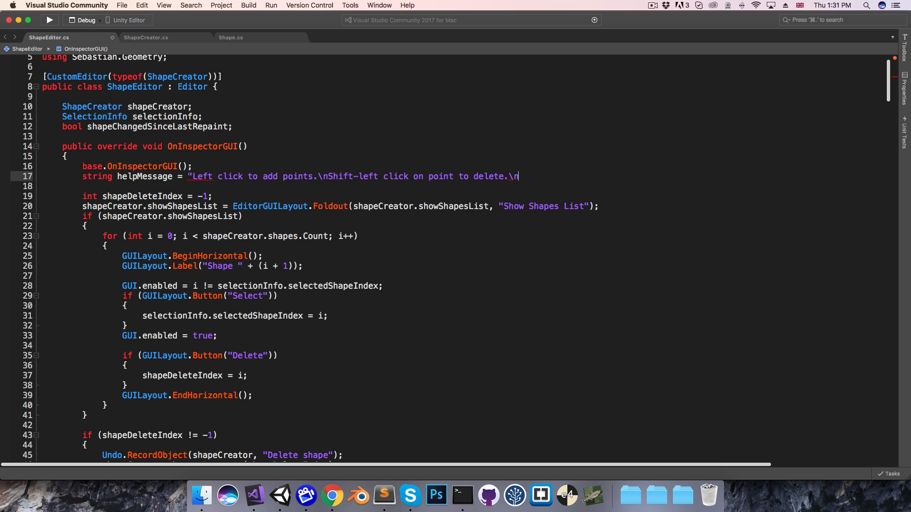
text(Shift-left click on e)
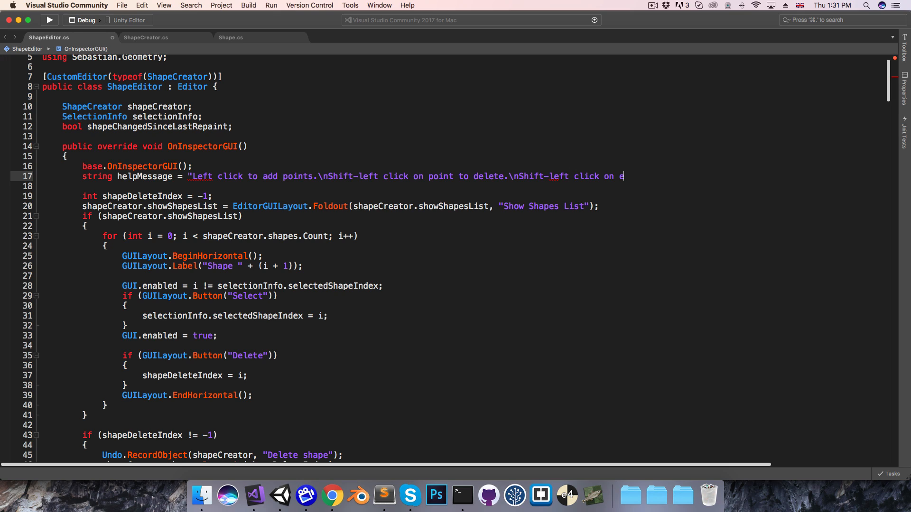
text(mpty space to cr)
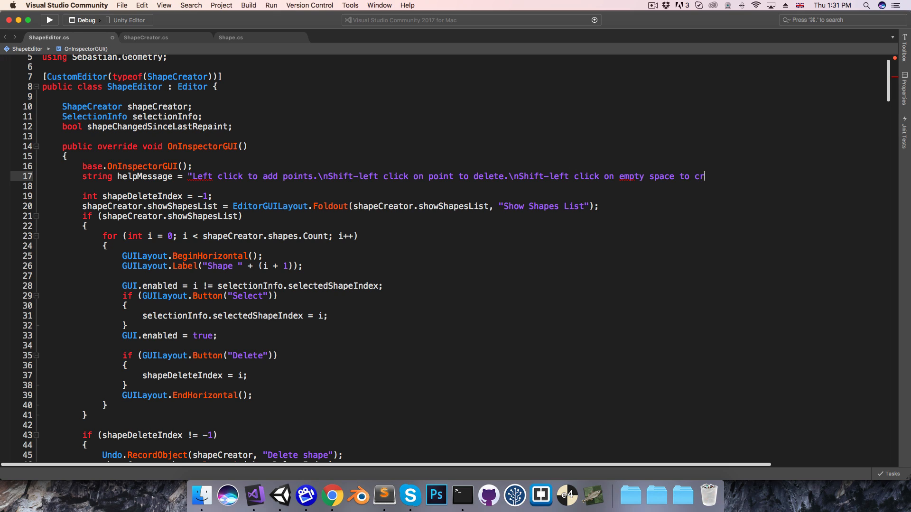
text(eate new shape.";)
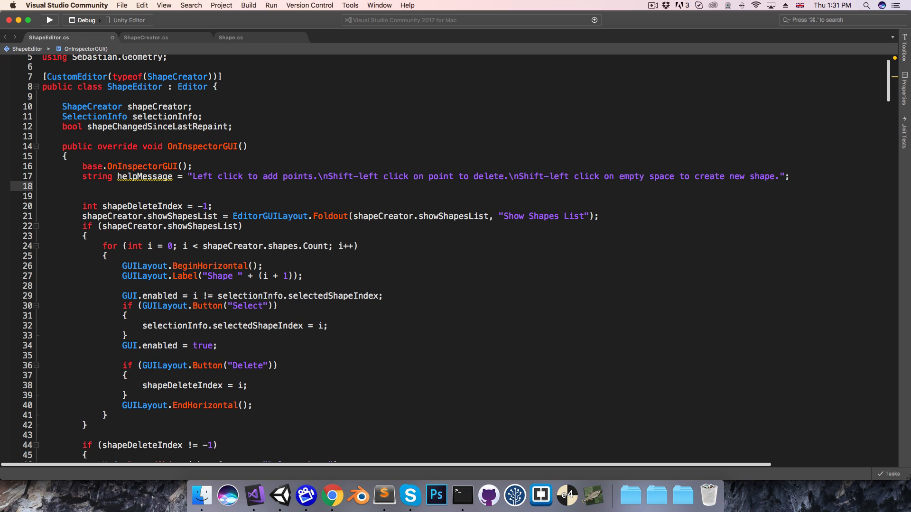
Add EditorGUILayout.HelpBox(helpMessage, MessageType.Info); and return to Unity
text(E)
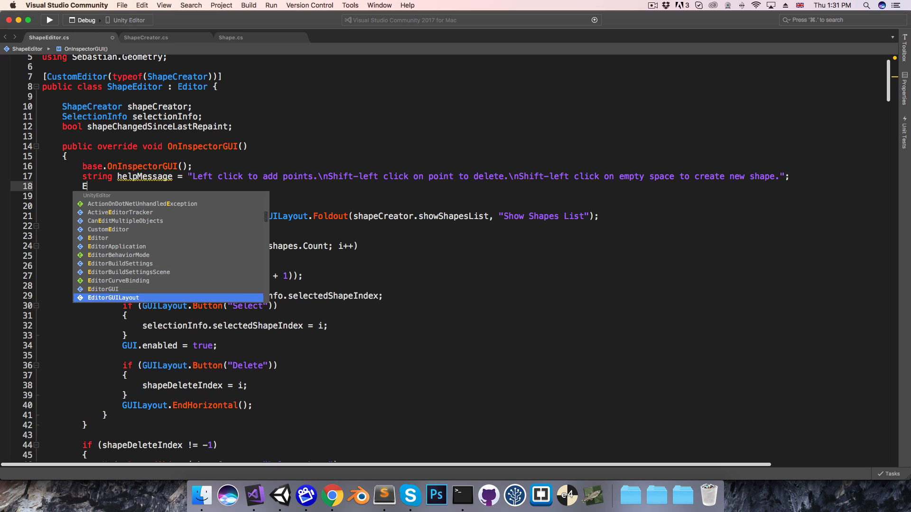
text(ditorGUILayout.)
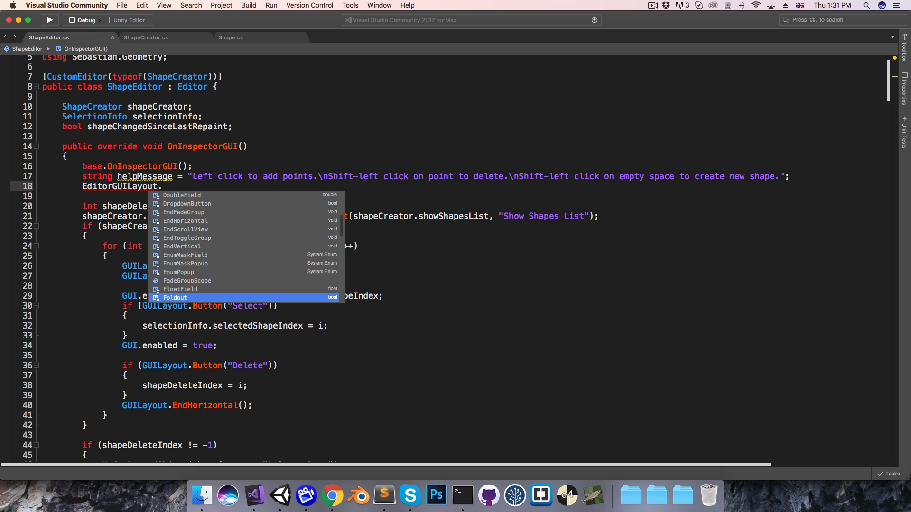
text(HelpBox()
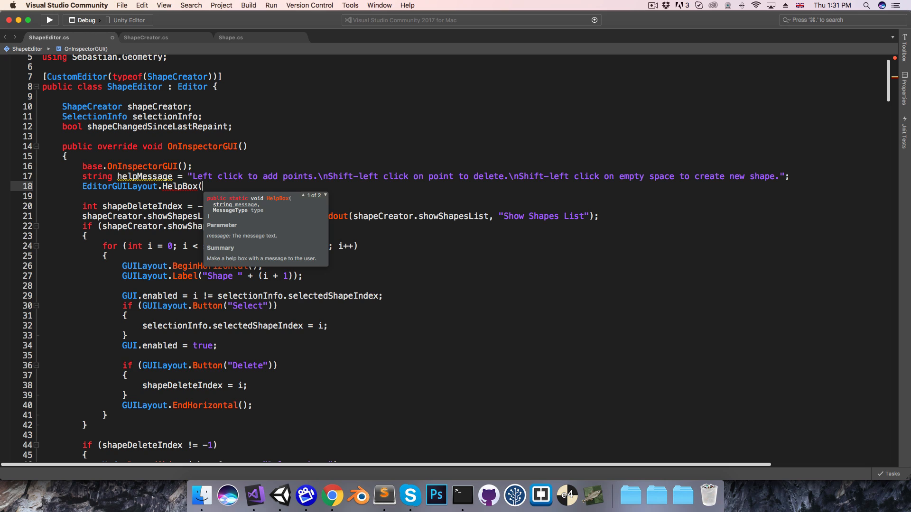
text(helpMessage,)
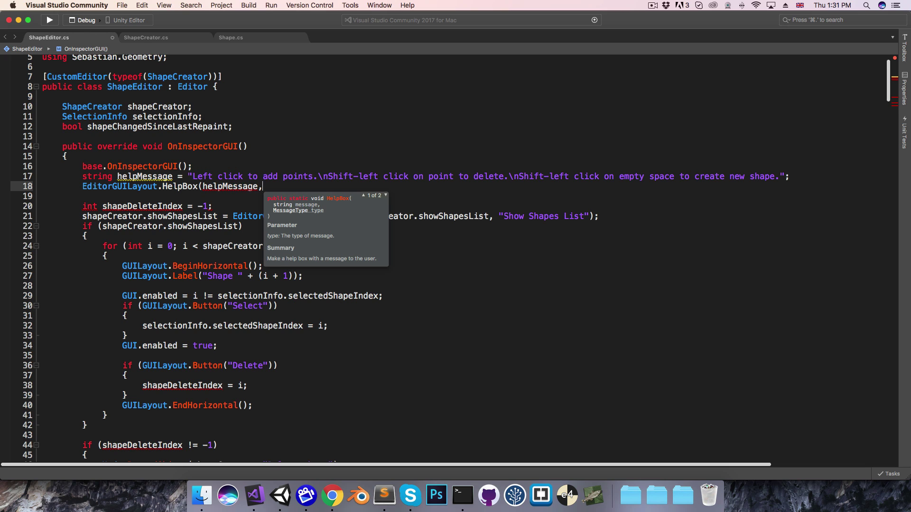
text(Mess)
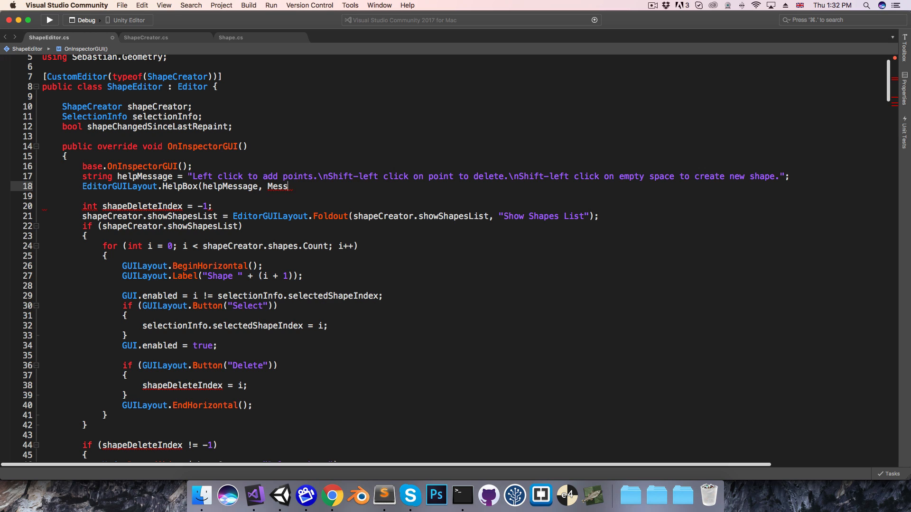
text(ageType.Info);)
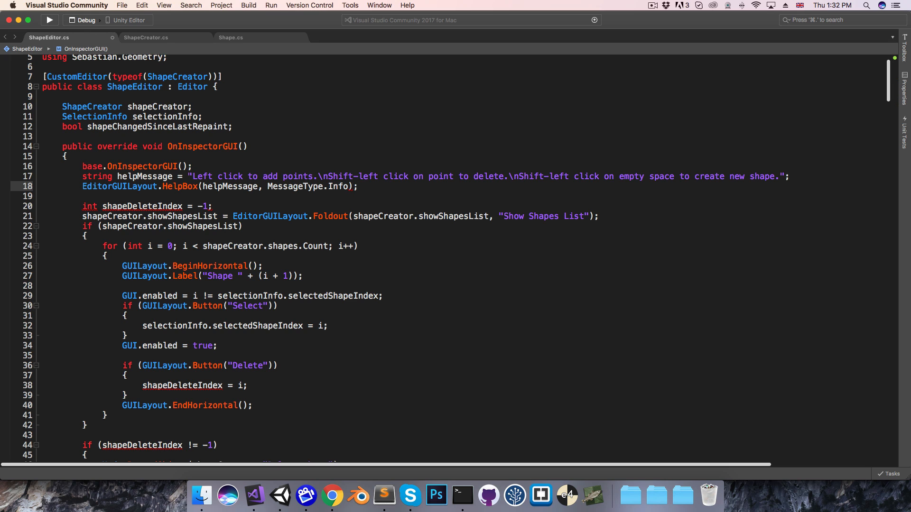
click(283, 495)
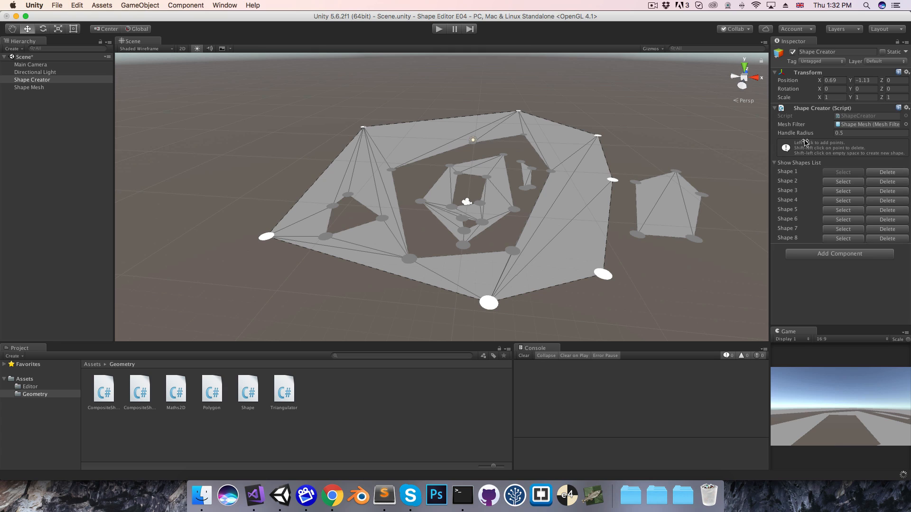
mouse_move(837, 141)
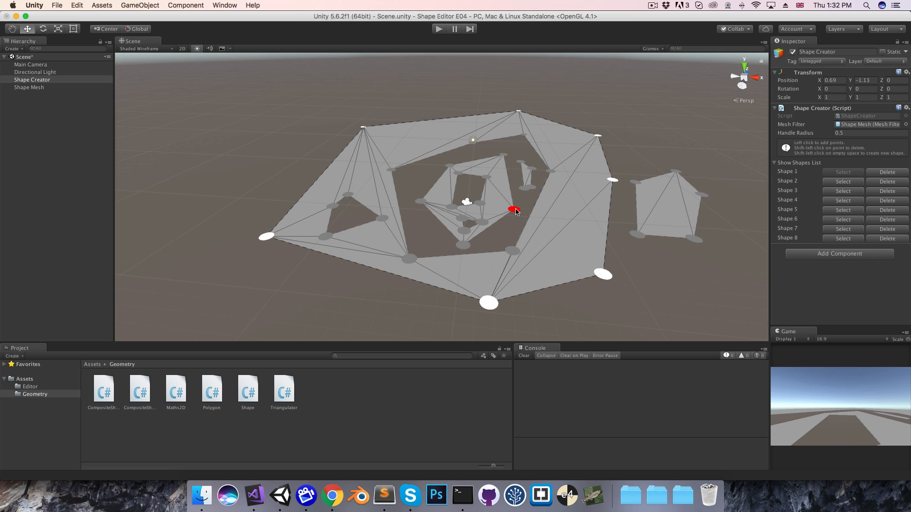
Select the top-level Assets folder while the Shape Creator inspector shows the new help box
click(24, 378)
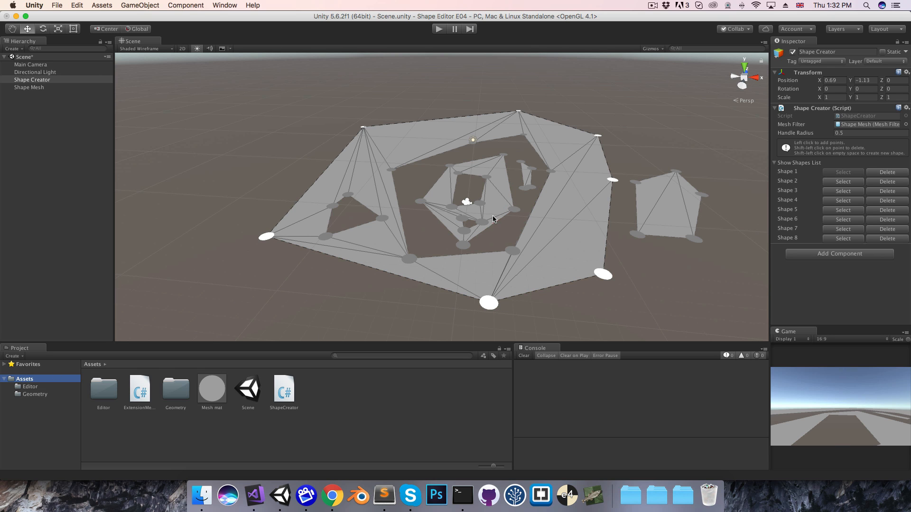